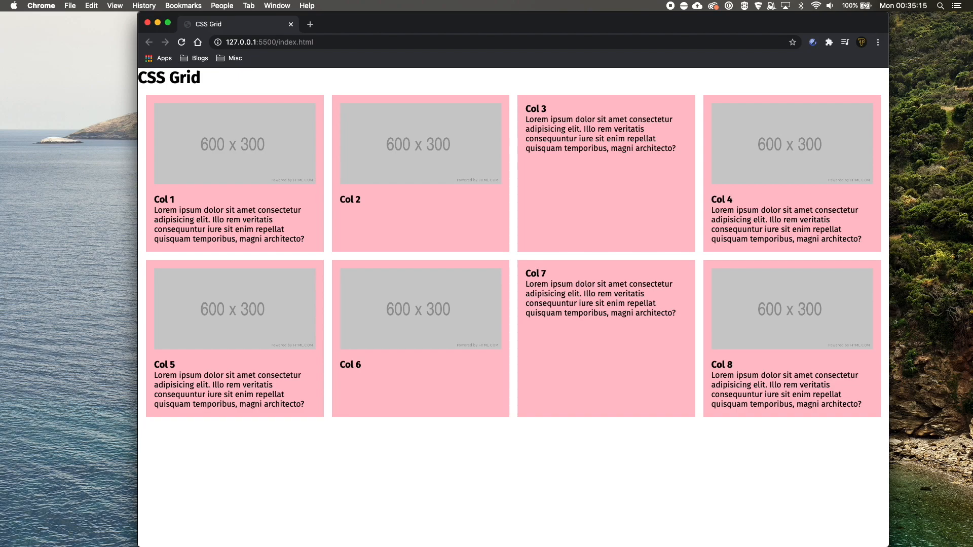
mouse_move(148, 464)
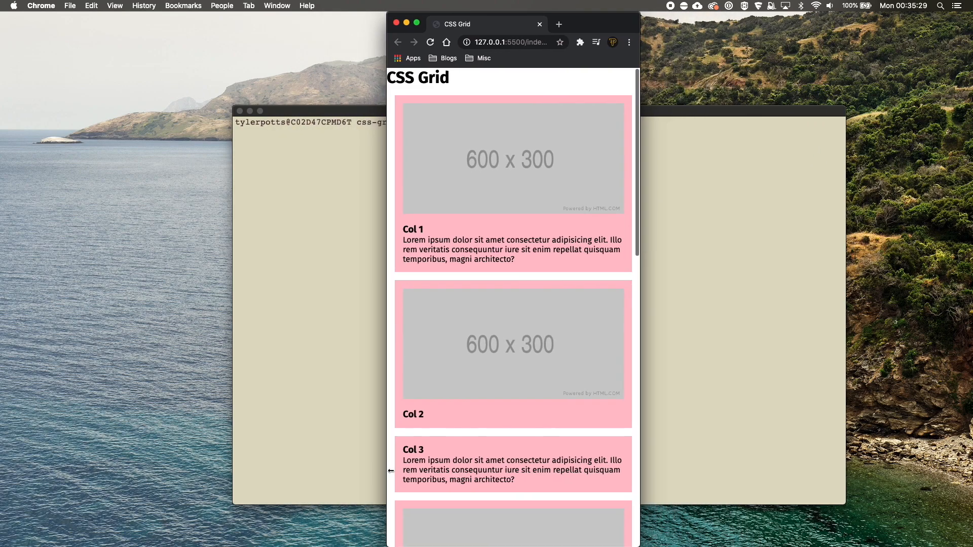
Create index.html with the Emmet HTML boilerplate and title it CSS Grid.
left_click(416, 23)
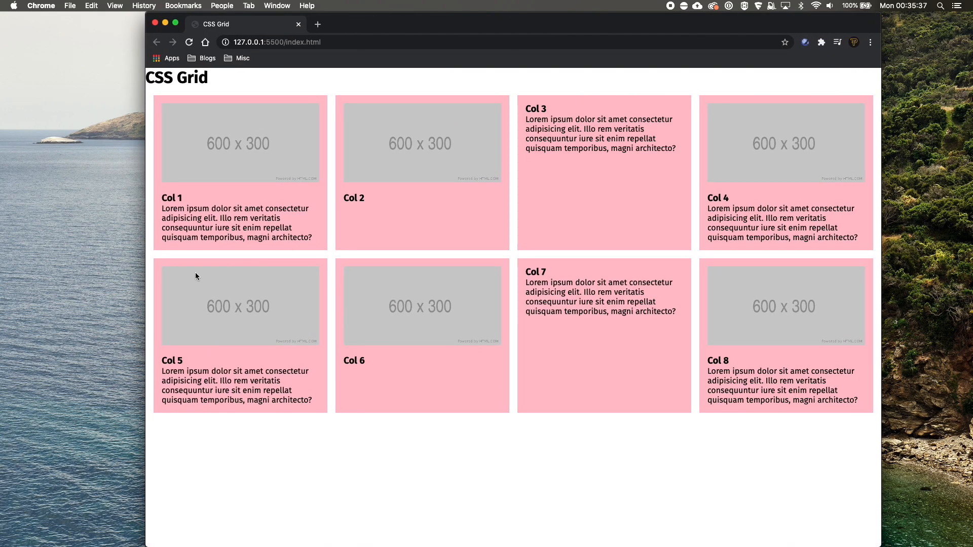
mouse_move(446, 365)
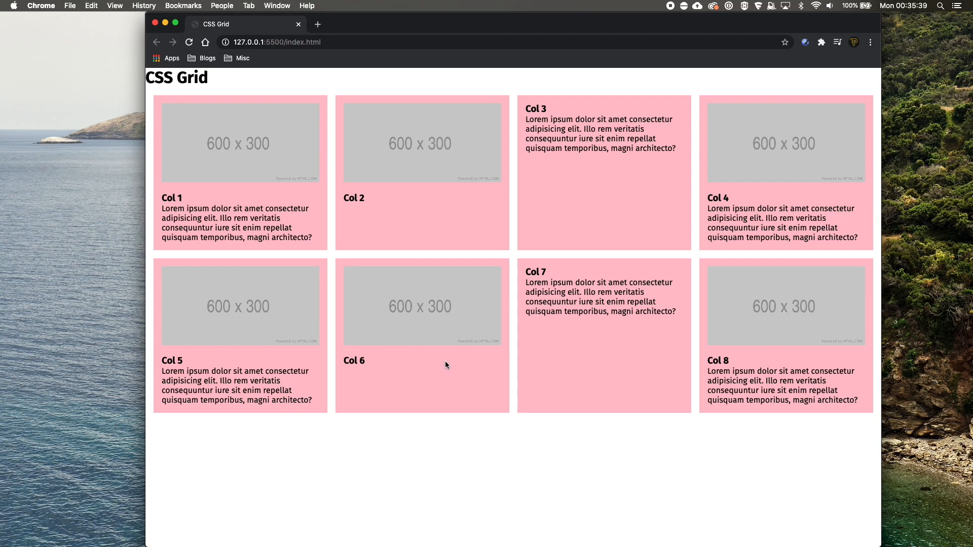
mouse_move(321, 393)
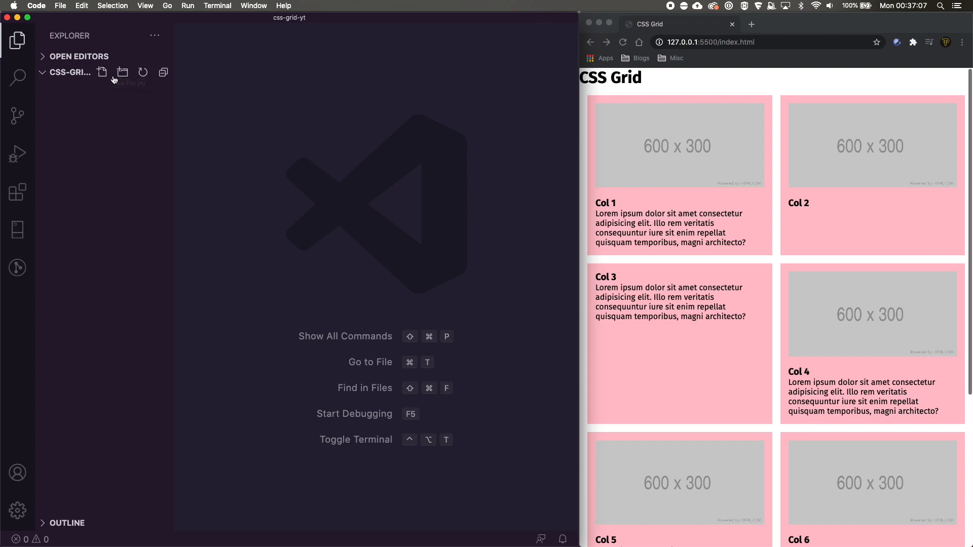
mouse_move(102, 73)
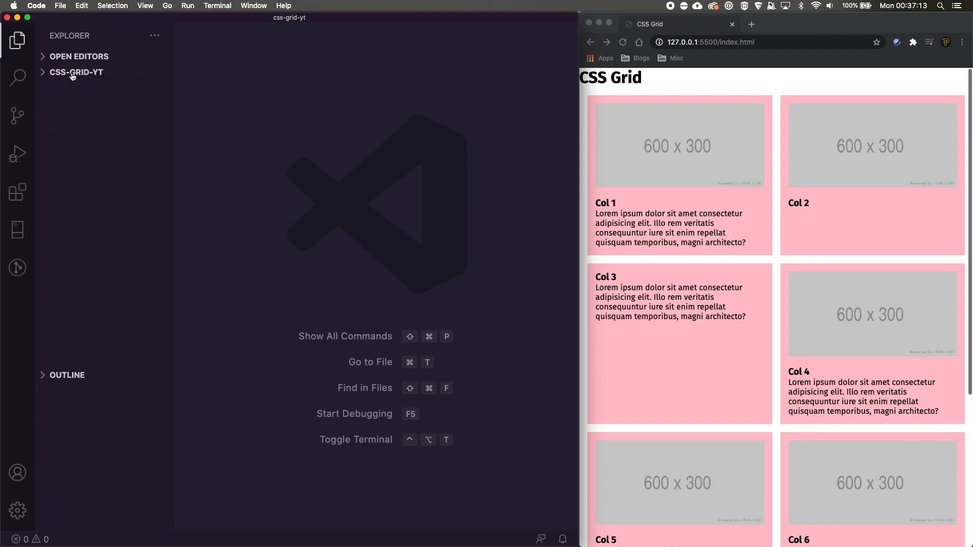
mouse_move(98, 73)
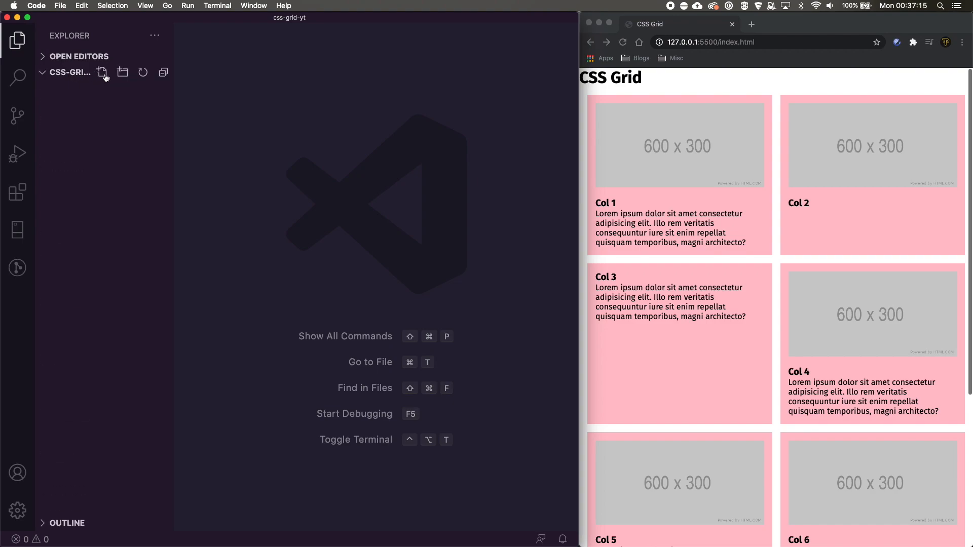
mouse_move(101, 73)
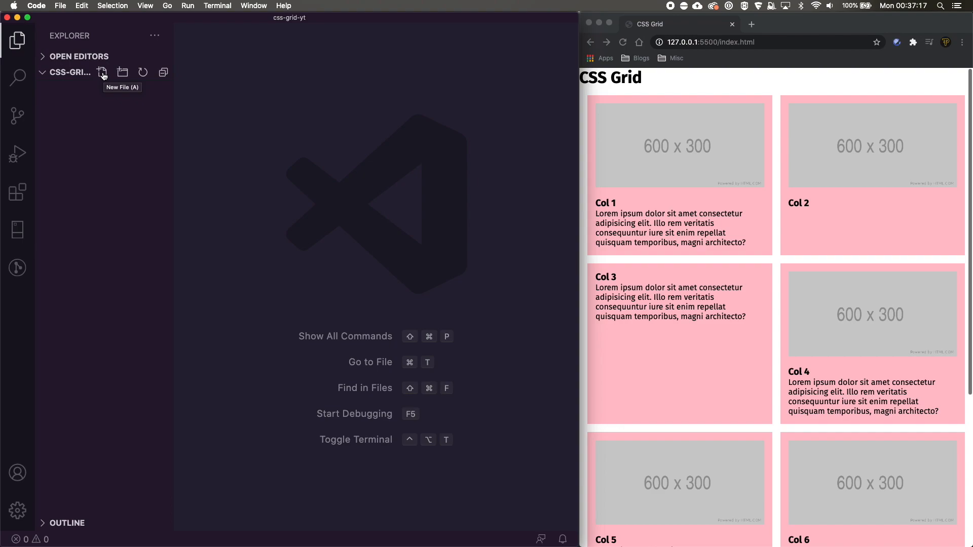
left_click(102, 72)
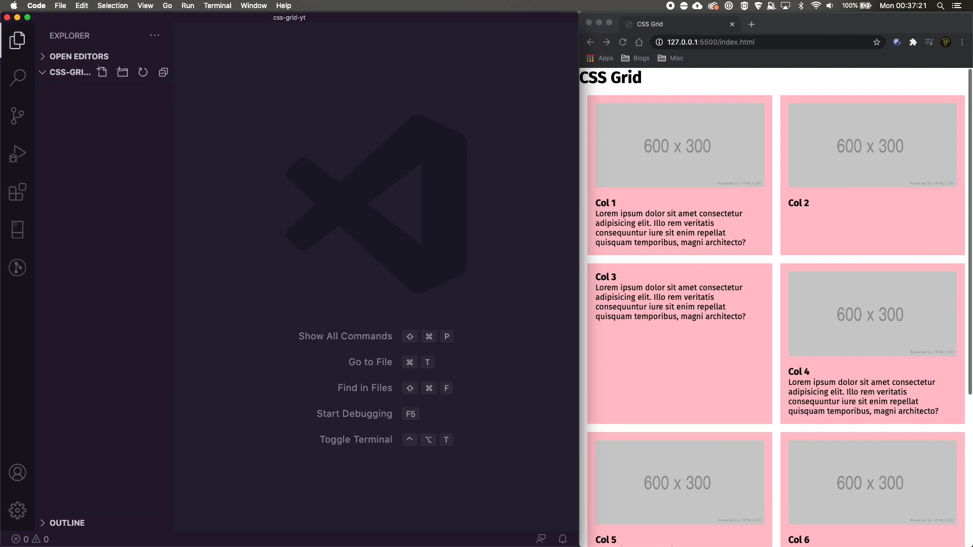
left_click(97, 88)
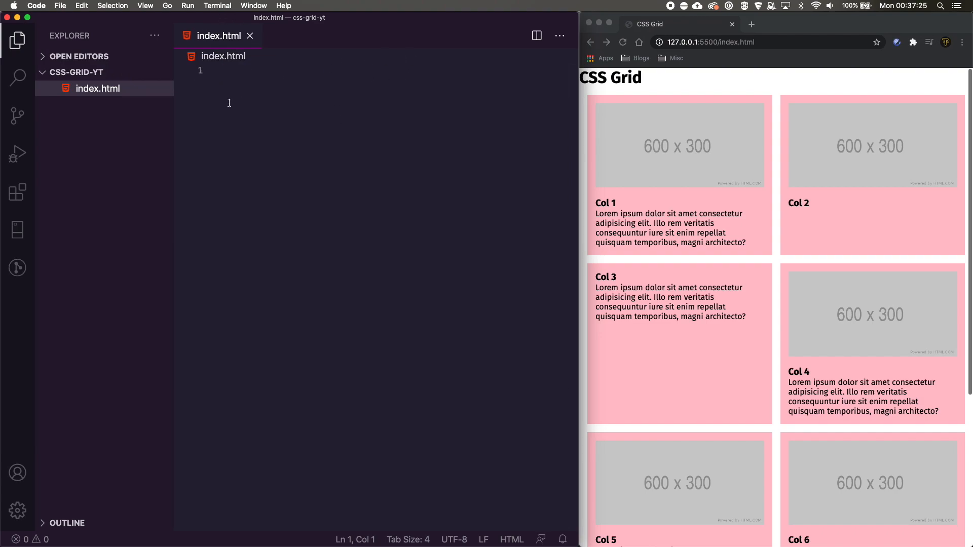
type("!DOCTYPE html>")
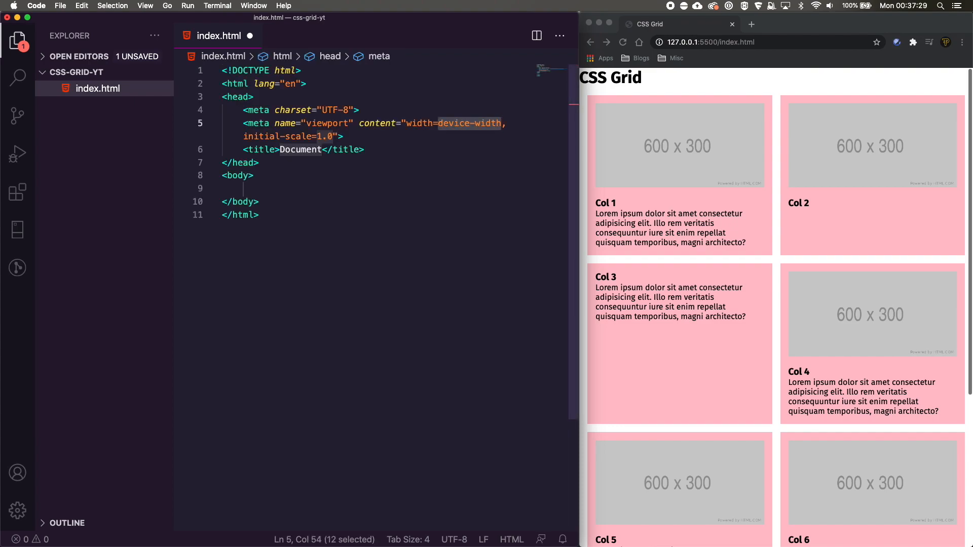
mouse_move(291, 170)
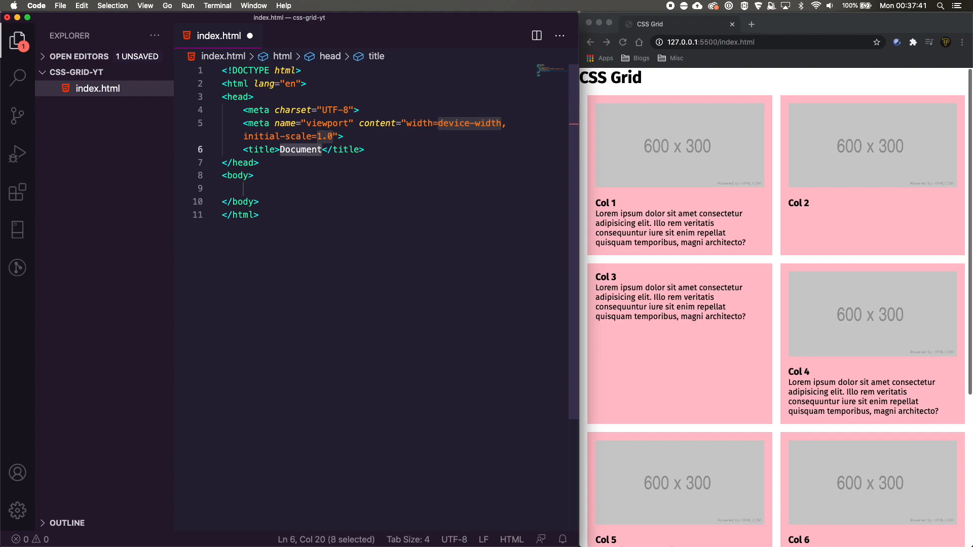
type("F")
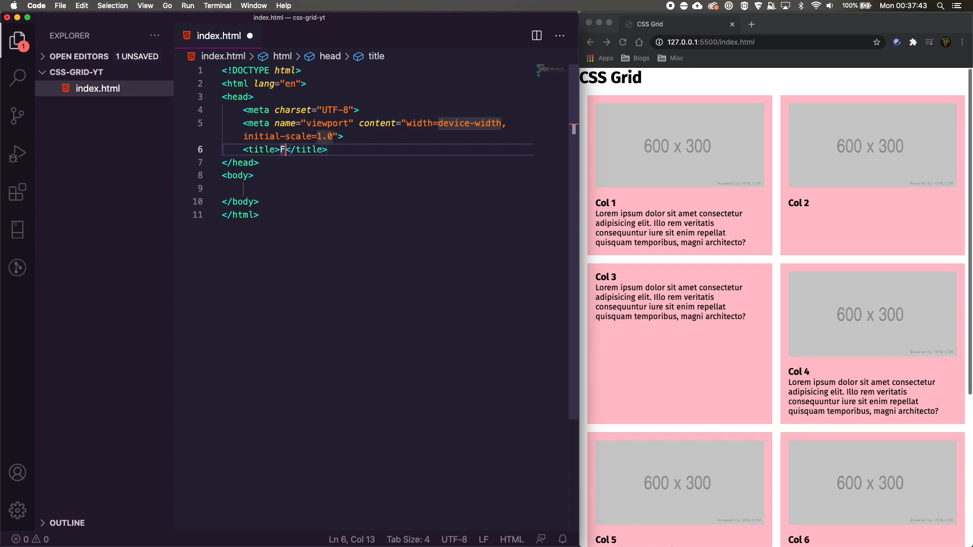
type("CSS Grid")
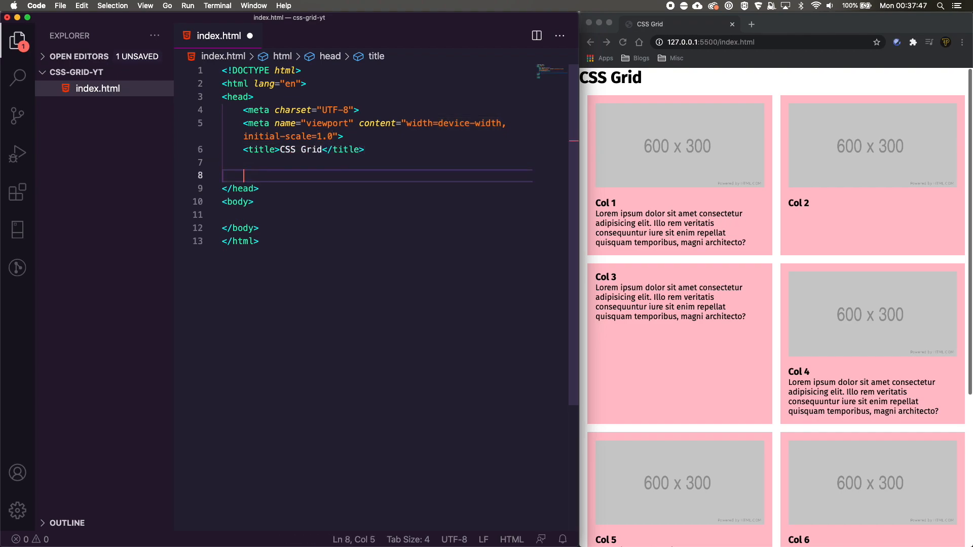
mouse_move(98, 88)
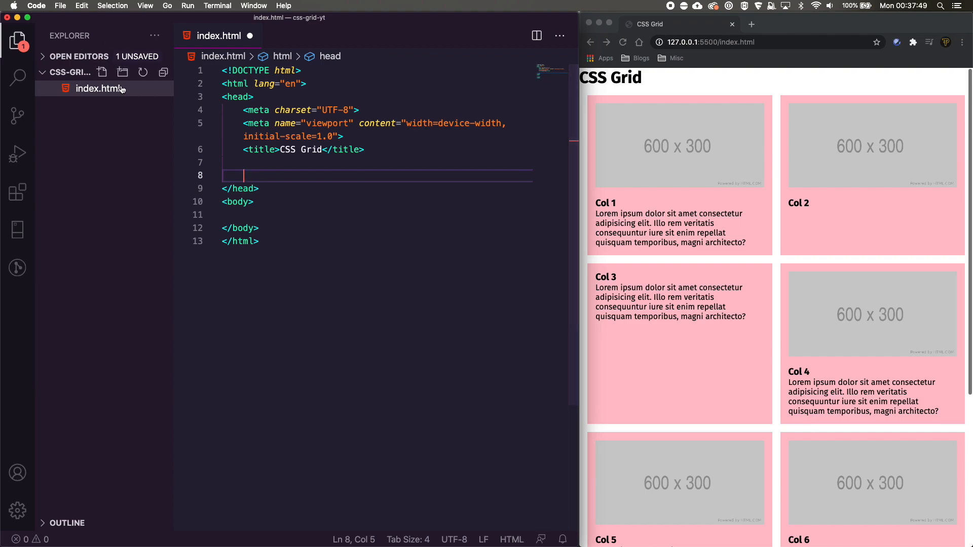
mouse_move(122, 73)
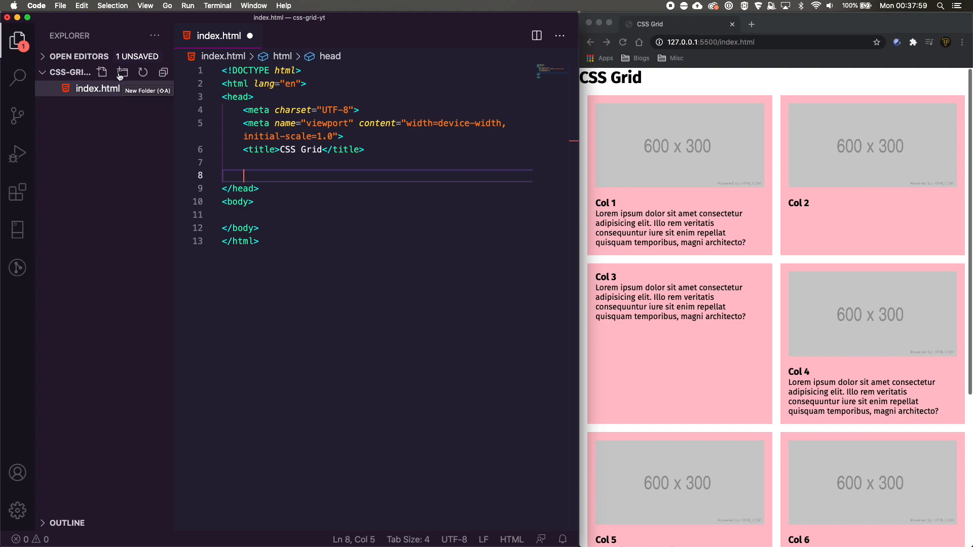
Create scss/main.scss with a universal * rule: margin 0, padding 0, box-sizing border-box.
left_click(122, 72)
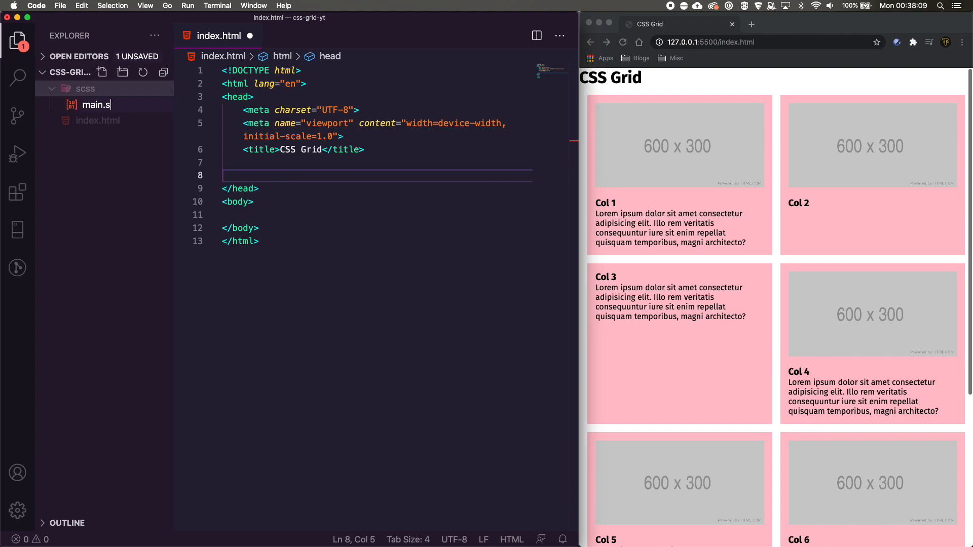
left_click(104, 105)
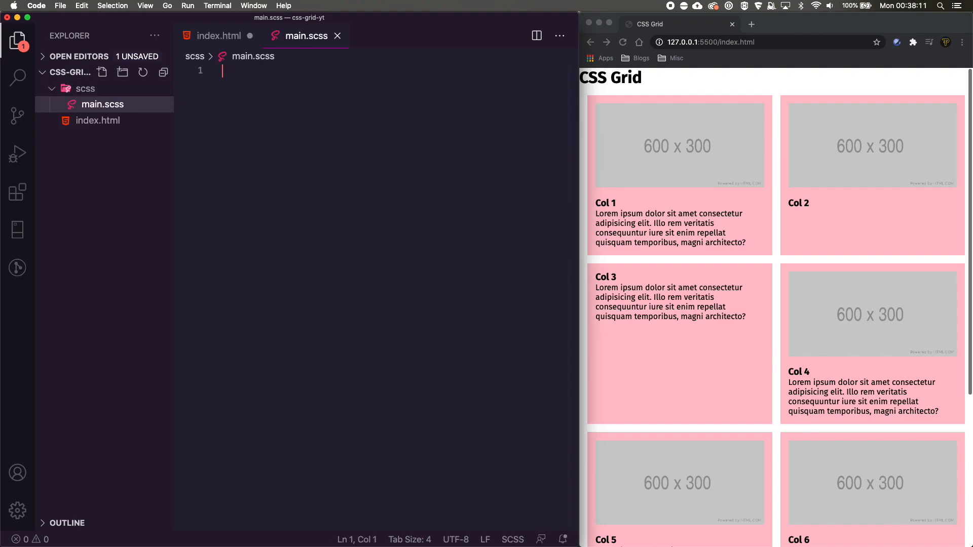
type("*")
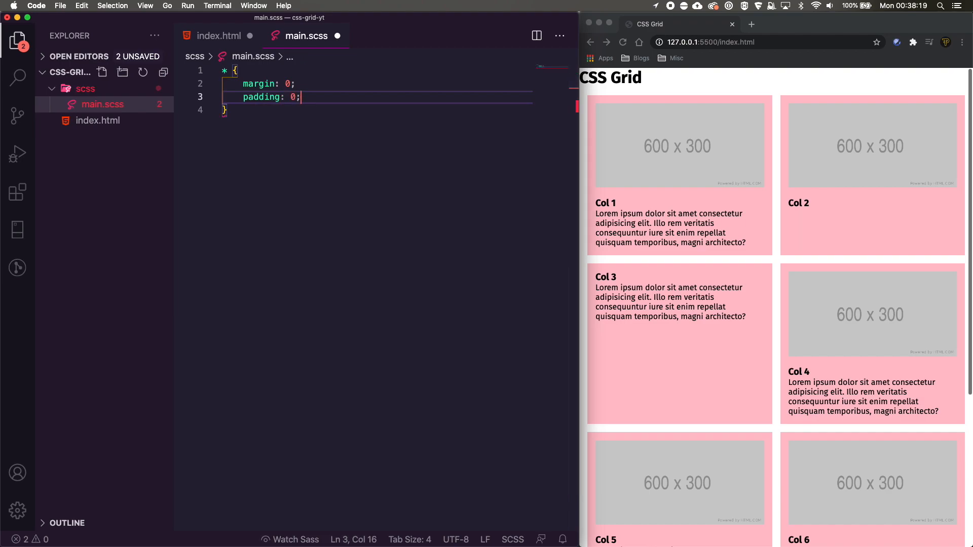
type("box-sizing: border-box;")
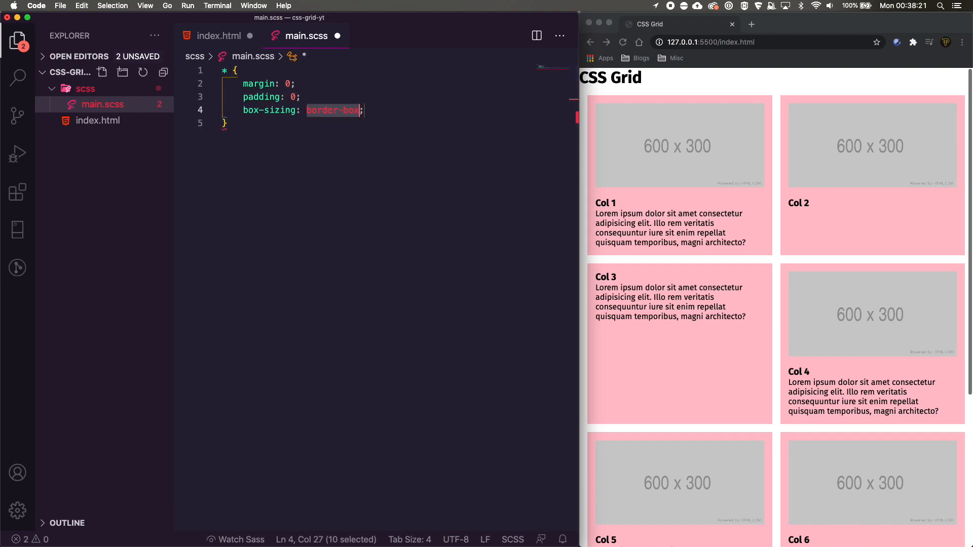
Add font-family 'Fira Sans', sans-serif to the universal rule and save main.scss.
type("ff")
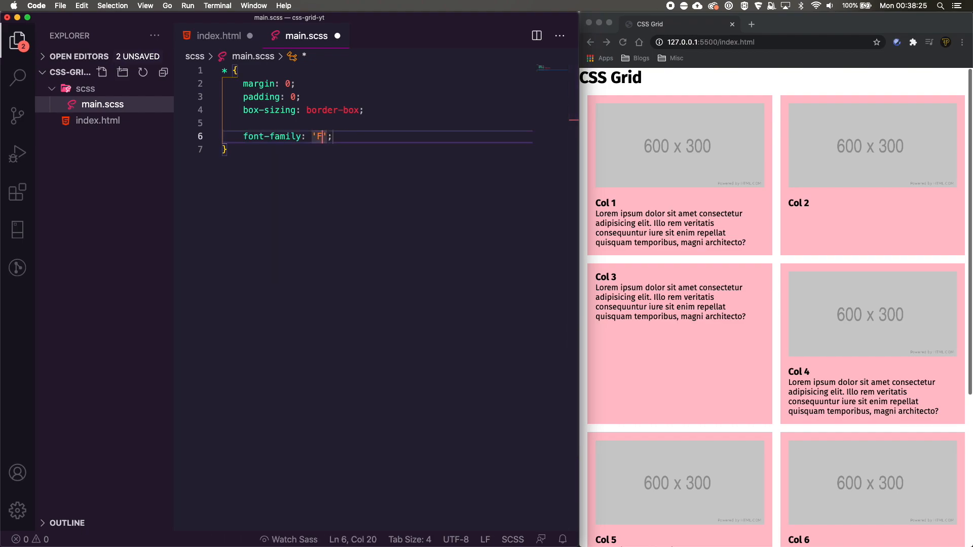
type("ira Sans")
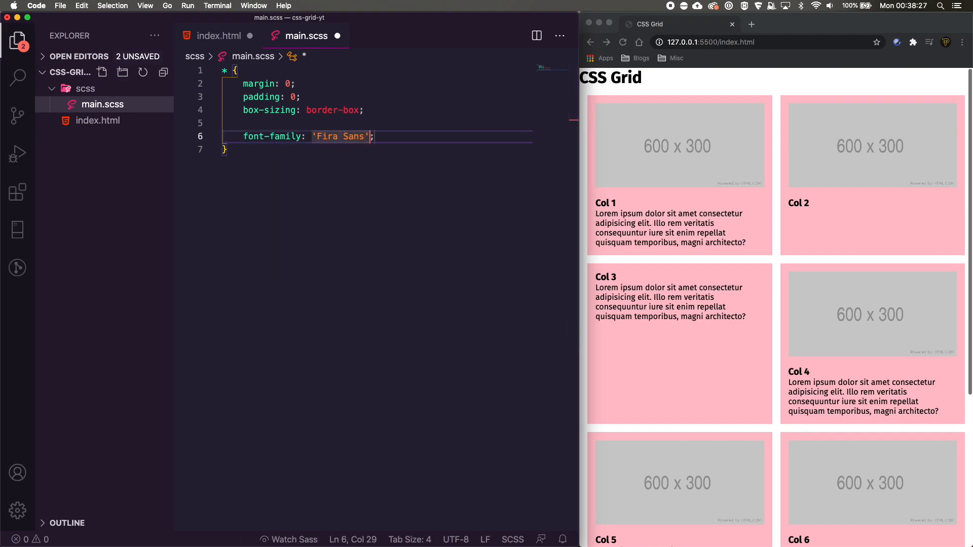
type(", sans")
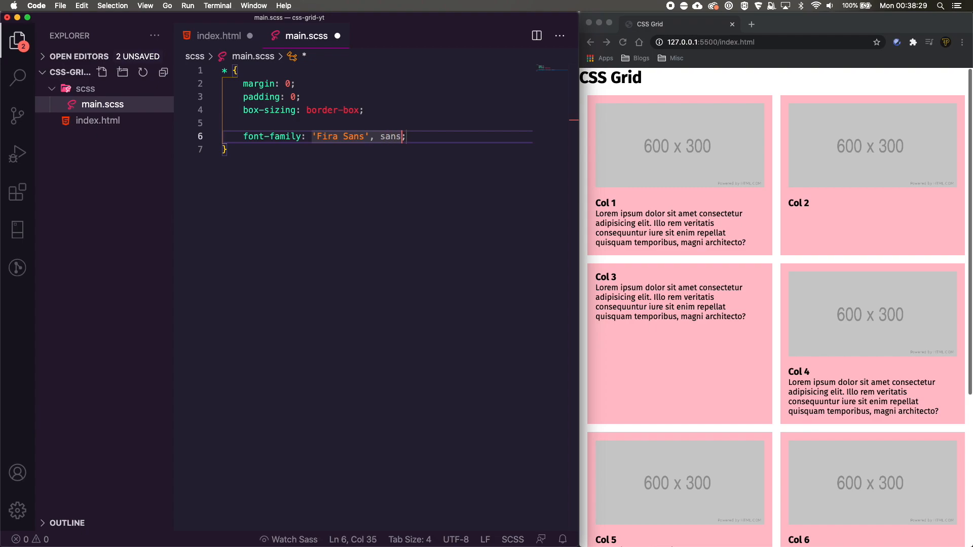
type("-serif")
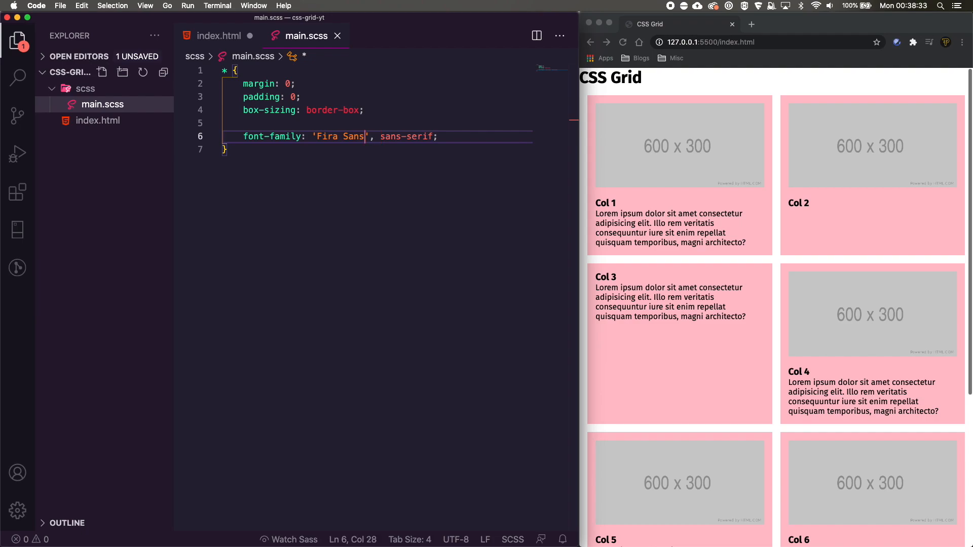
type(", sans-serif")
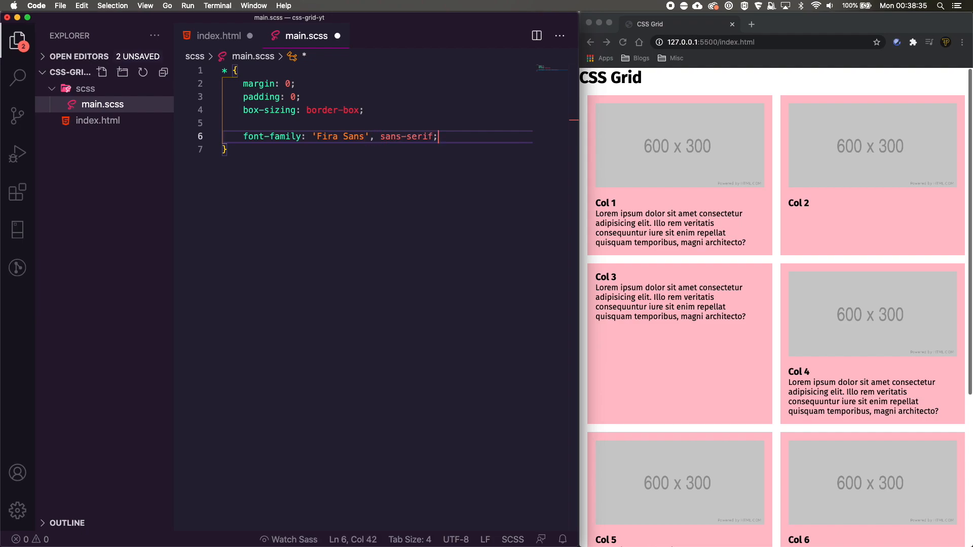
key("enter")
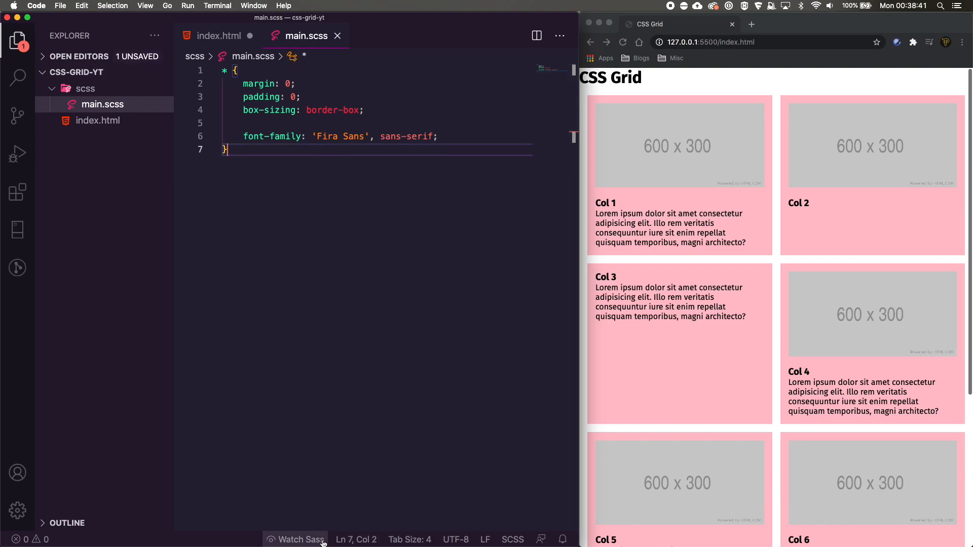
Start Live Sass compilation and reveal the generated css/main.css in the Explorer.
left_click(295, 539)
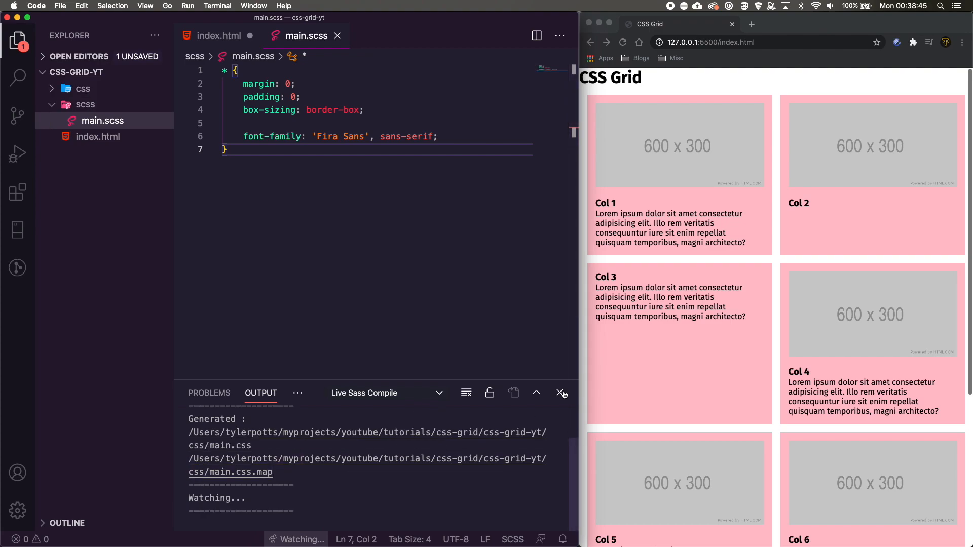
left_click(560, 393)
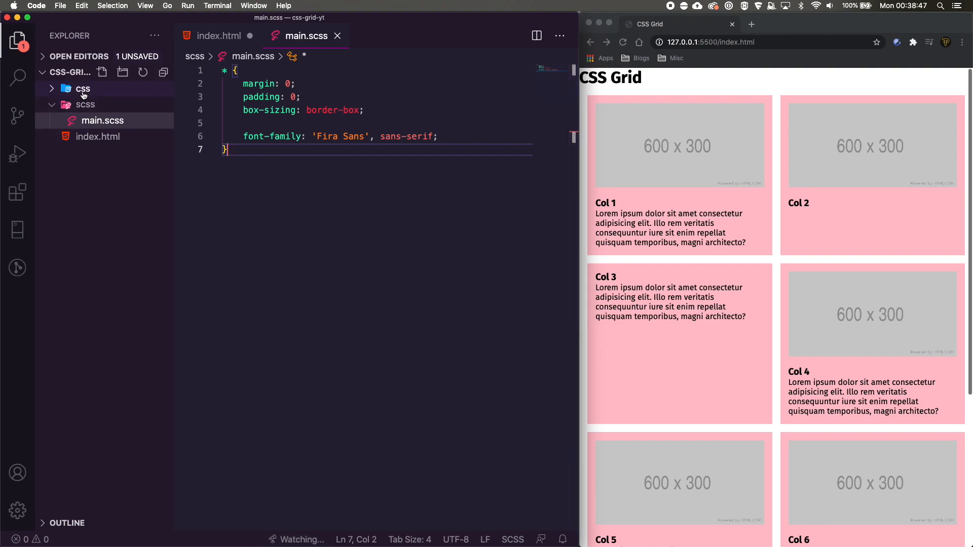
left_click(82, 88)
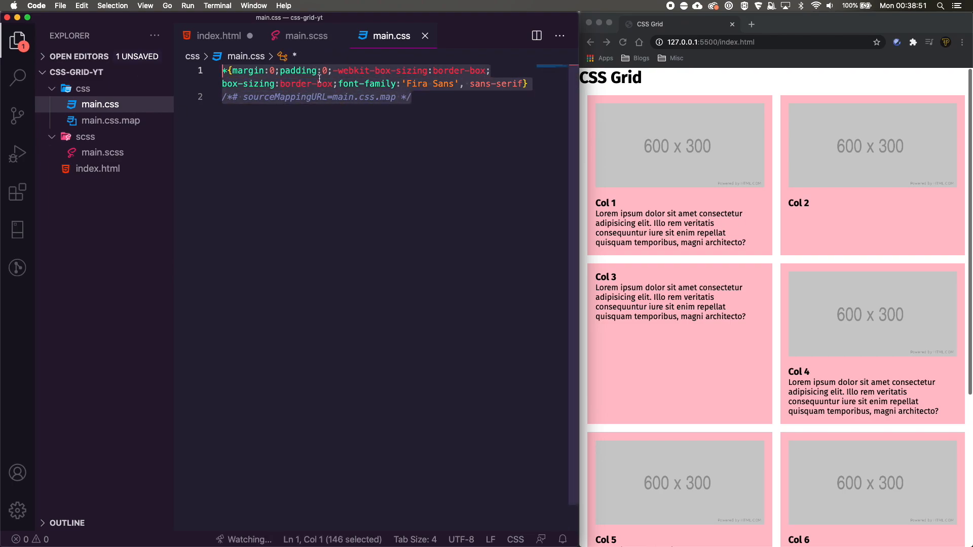
Search extensions for 'live' and review the Live Sass Compiler detail page.
left_click(17, 193)
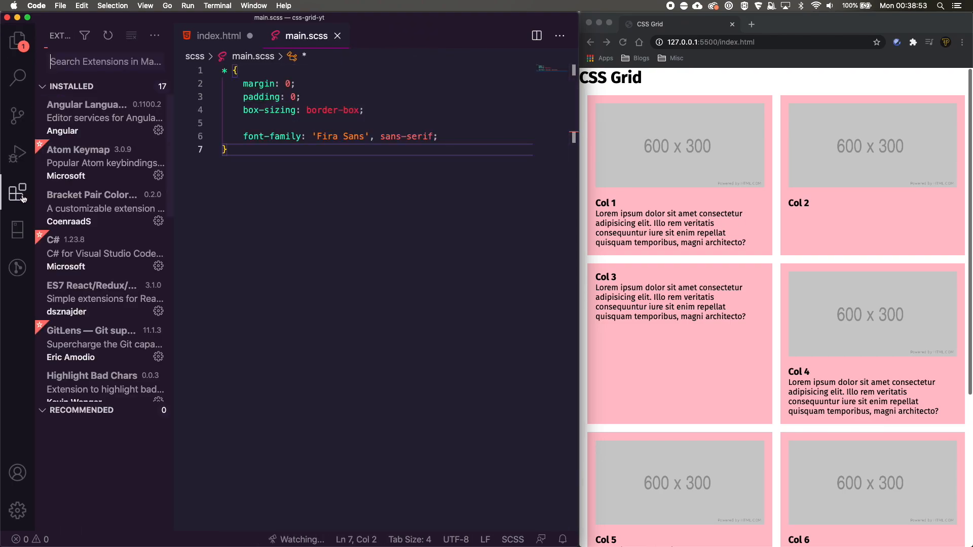
left_click(105, 62)
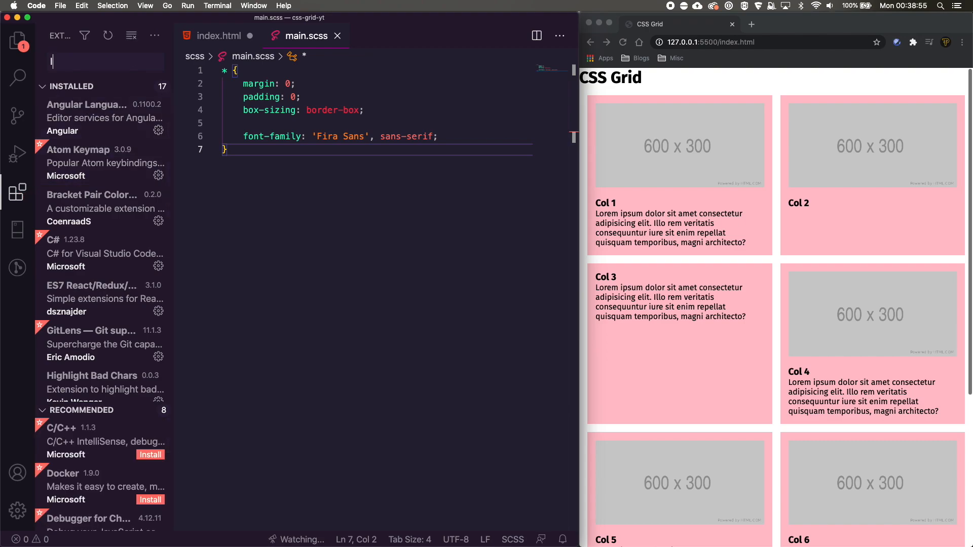
type("live")
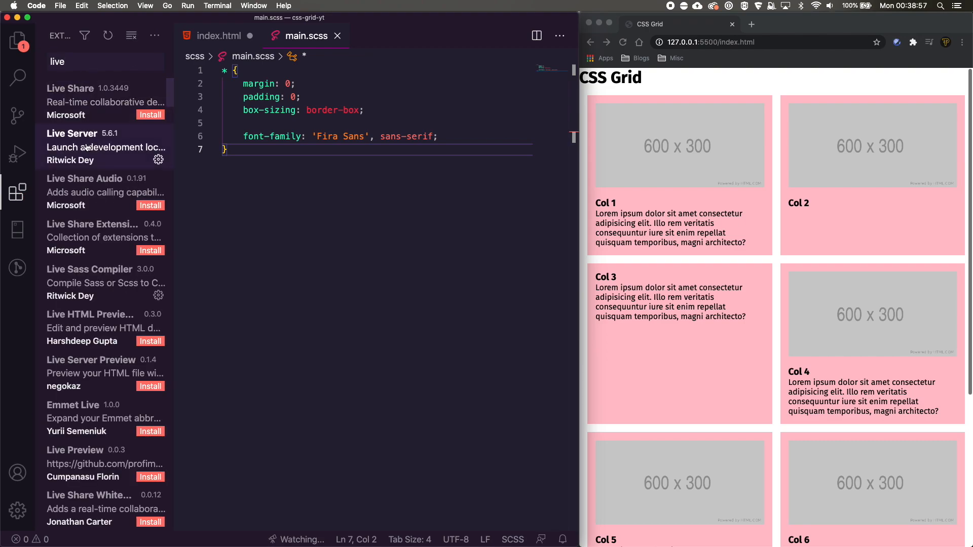
left_click(89, 269)
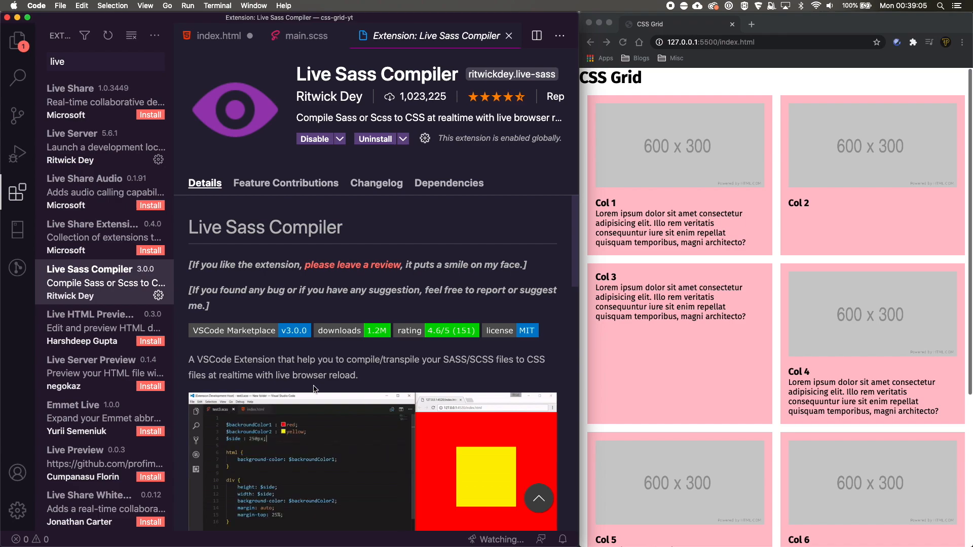
scroll("down", 3)
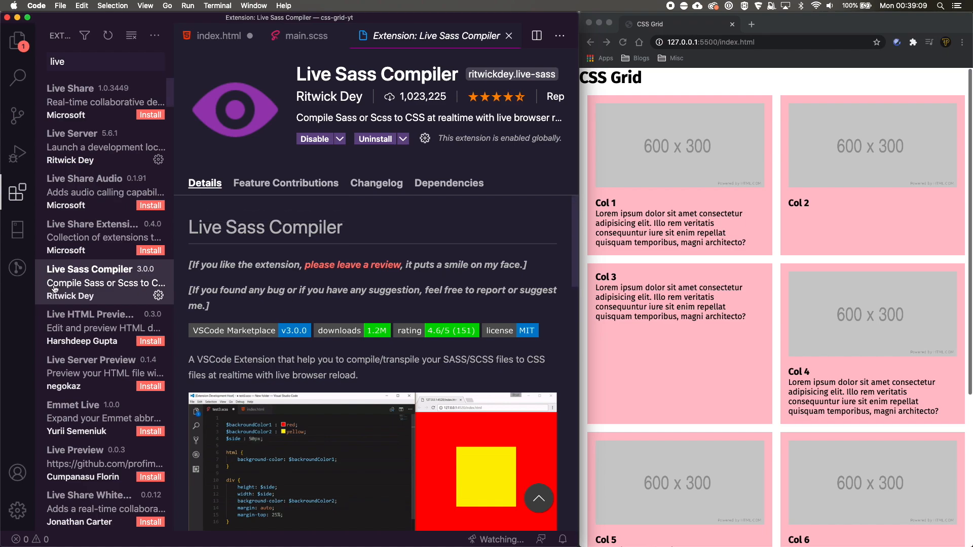
left_click(304, 36)
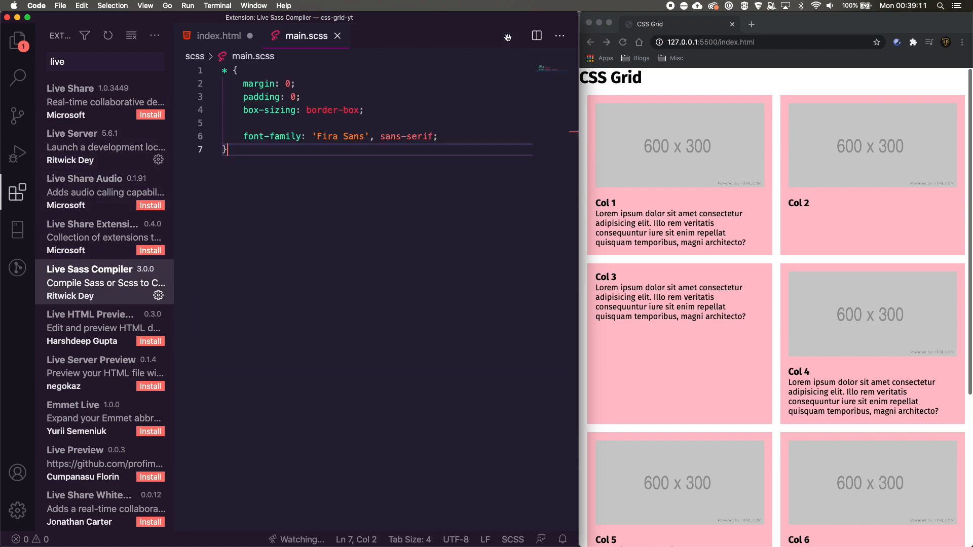
Review the Live Server extension detail page and close it.
left_click(93, 147)
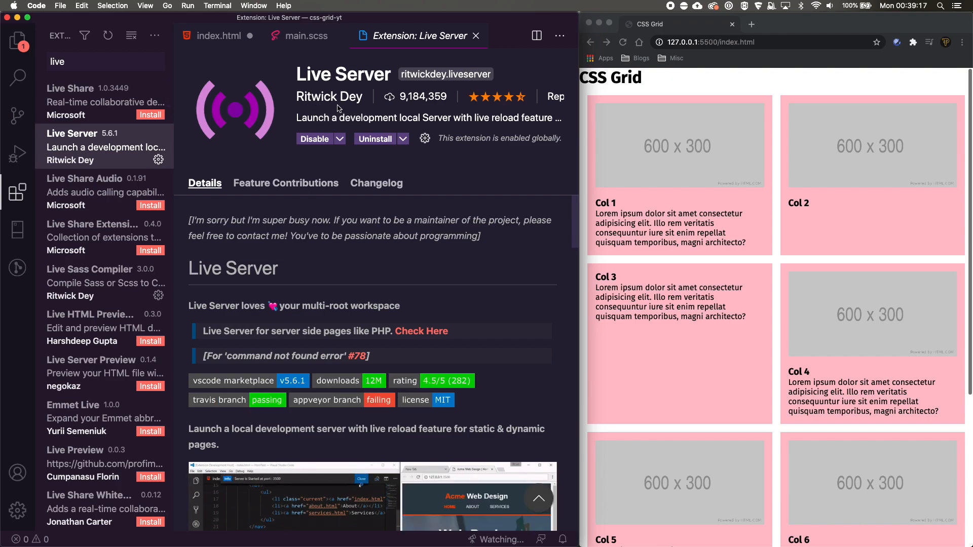
scroll("down", 3)
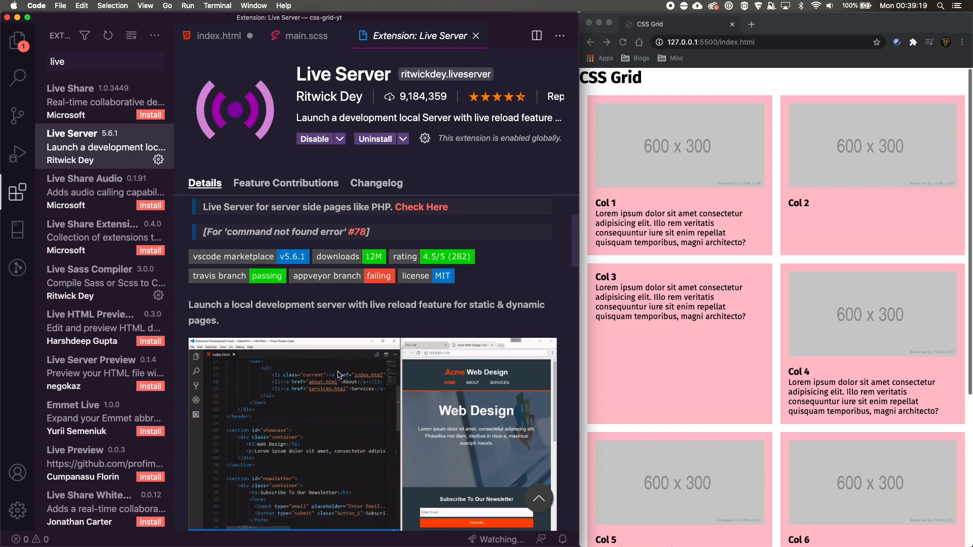
scroll("down", 3)
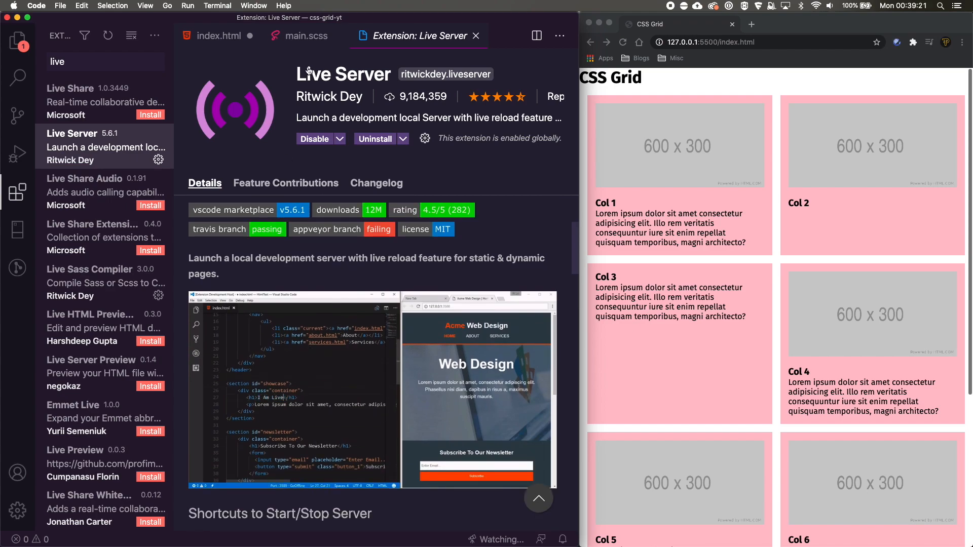
left_click(304, 35)
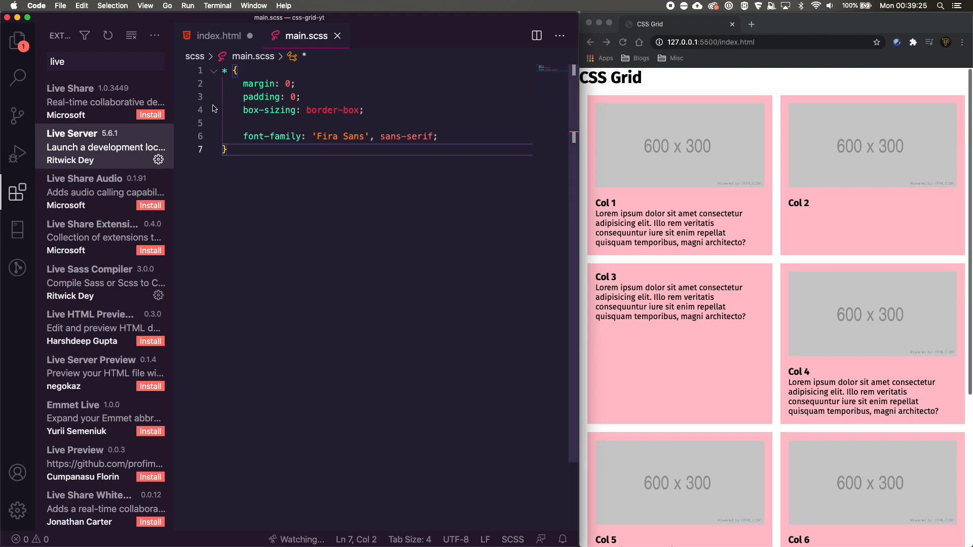
mouse_move(18, 39)
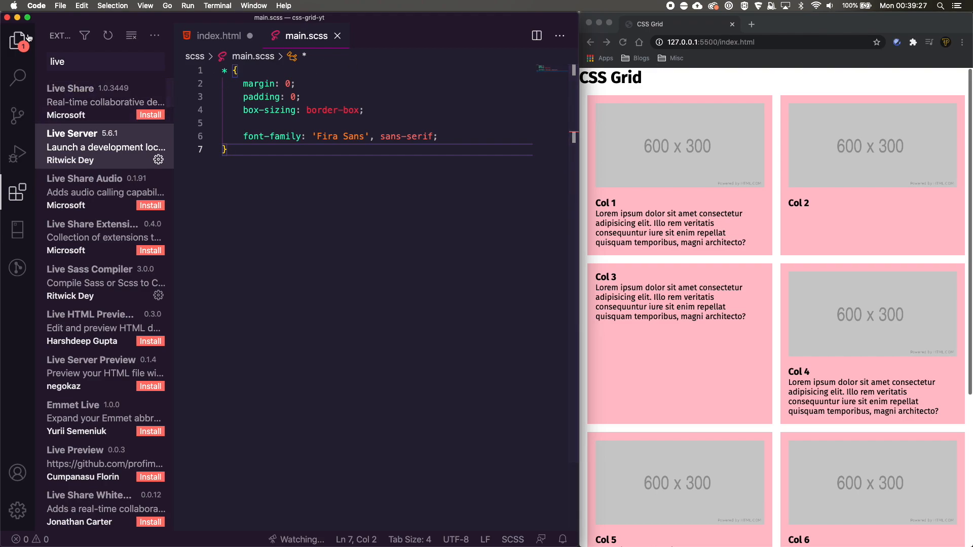
Link ./css/main.css in index.html's head and add an h1 reading CSS Grid.
left_click(17, 39)
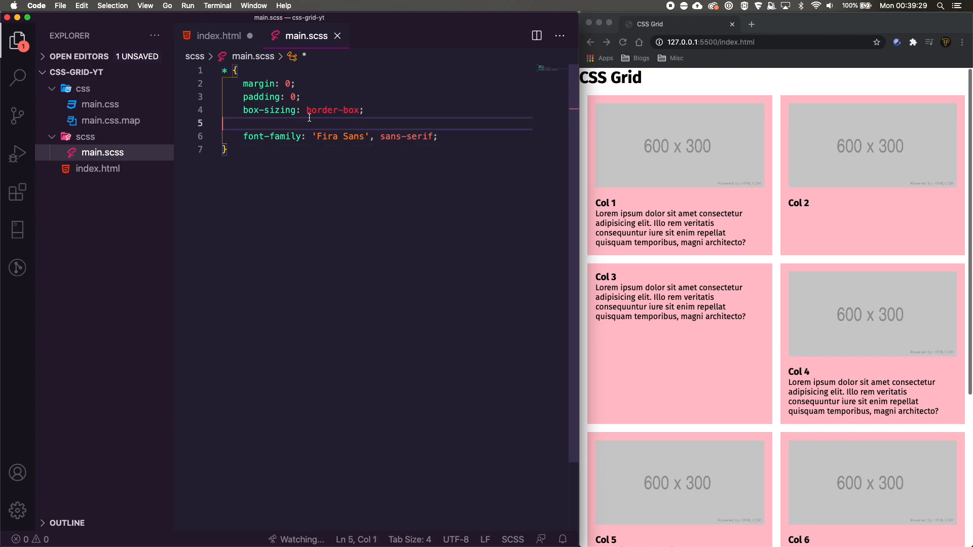
left_click(218, 36)
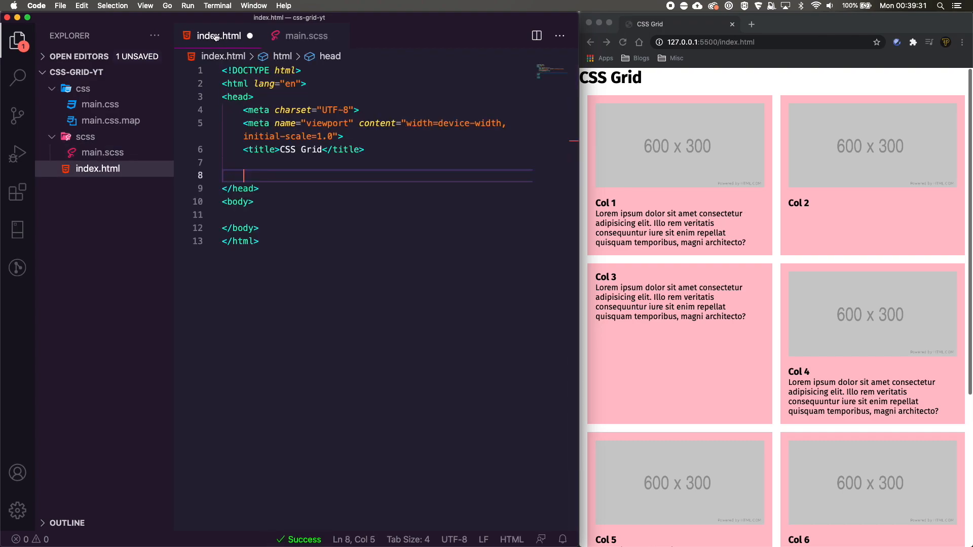
type("link rel=\"stylesheet\" href=\"\">")
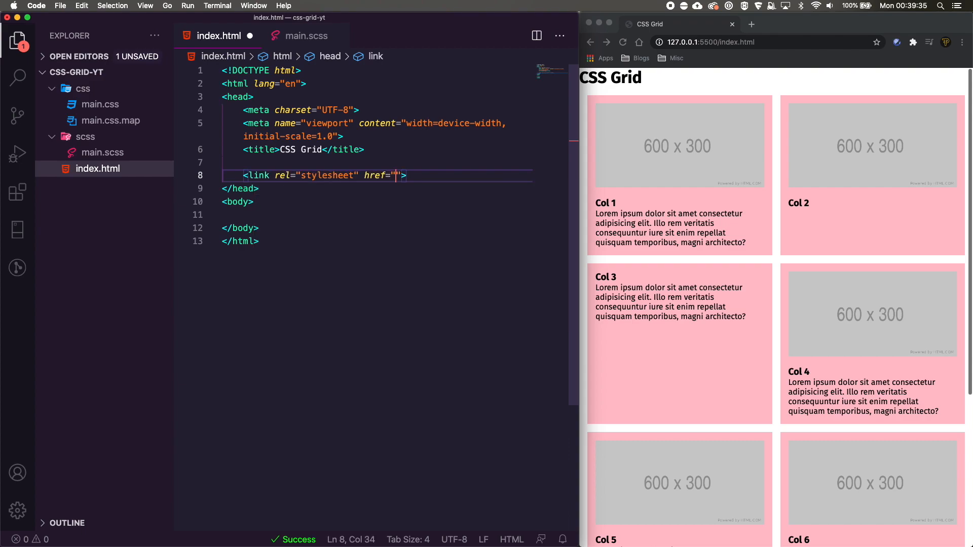
type("./css/main.css")
left_click(376, 214)
type("<h1></h1>")
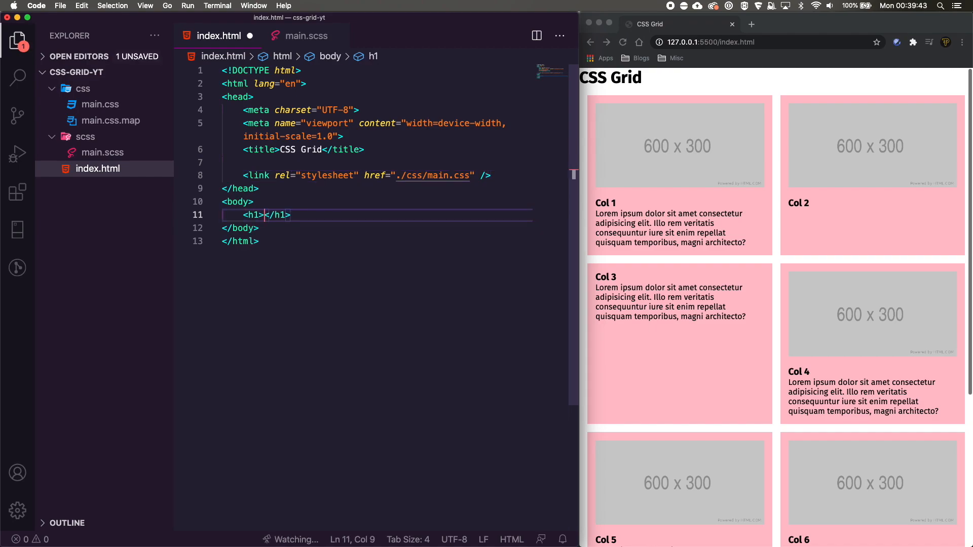
type("CSS Grid")
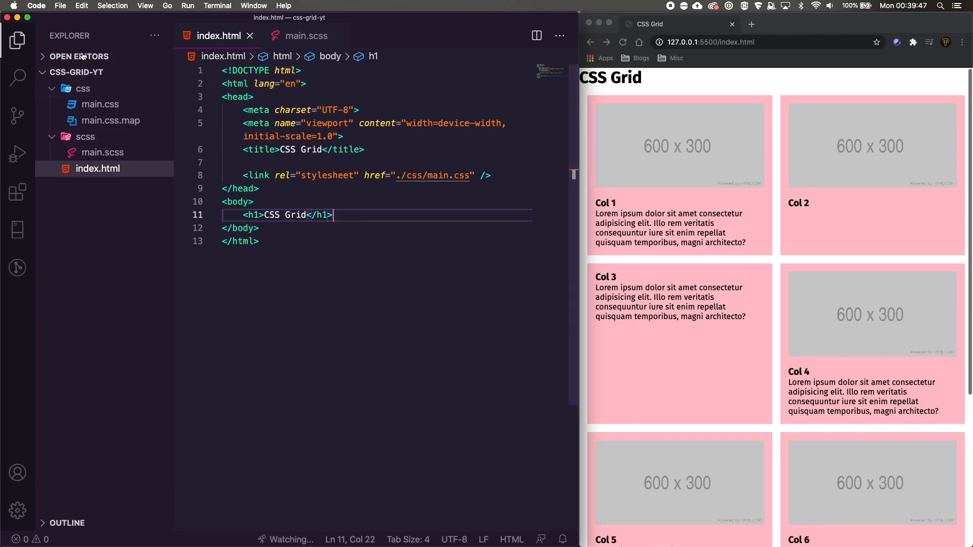
mouse_move(704, 120)
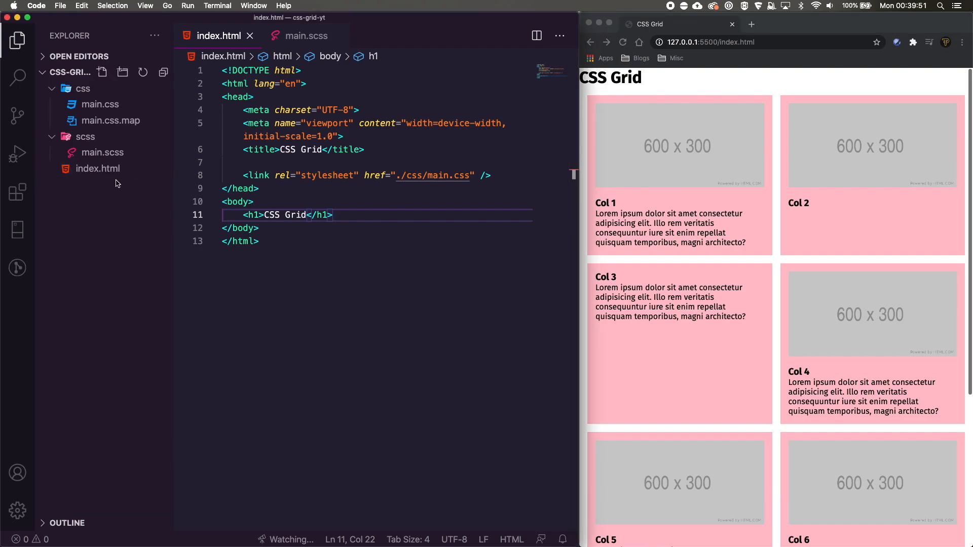
Serve index.html with Live Server and dismiss the port notifications.
right_click(97, 168)
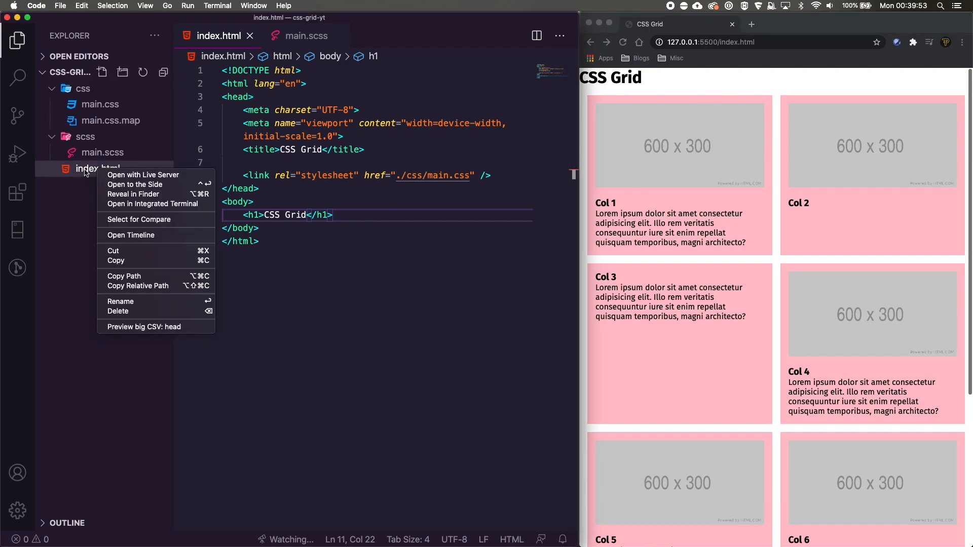
mouse_move(143, 175)
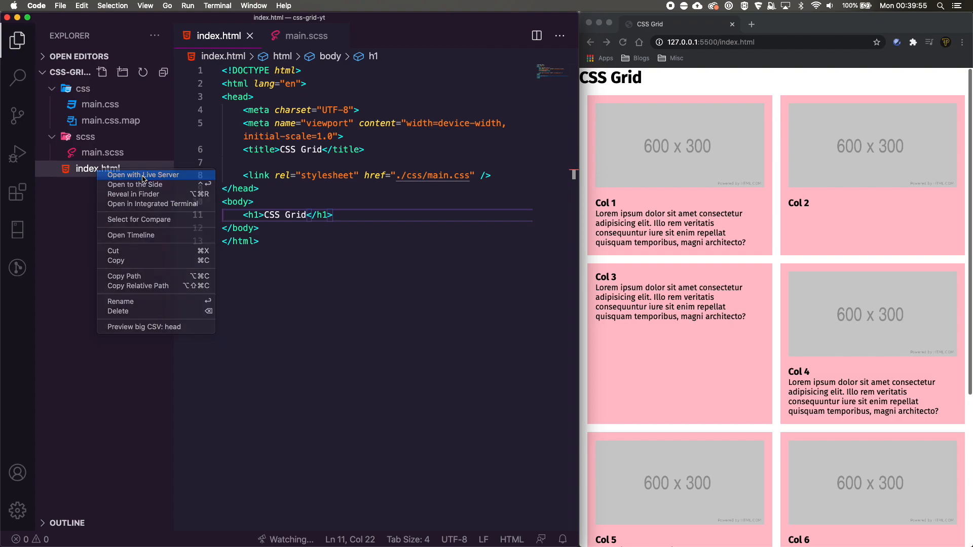
left_click(143, 174)
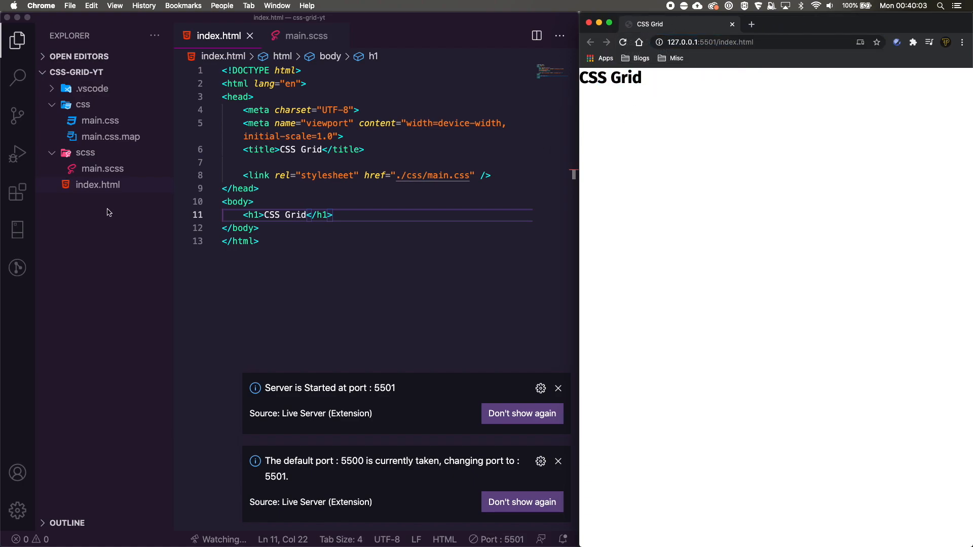
left_click(557, 388)
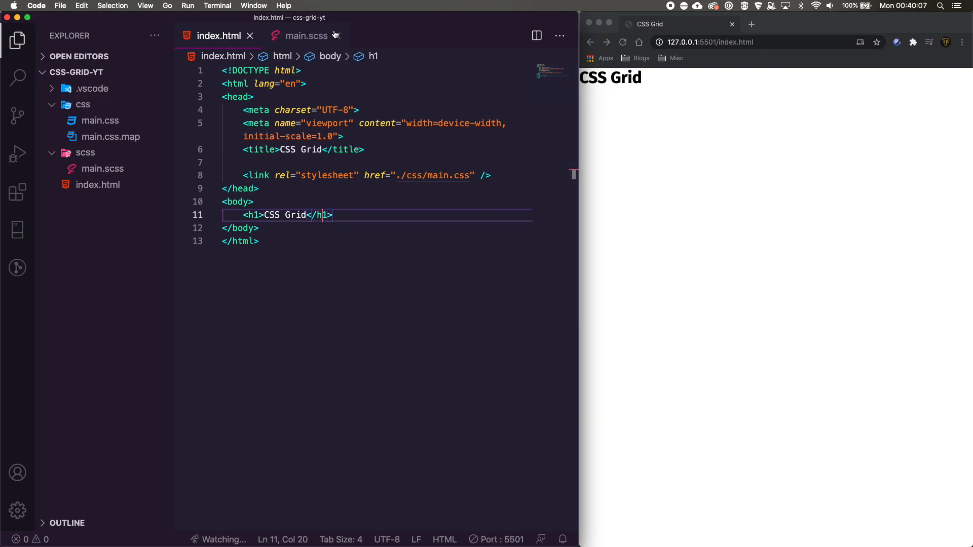
Add opening and closing CSS GRID CONTAINER comments around the grid div.
left_click(18, 40)
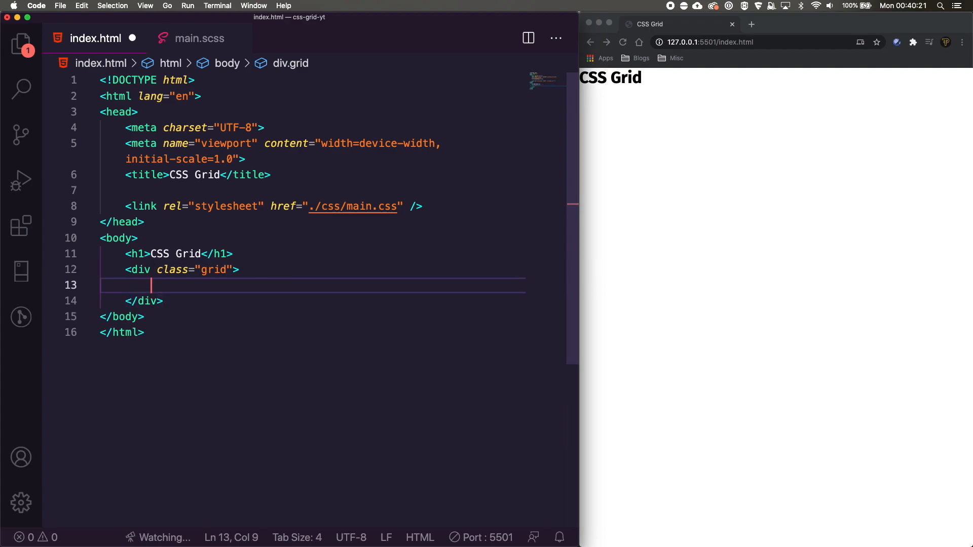
key("enter")
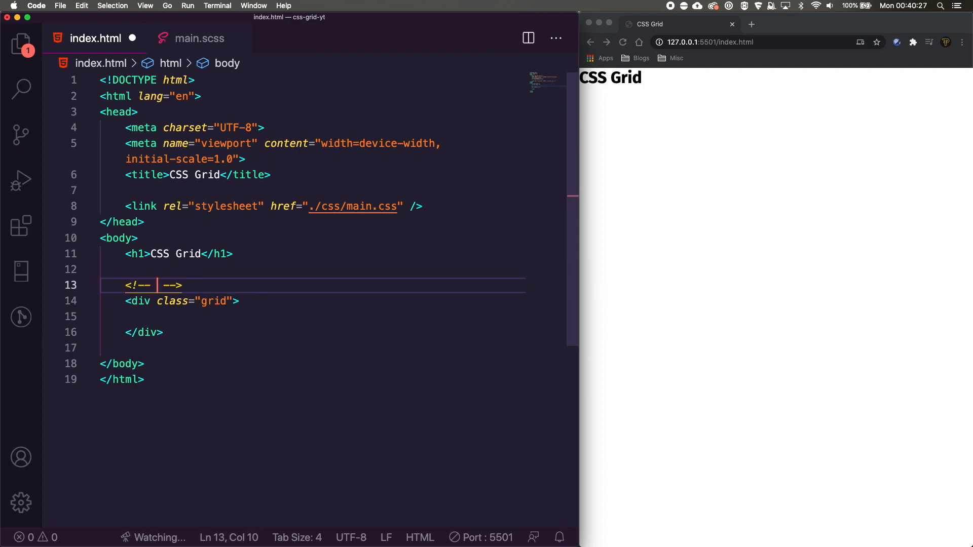
type("CSS GRID C")
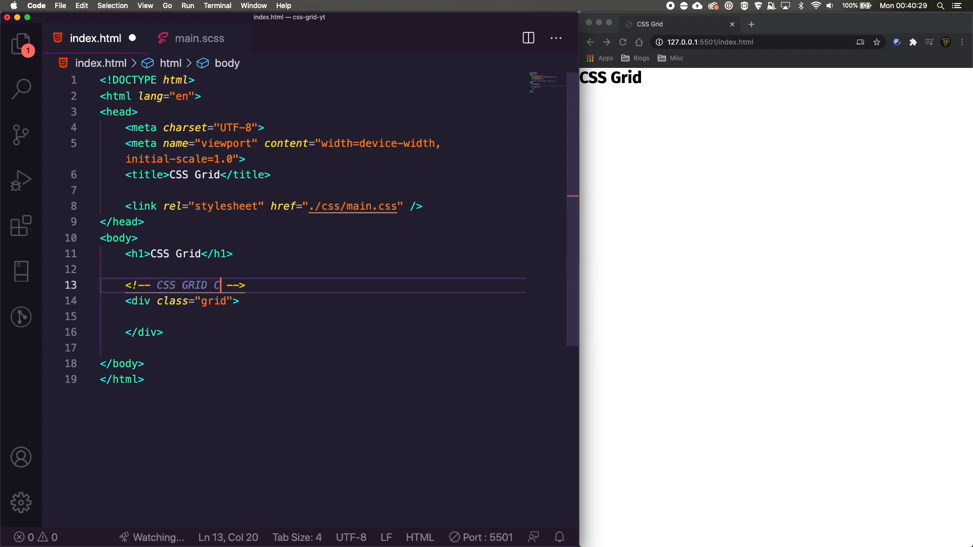
type("ONTAINER")
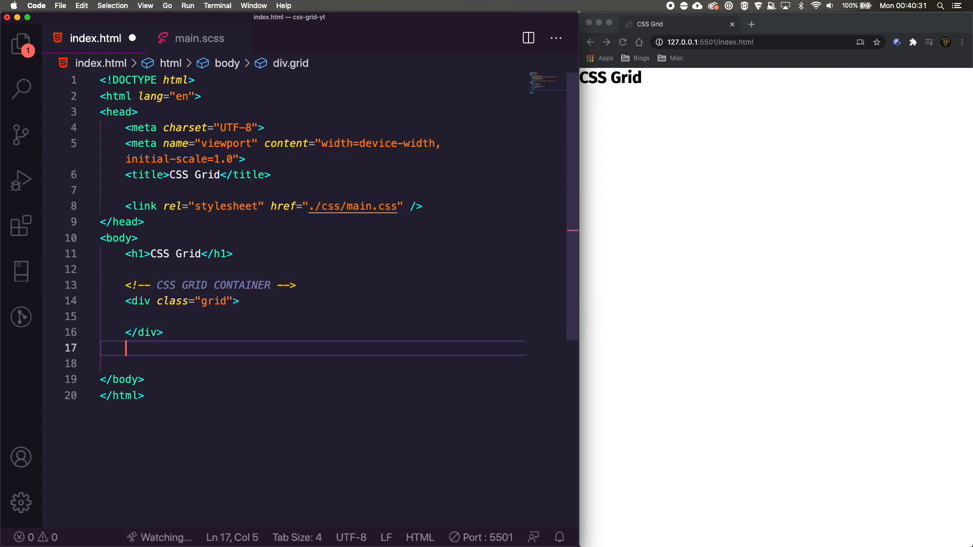
type("<!-- ./ CSS -->")
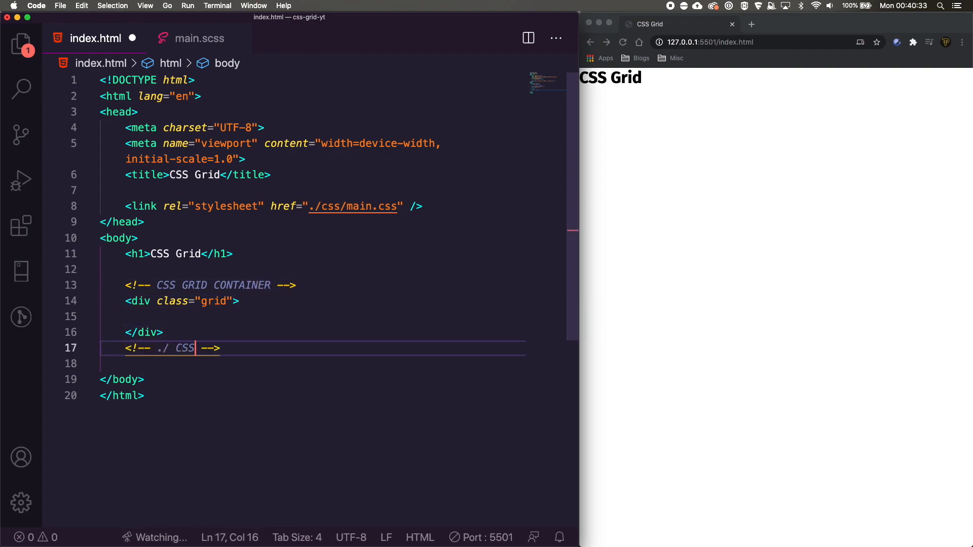
type("GRID CONTAINER")
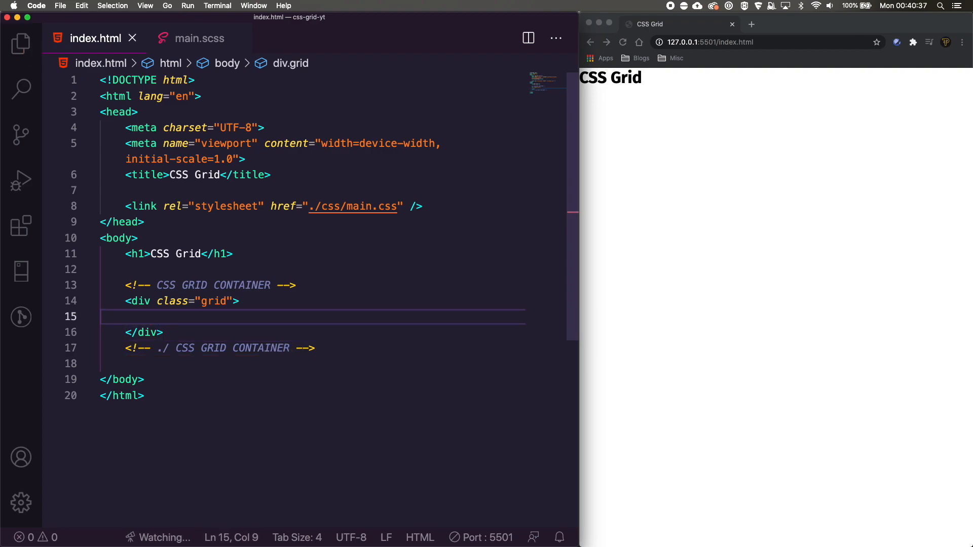
Expand .col*8>h3 inside the grid and label the headings Col 1 through Col 8.
type(".co")
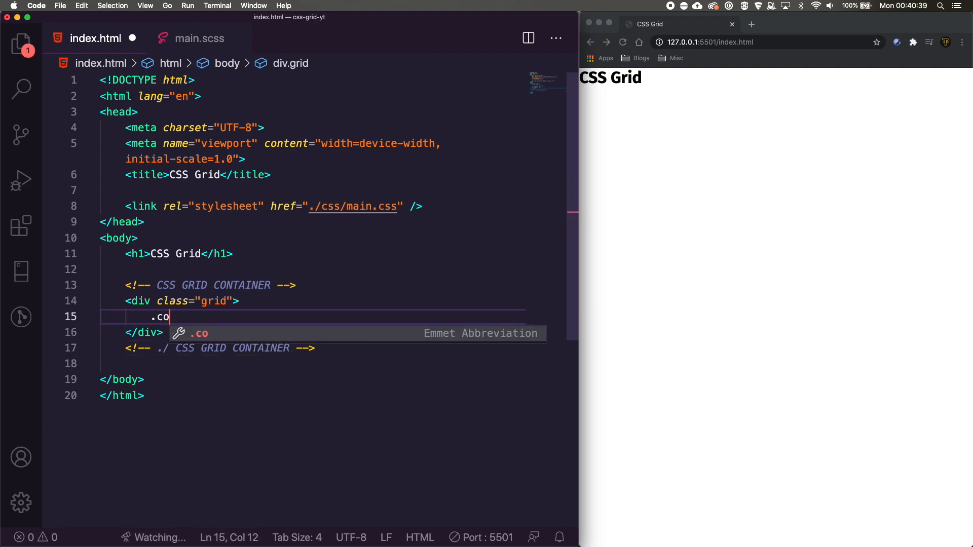
type("l")
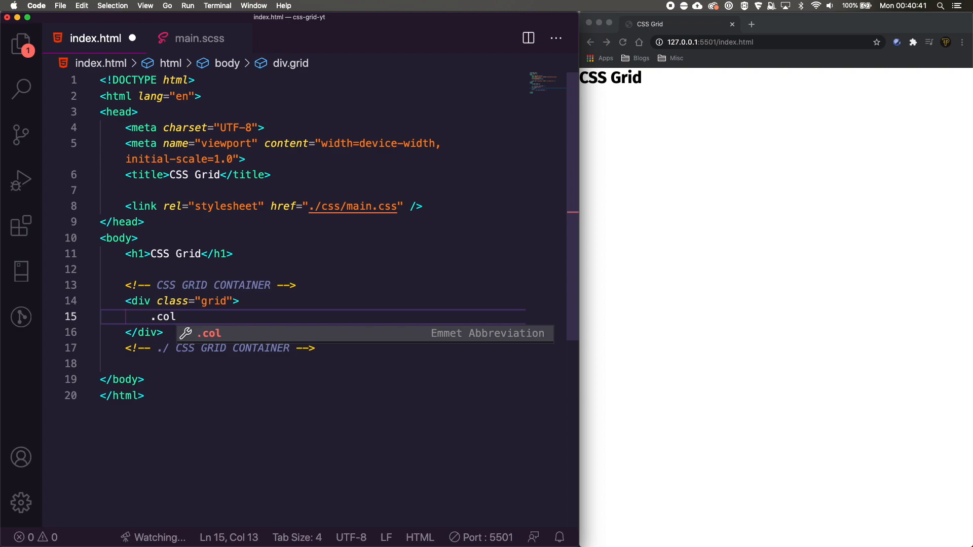
type("*")
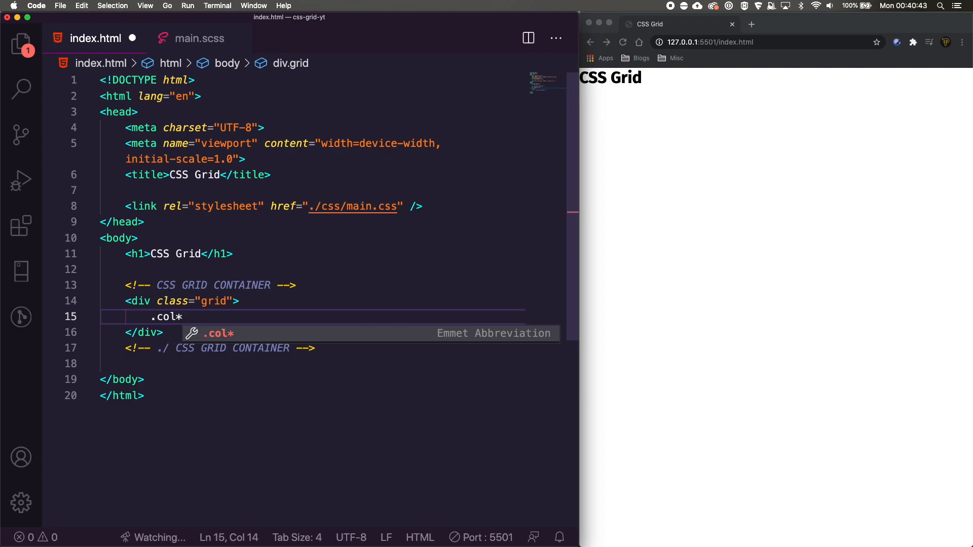
type("8")
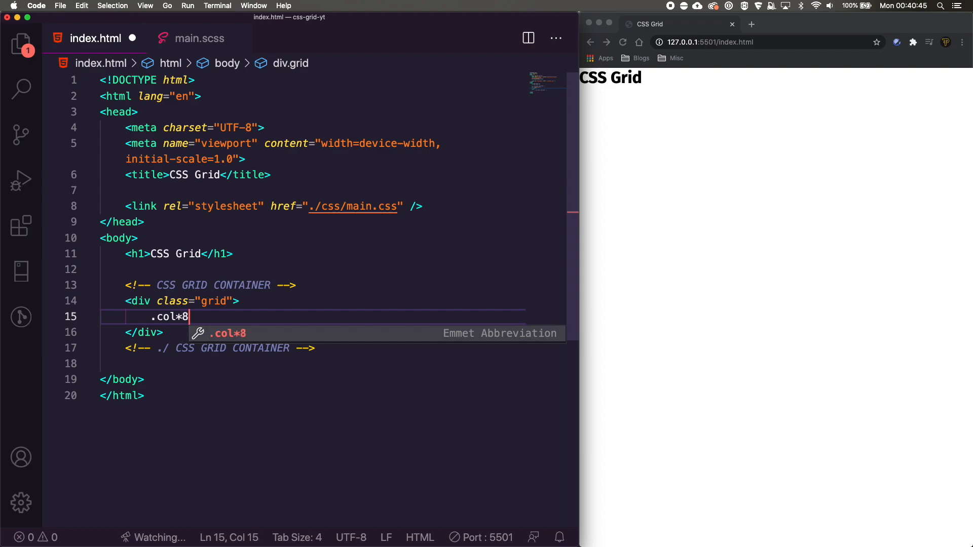
type(">")
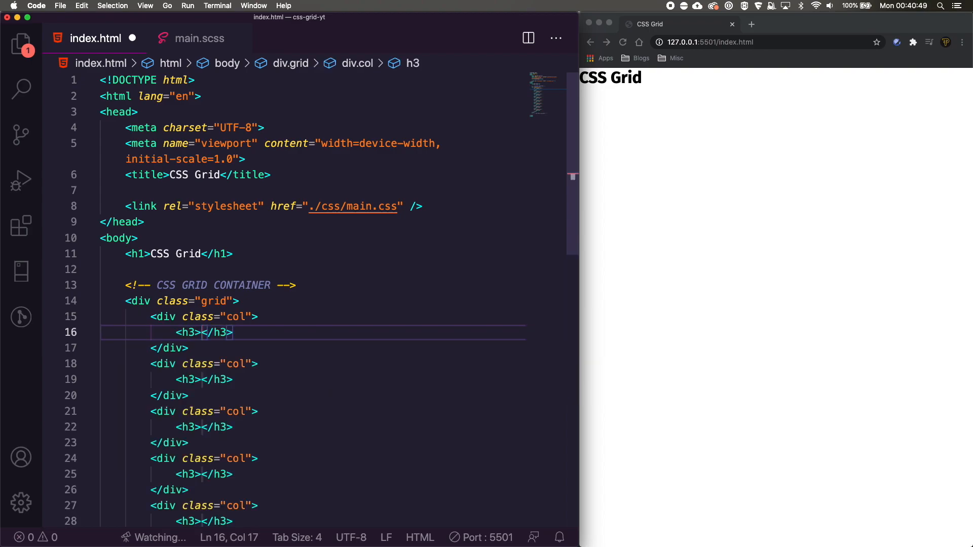
type("Col 1")
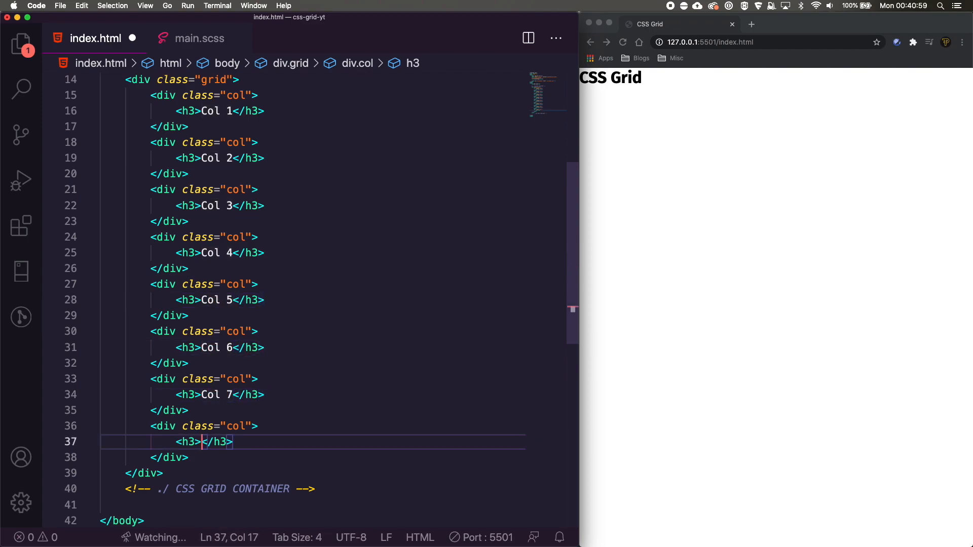
type("Col 8")
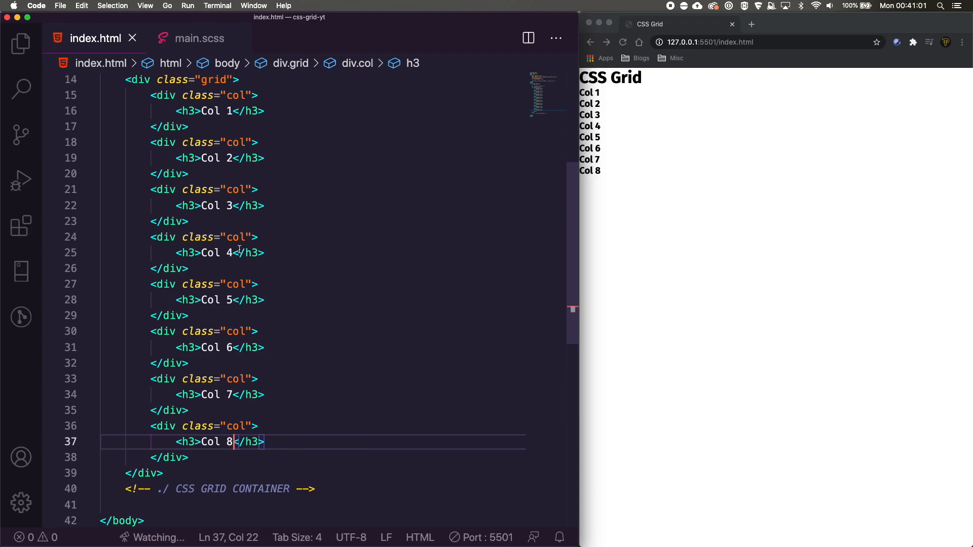
scroll("up", 3)
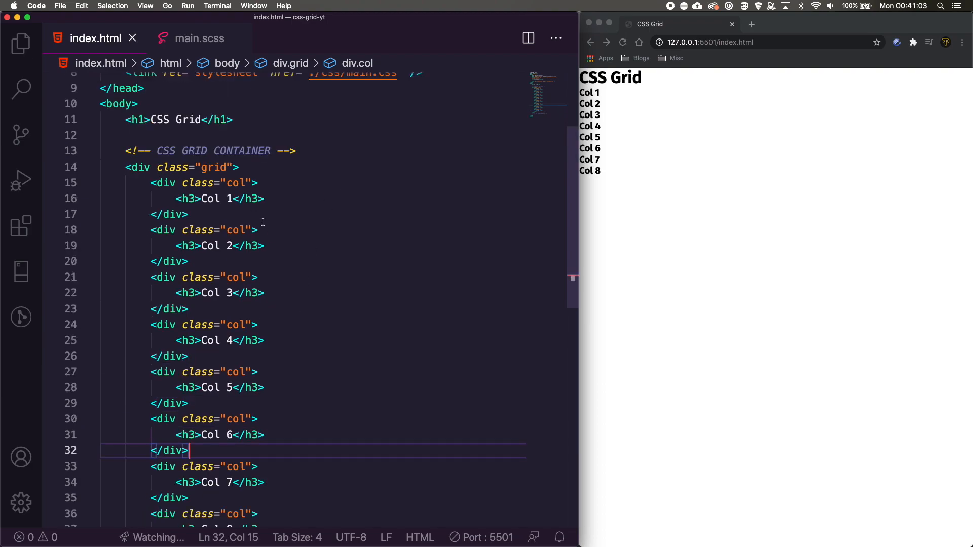
scroll("down", 3)
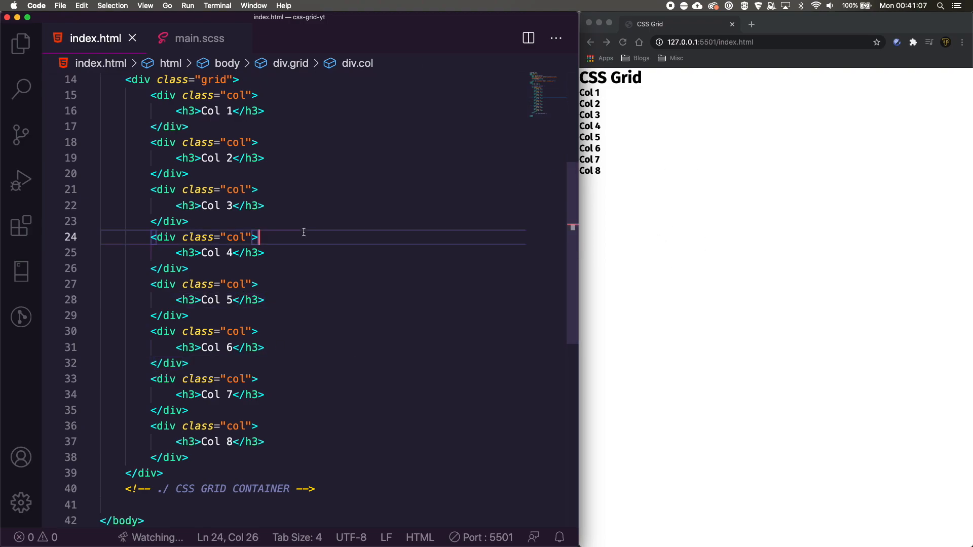
Add a .grid rule in main.scss with display block and padding 16px, and save.
left_click(200, 37)
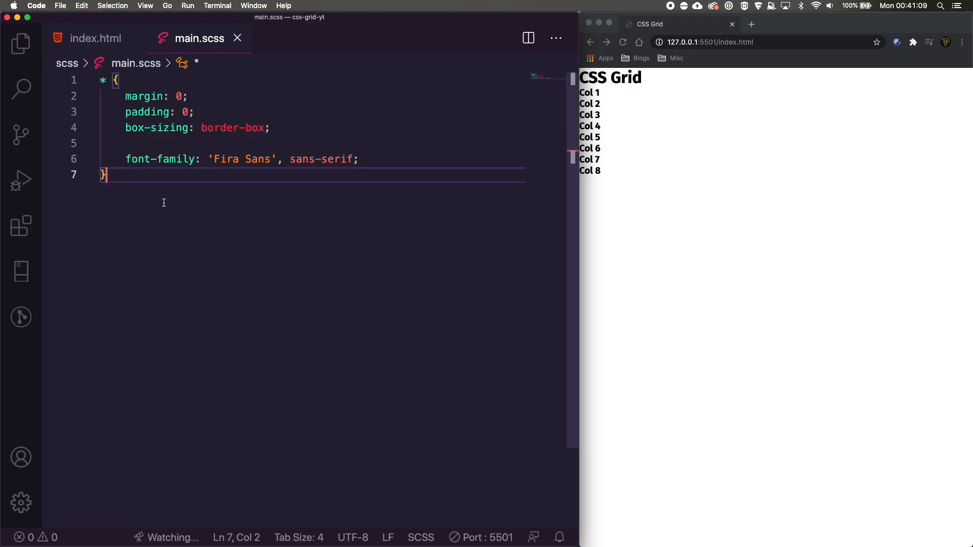
mouse_move(313, 195)
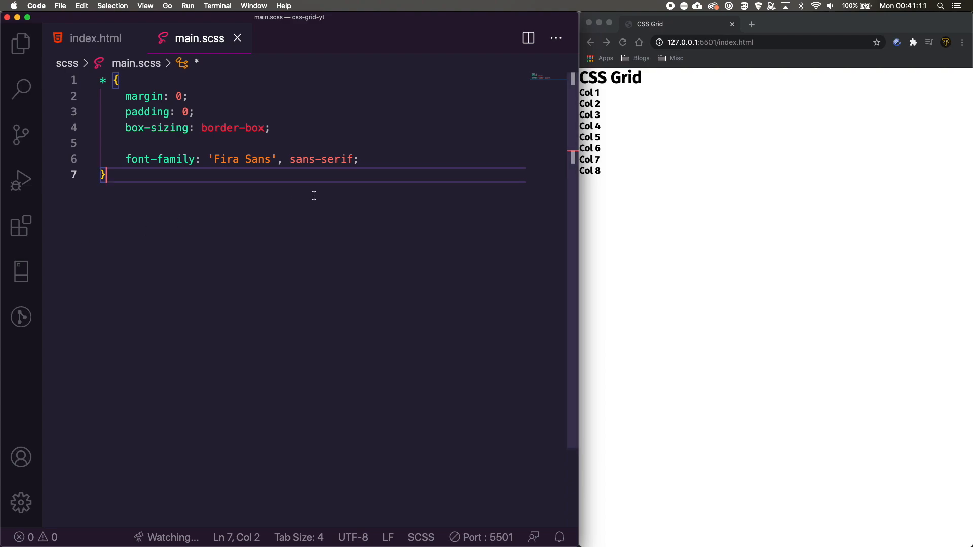
key("Enter")
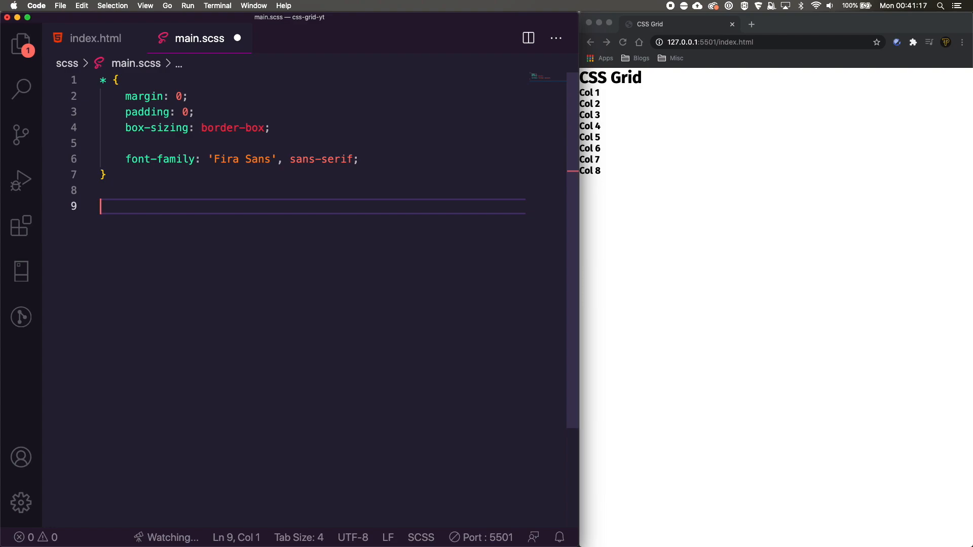
type(".gir")
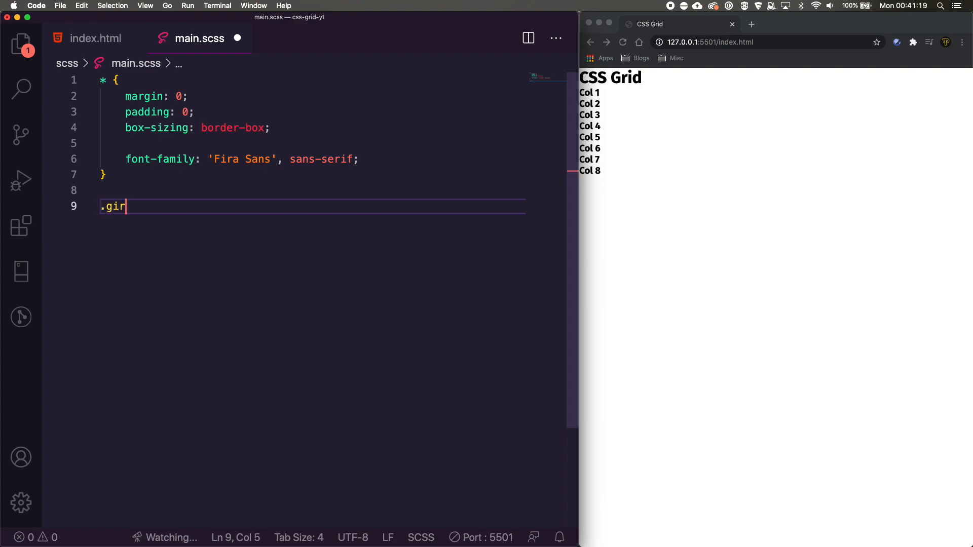
type("d {")
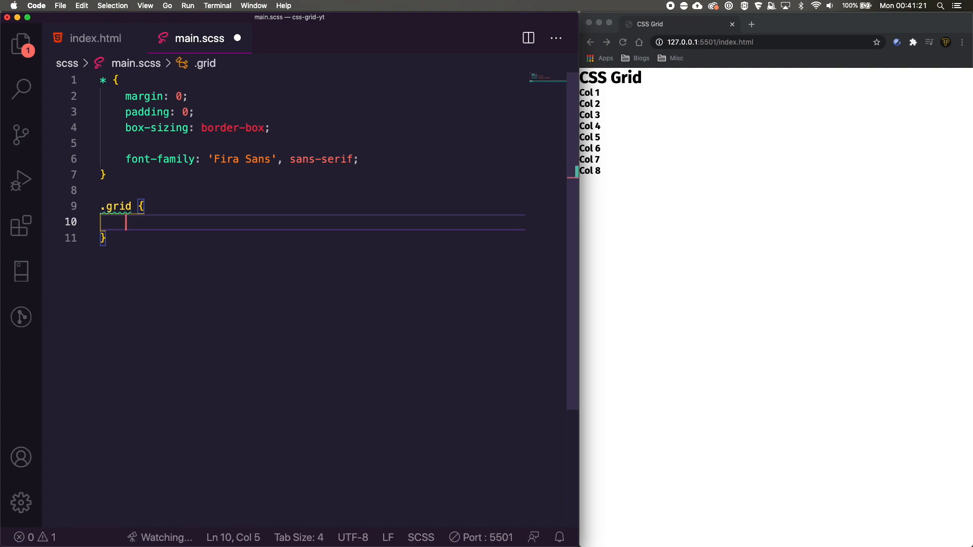
type("display: block;")
type("padding: 1")
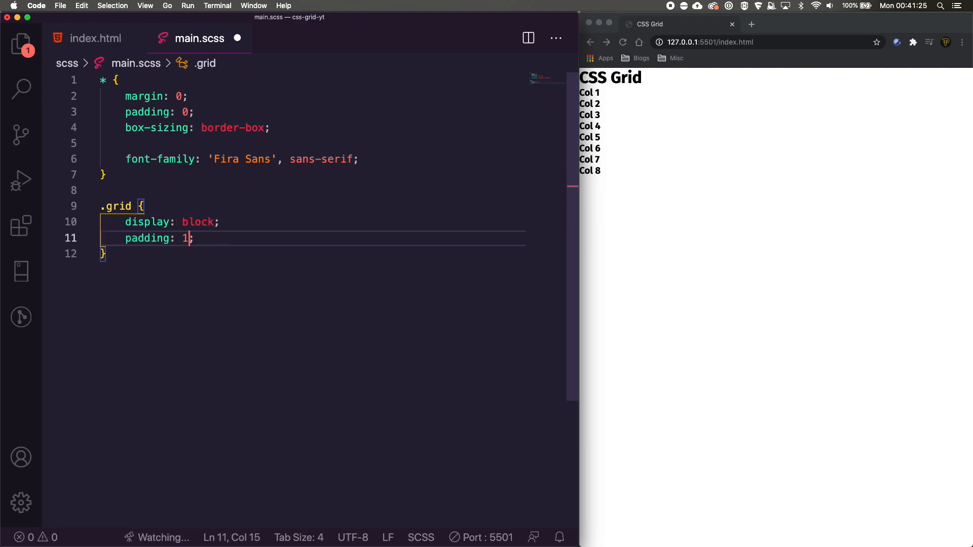
type("6px")
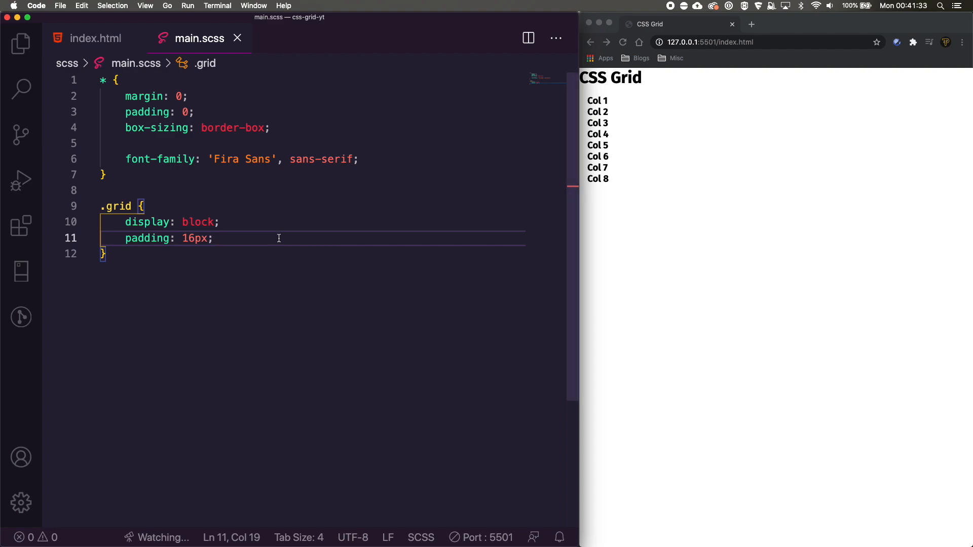
key("enter")
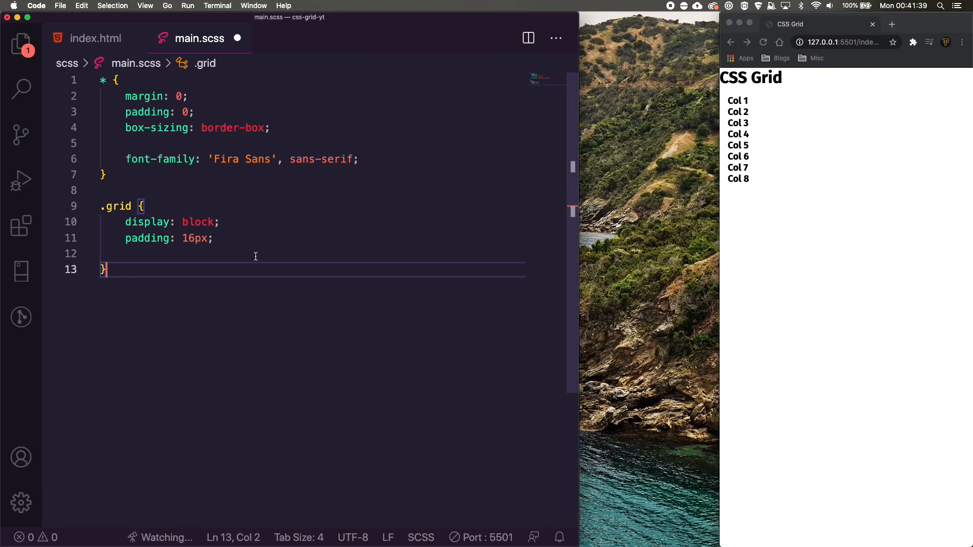
left_click(254, 253)
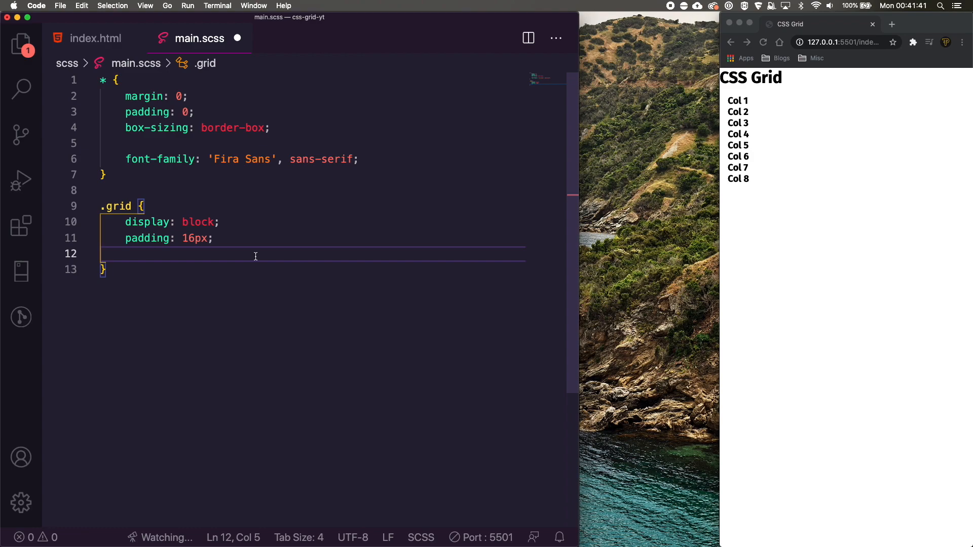
type(".col {")
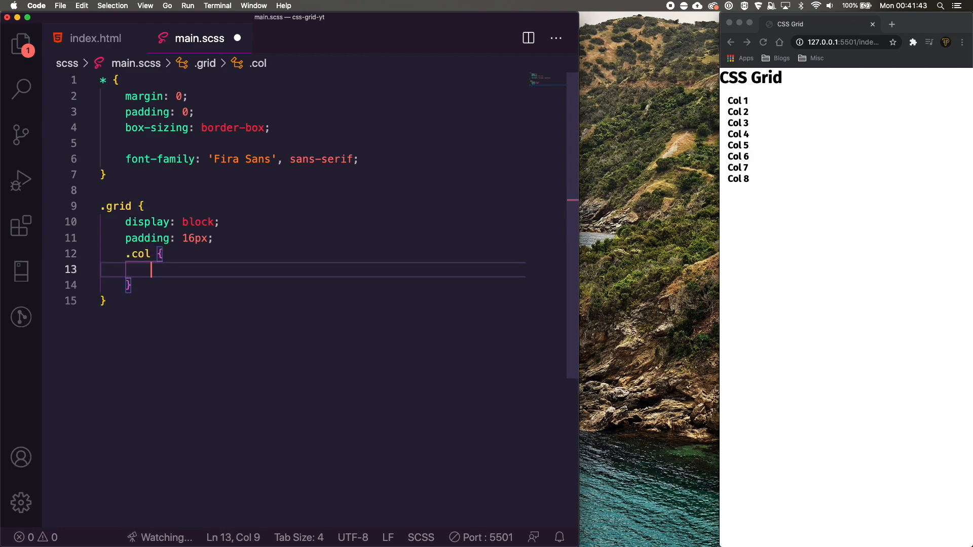
type("background-color: pink;")
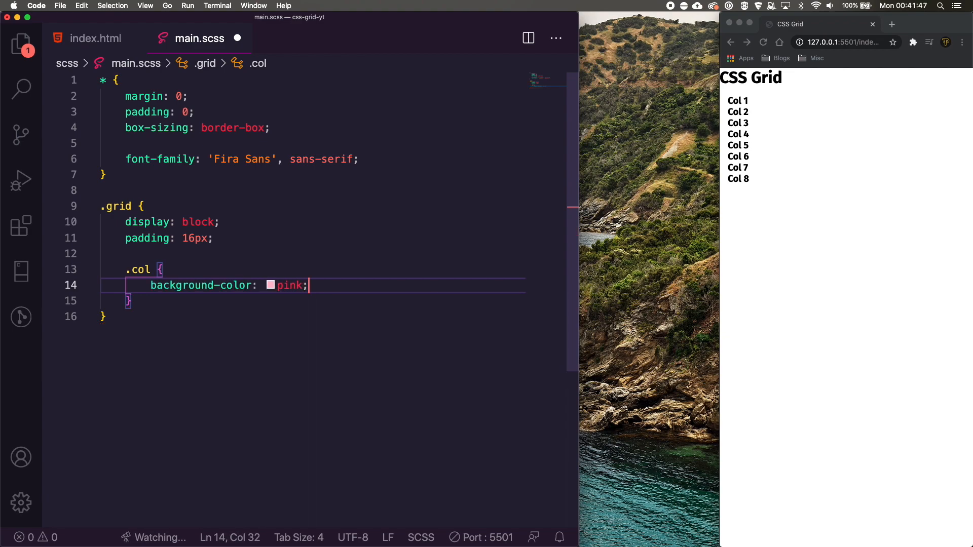
mouse_move(239, 316)
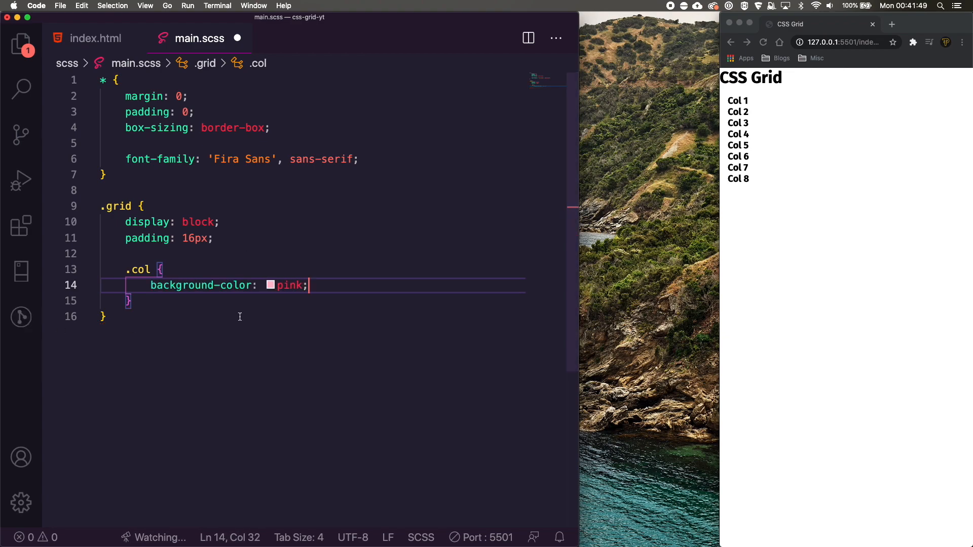
key("Return")
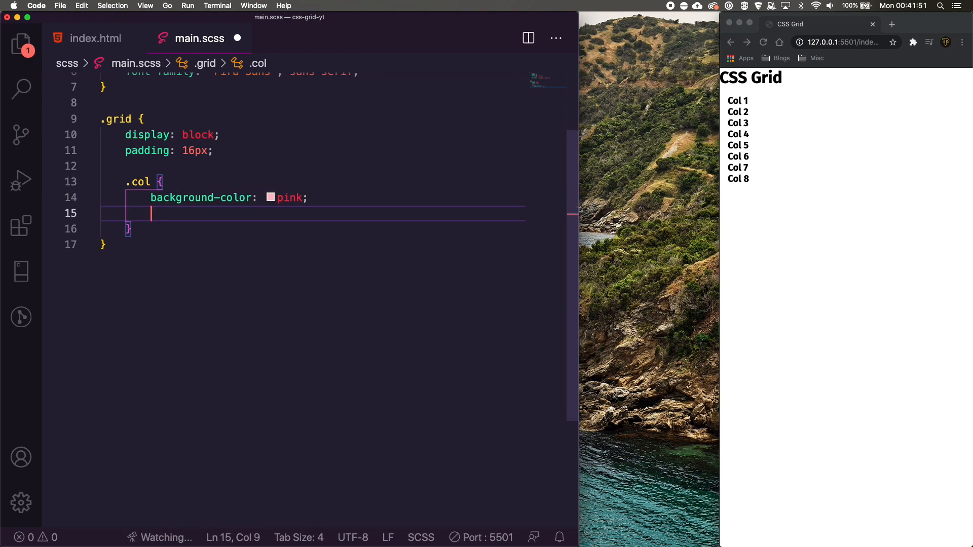
type("margin-bottom: 16px;")
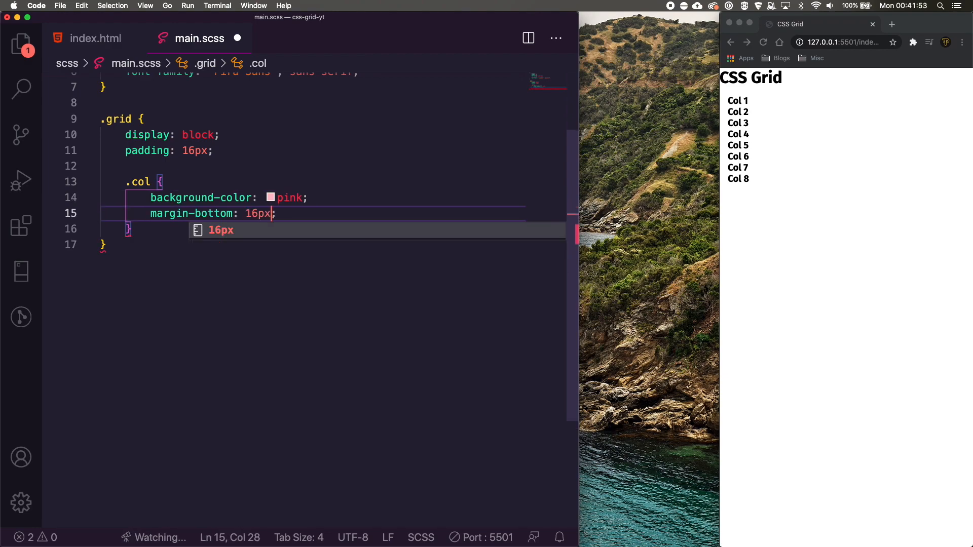
key("Return")
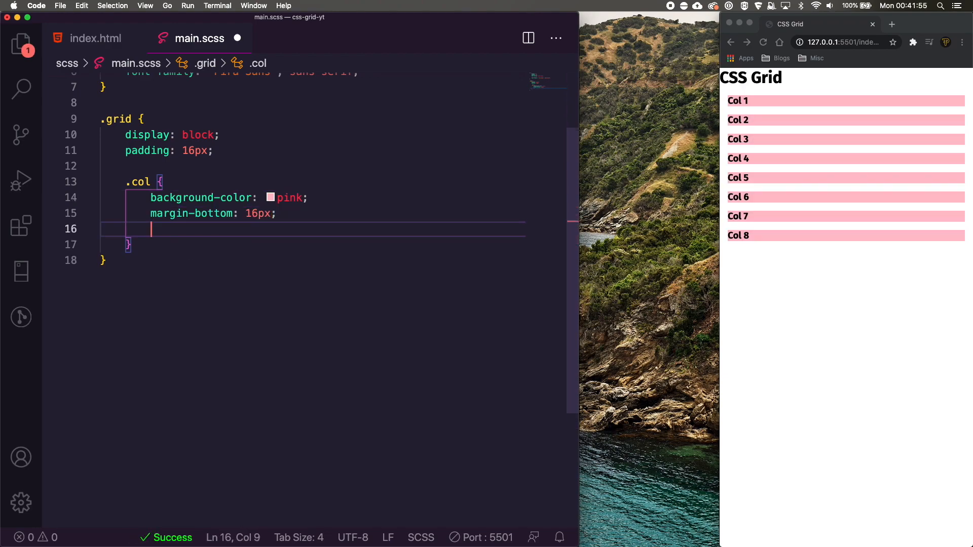
type("padding: 16px;")
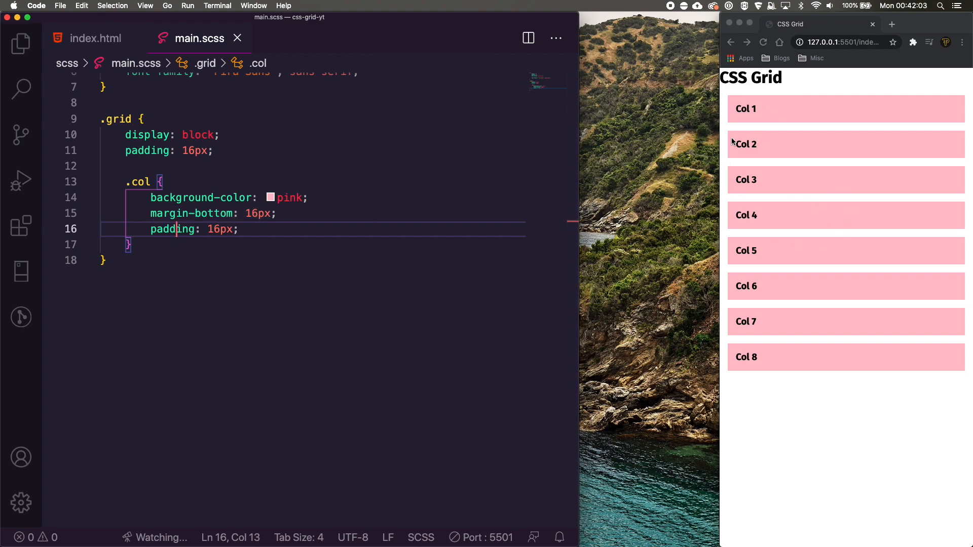
left_click(143, 181)
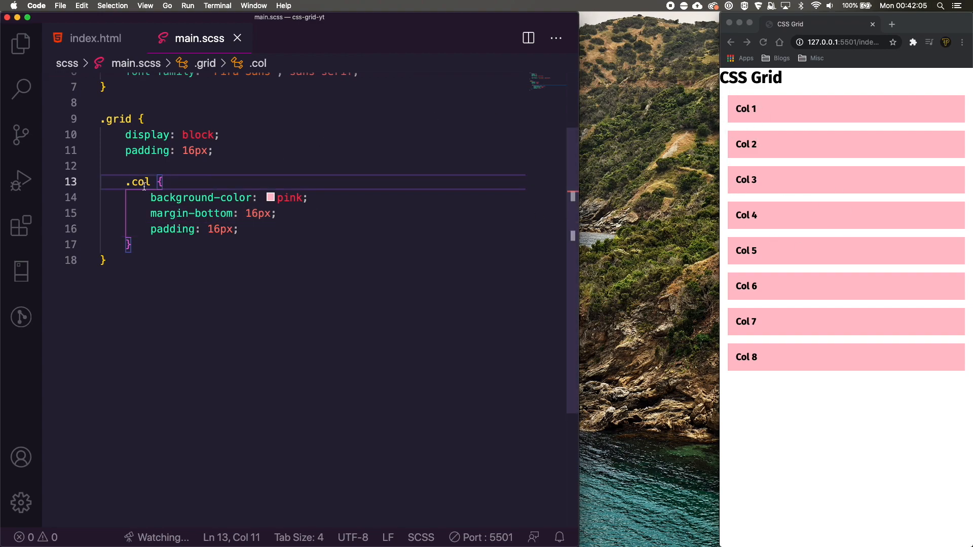
left_click(129, 244)
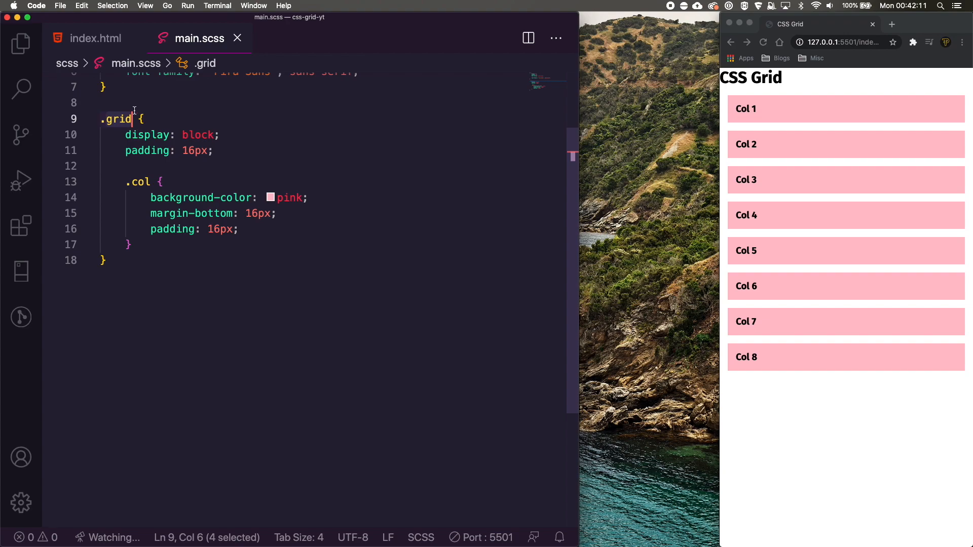
mouse_move(833, 186)
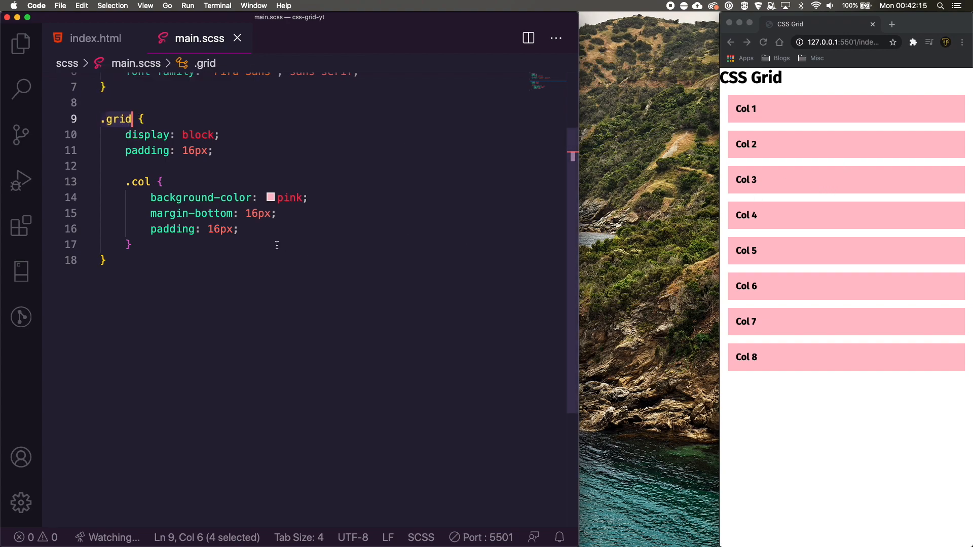
left_click(129, 244)
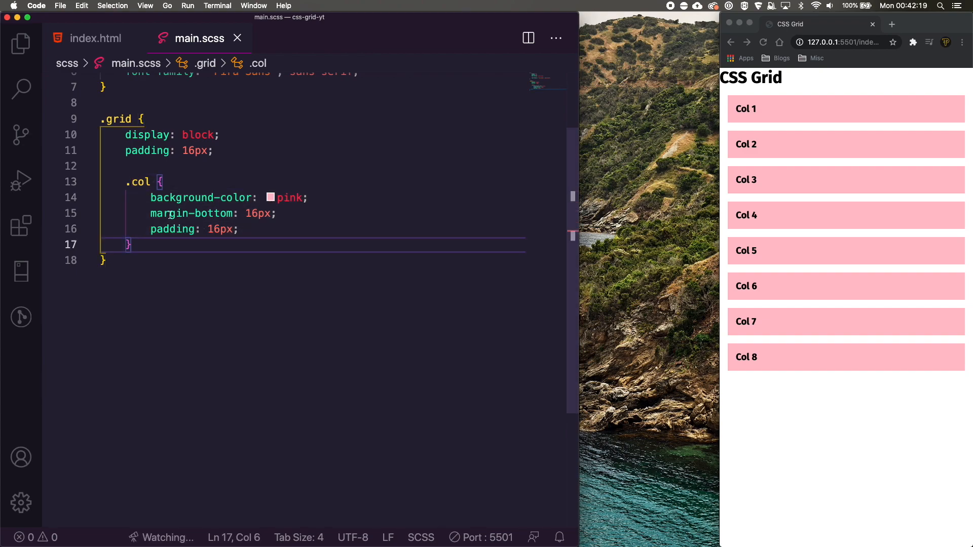
left_click(183, 213)
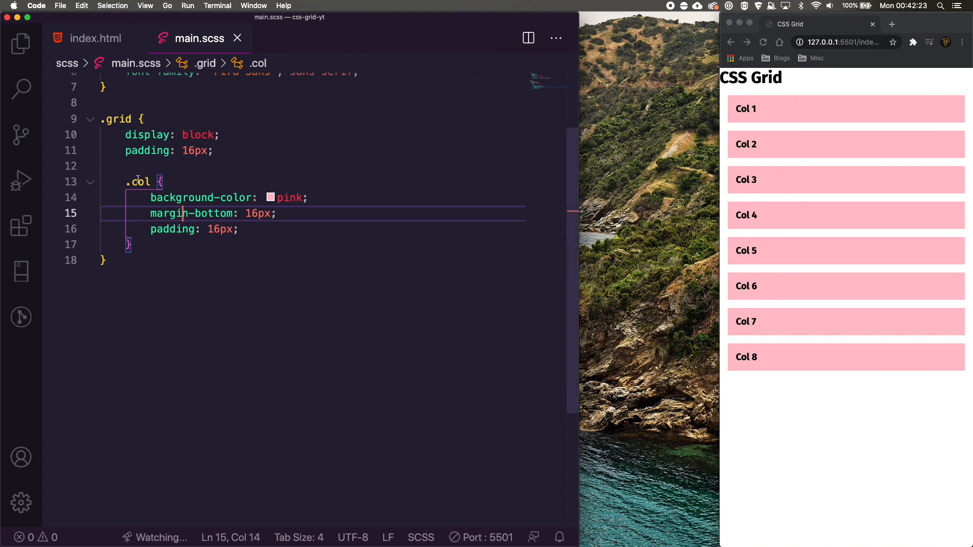
left_click(214, 150)
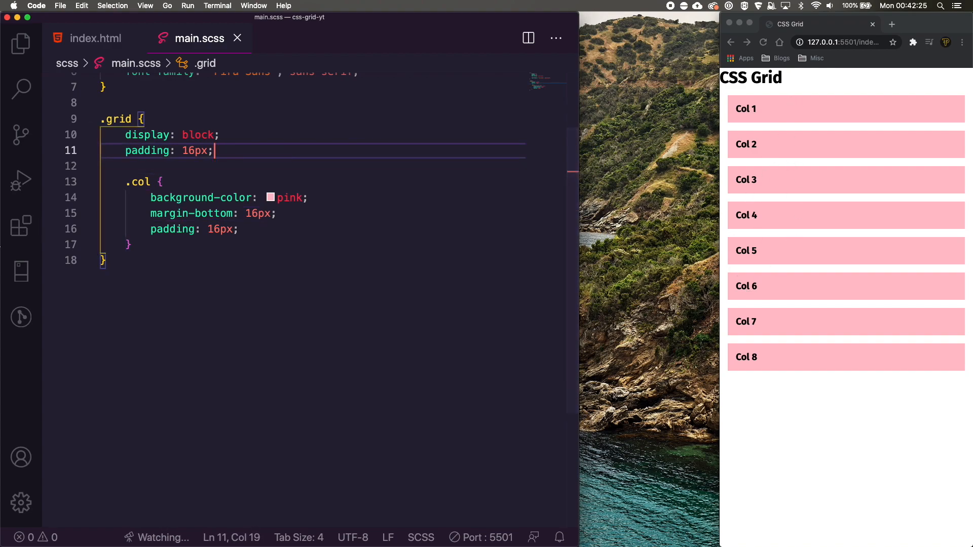
type("@media (min-width:")
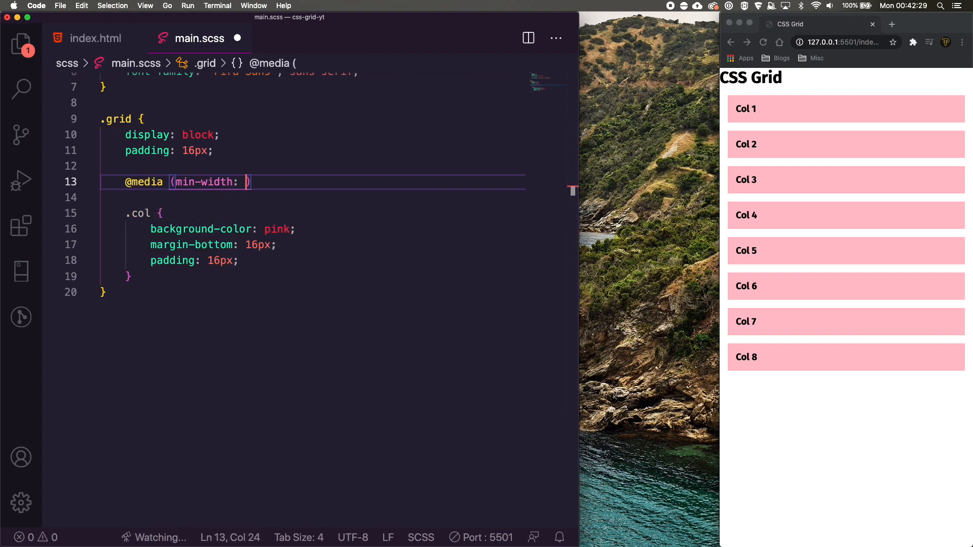
type("768px")
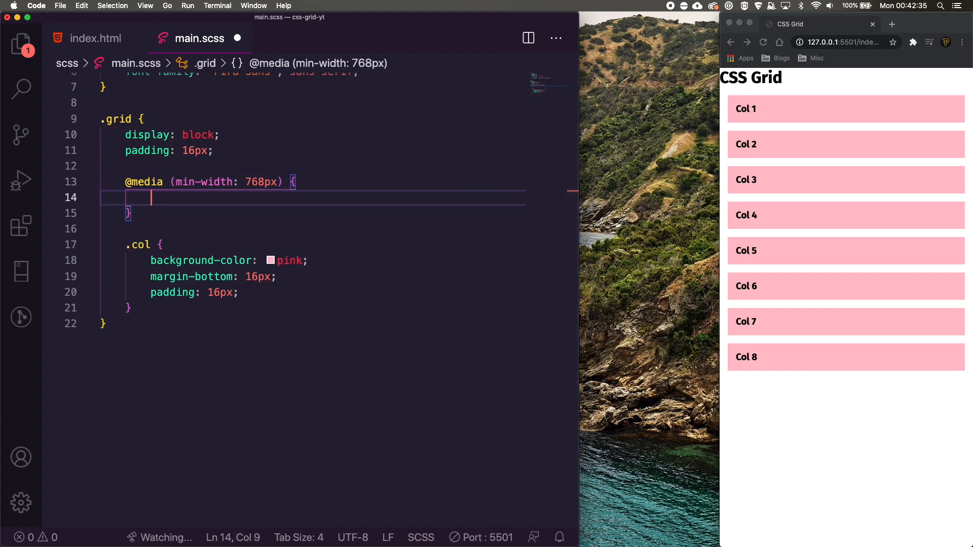
type("display: grid;")
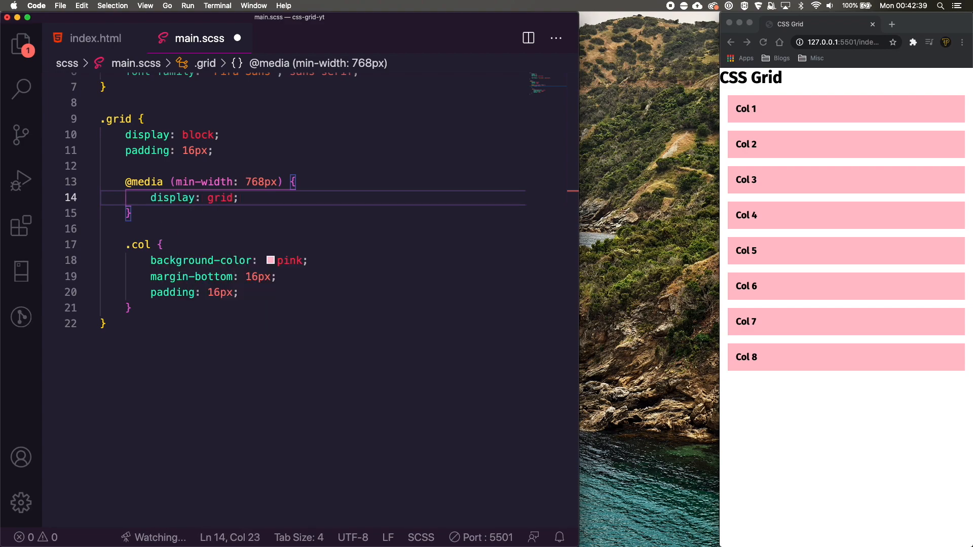
type("grid-gap")
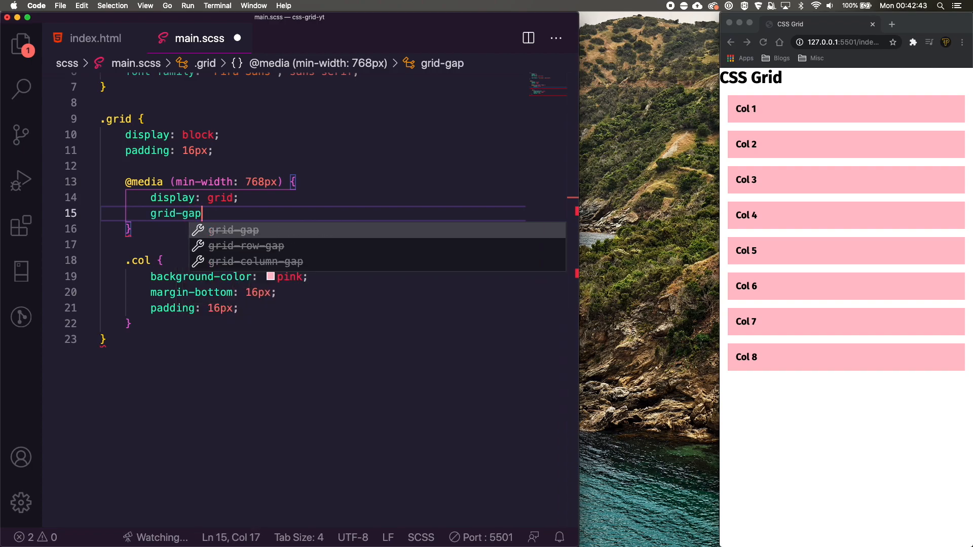
type(": 16px;")
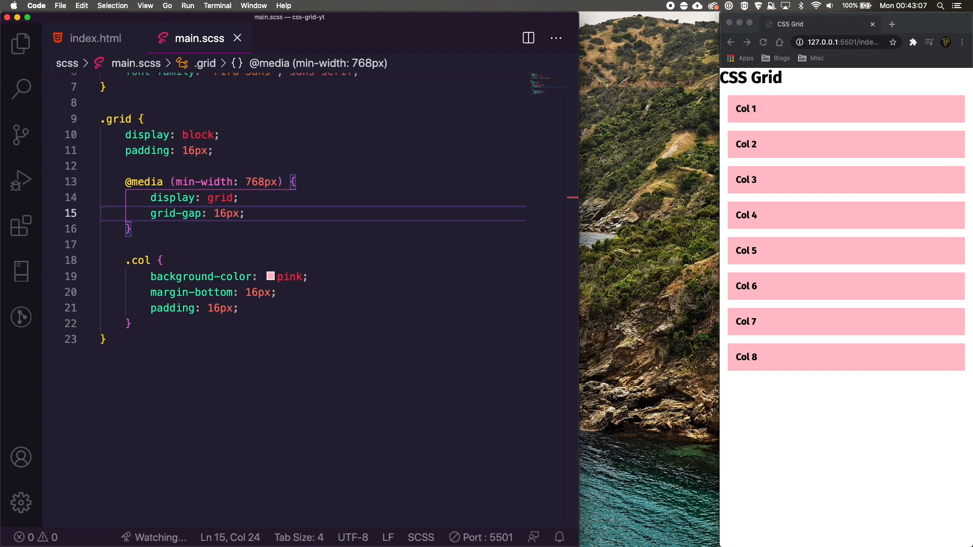
type("grid-template-columns: ;")
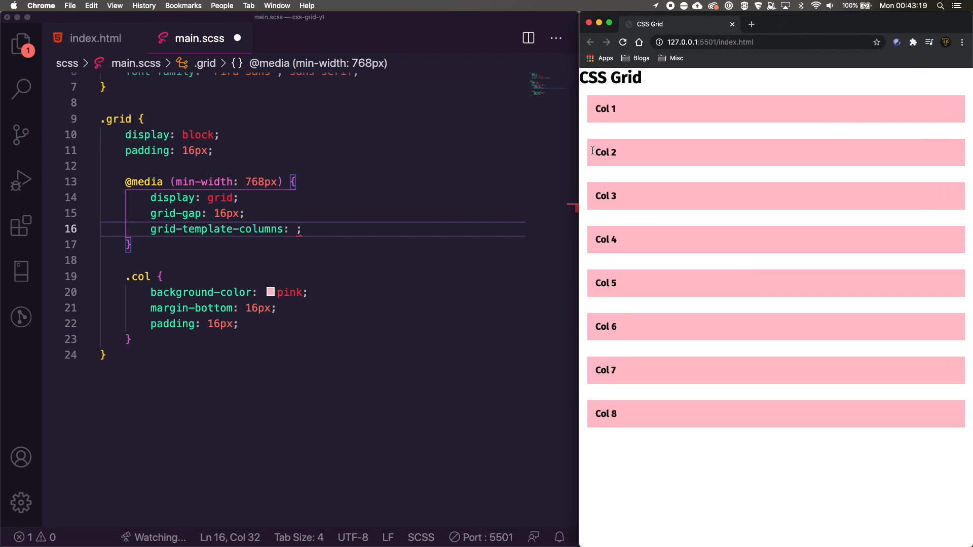
mouse_move(845, 142)
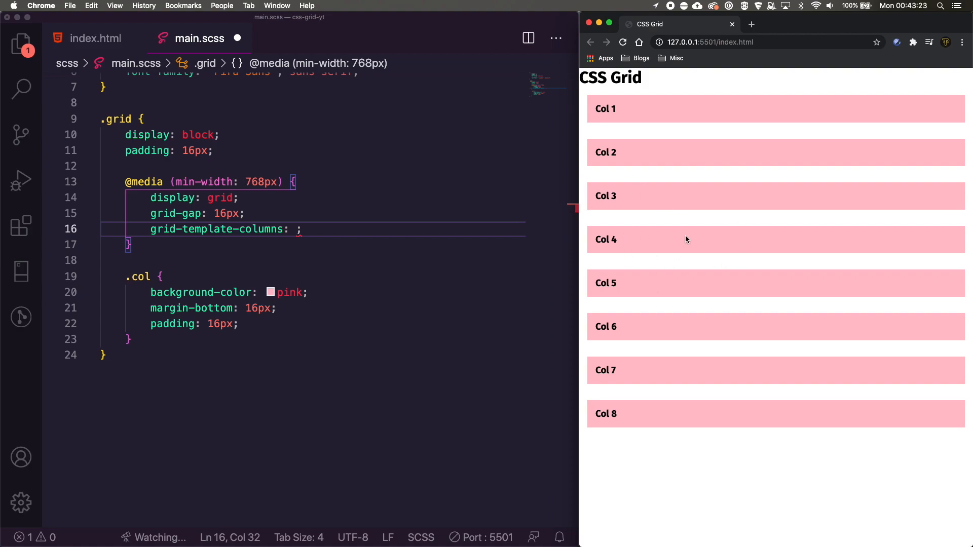
left_click(295, 229)
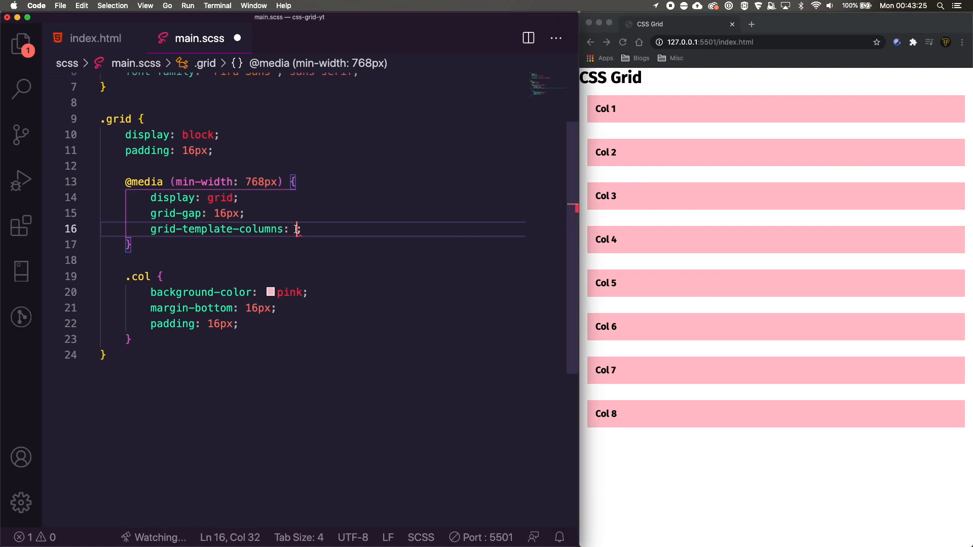
Test grid-template-columns 1fr 2fr 1fr 3fr, then settle on repeat(2, 1fr) and save.
type("repeat")
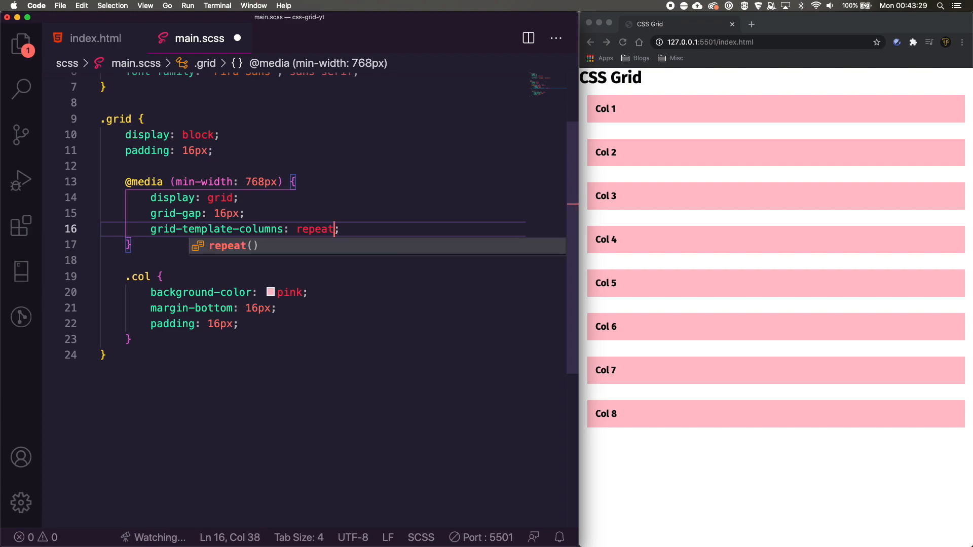
key("Backspace")
type("1fr 2fr 1fr 1fr")
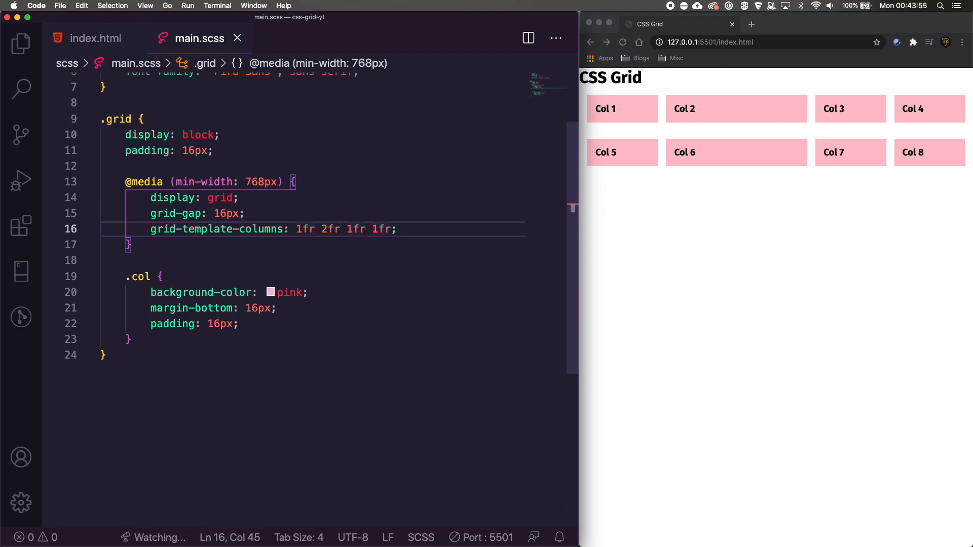
type("3fr")
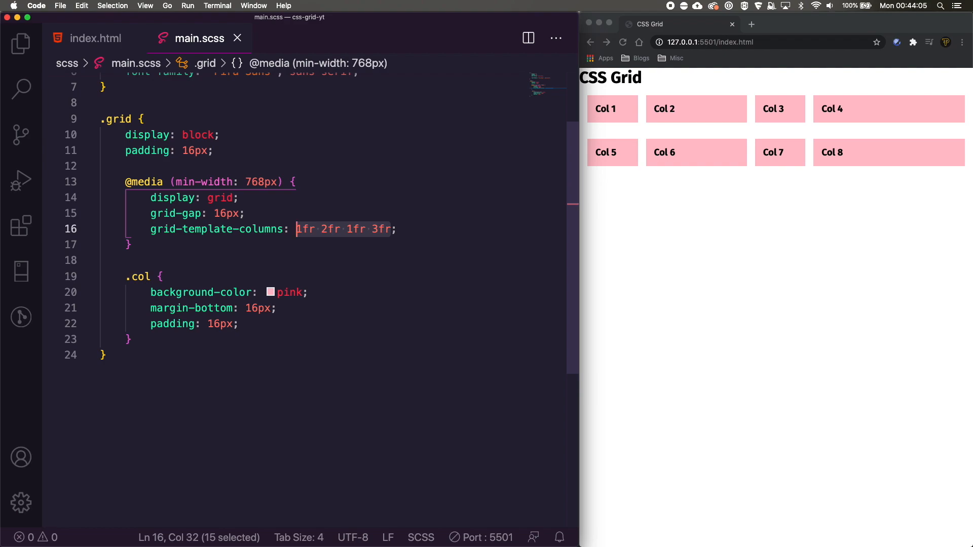
type("repeat(")
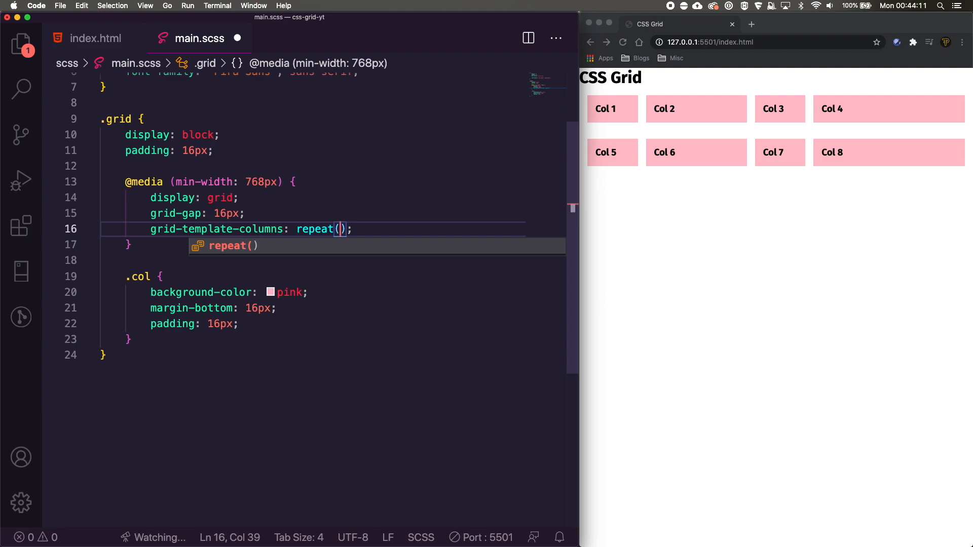
type("2,")
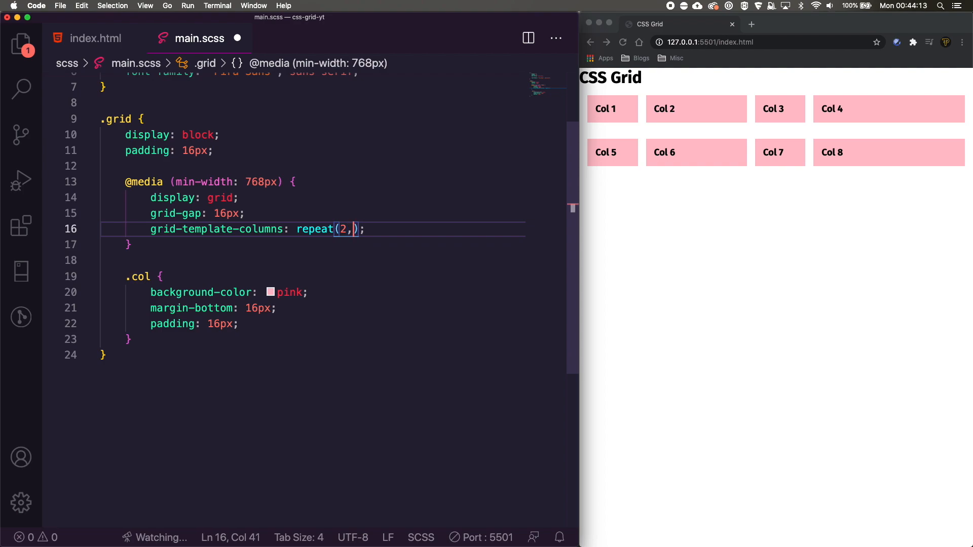
type("1fr")
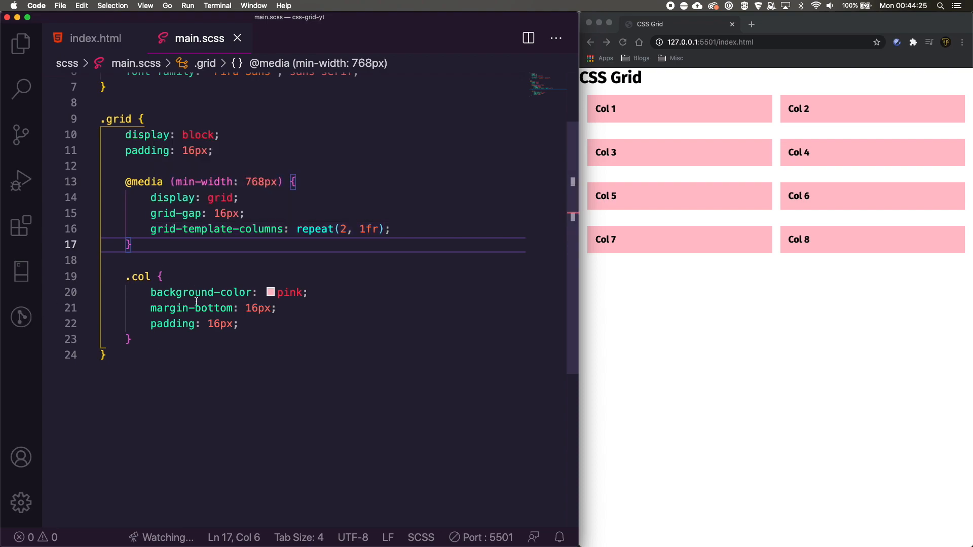
left_click(276, 308)
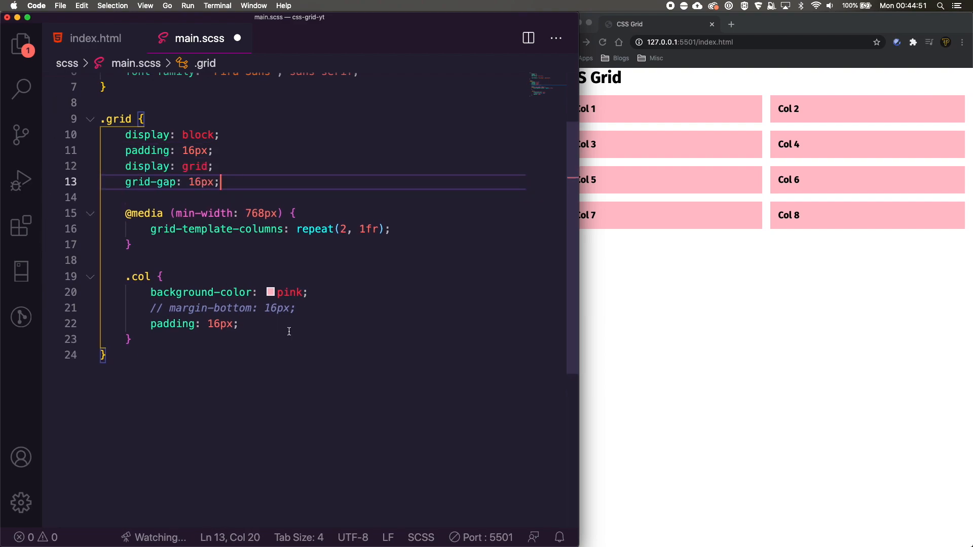
Save main.scss, check the grid preview in the browser and return to the .grid rule.
key("cmd+s")
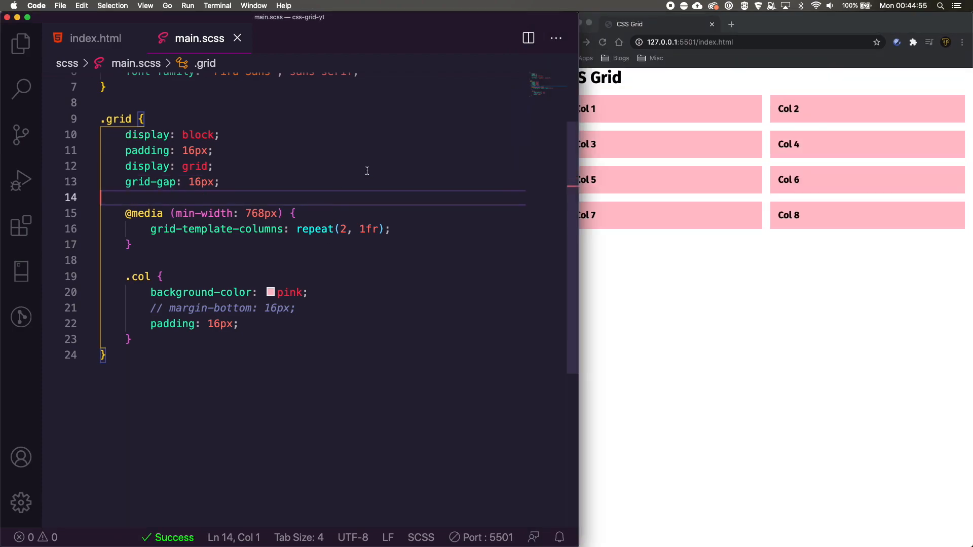
left_click(670, 24)
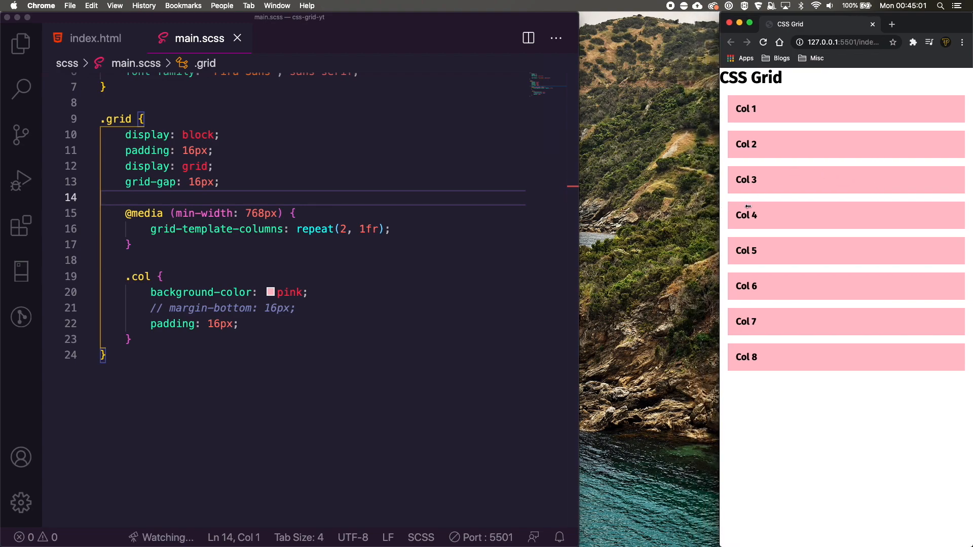
left_click(308, 292)
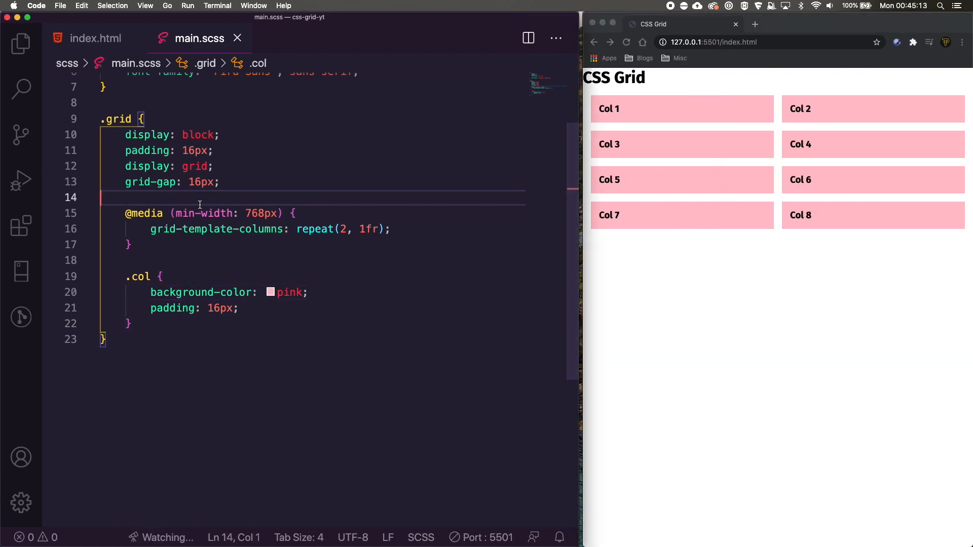
left_click(220, 135)
type("// ")
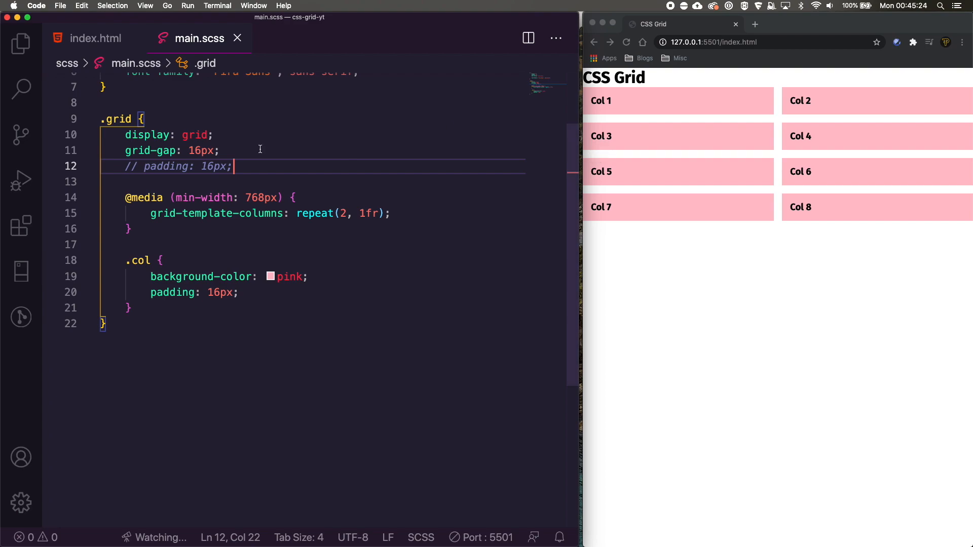
mouse_move(730, 109)
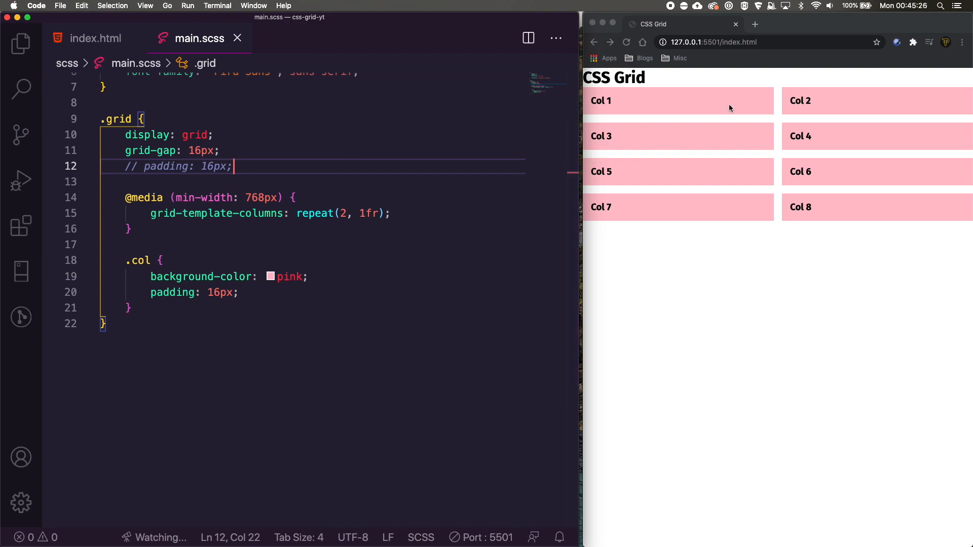
mouse_move(590, 96)
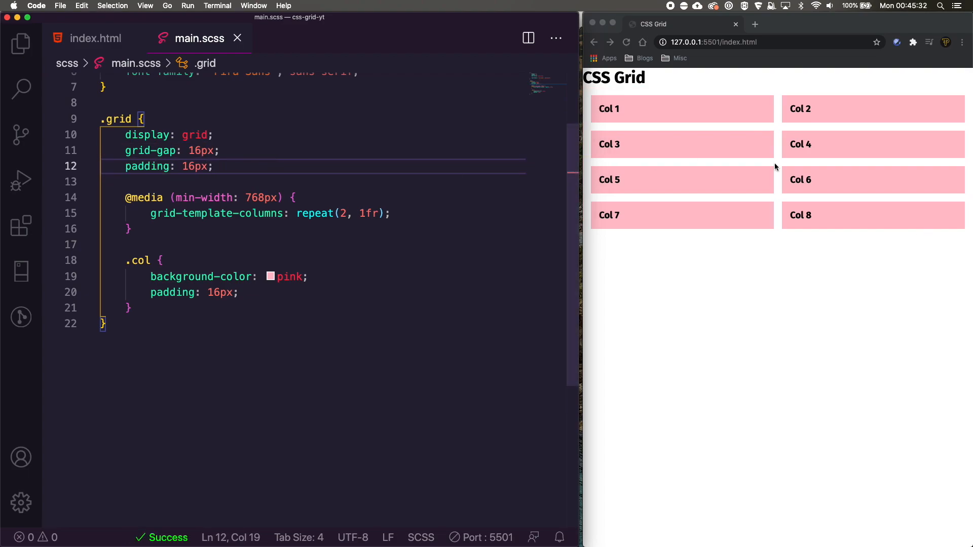
mouse_move(809, 159)
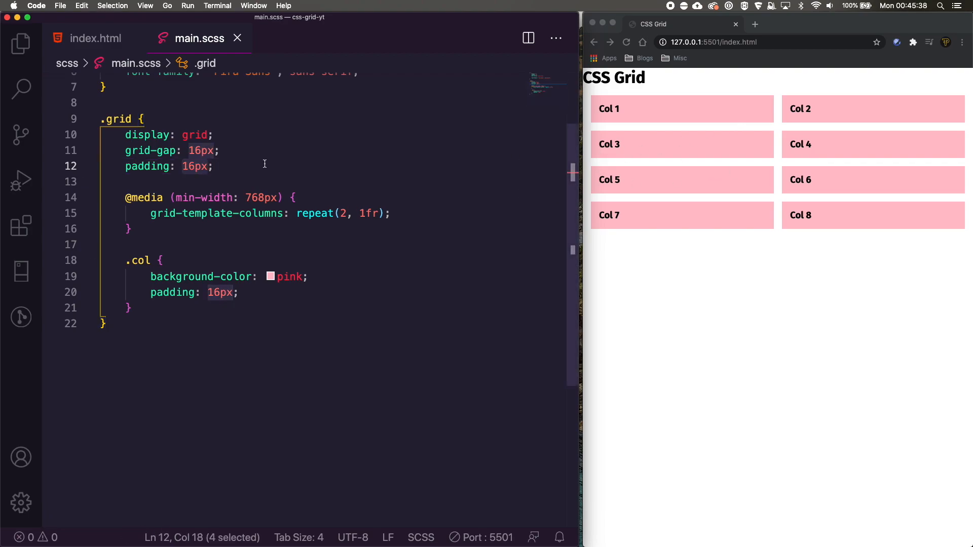
Try 32px padding on .grid, then restore it to 16px.
type("32px")
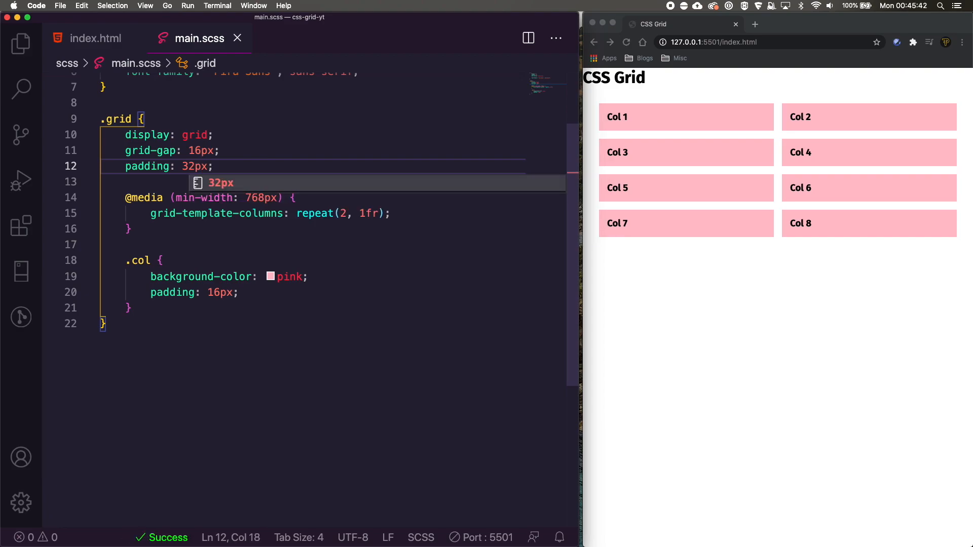
type("16px")
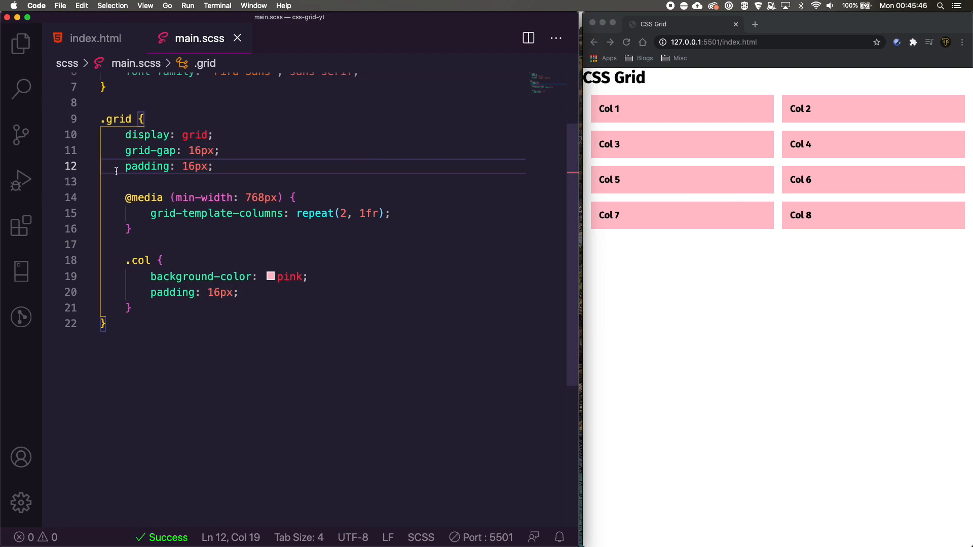
mouse_move(286, 198)
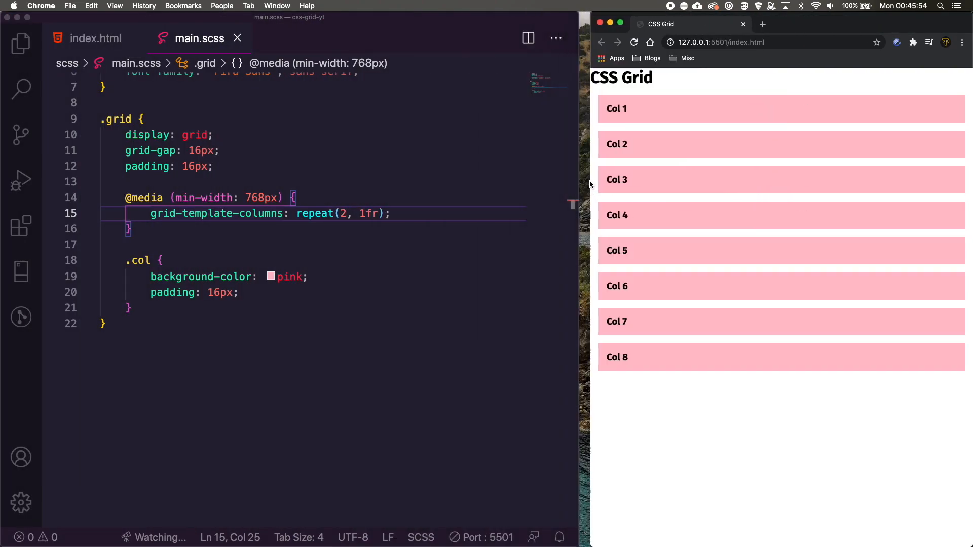
Add 960px and 1200px media queries giving three and four equal grid columns.
left_click(226, 225)
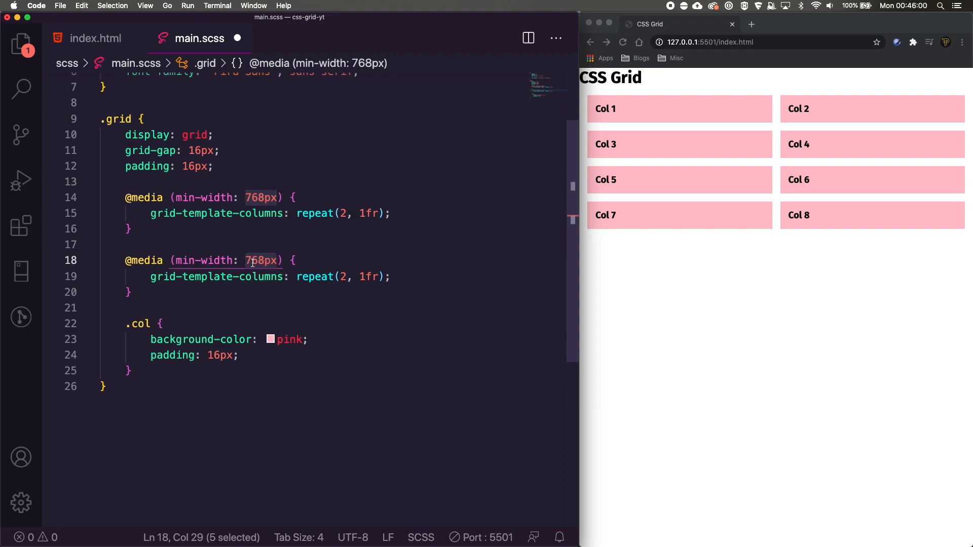
type("960px")
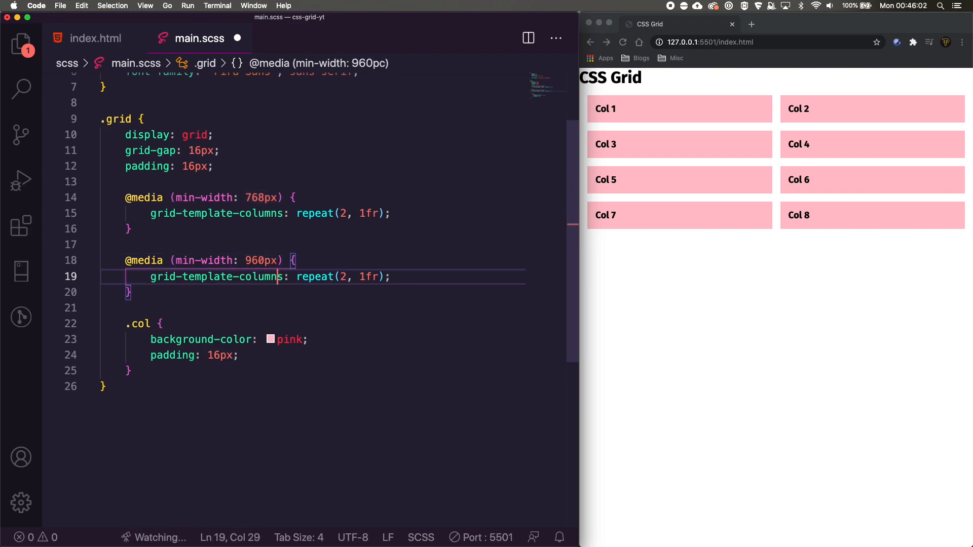
type("4")
type("3")
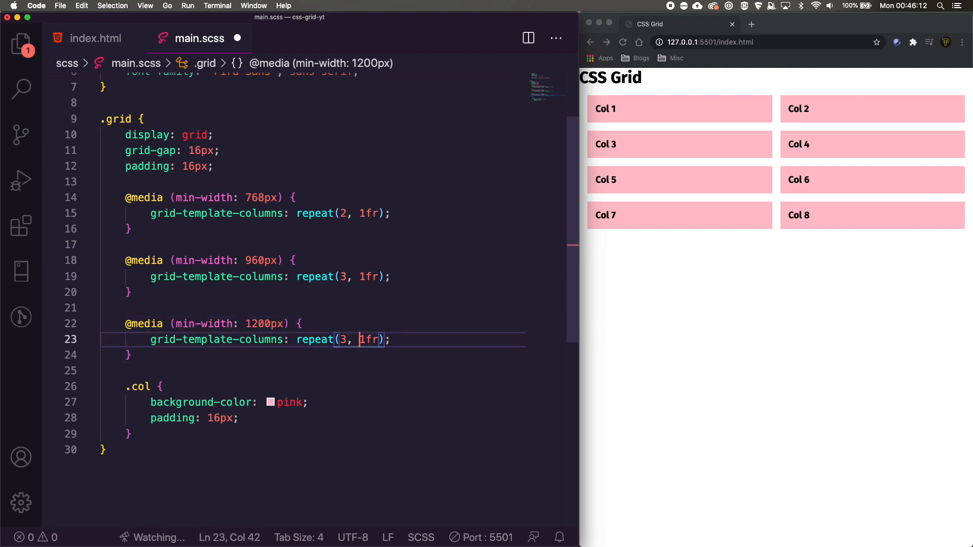
type("4")
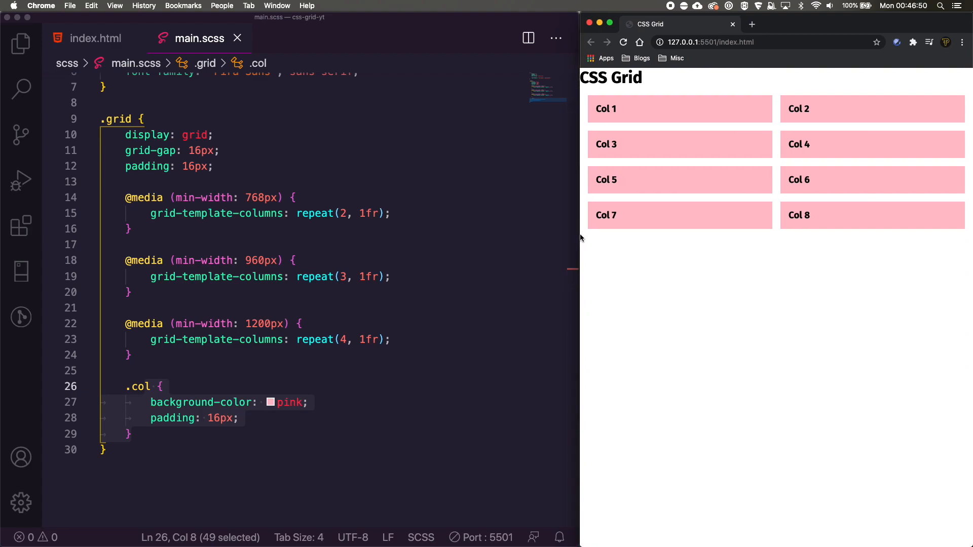
Insert <img src="//placehold.it/300" alt="" /> into the Col 1 card in index.html.
left_click(95, 37)
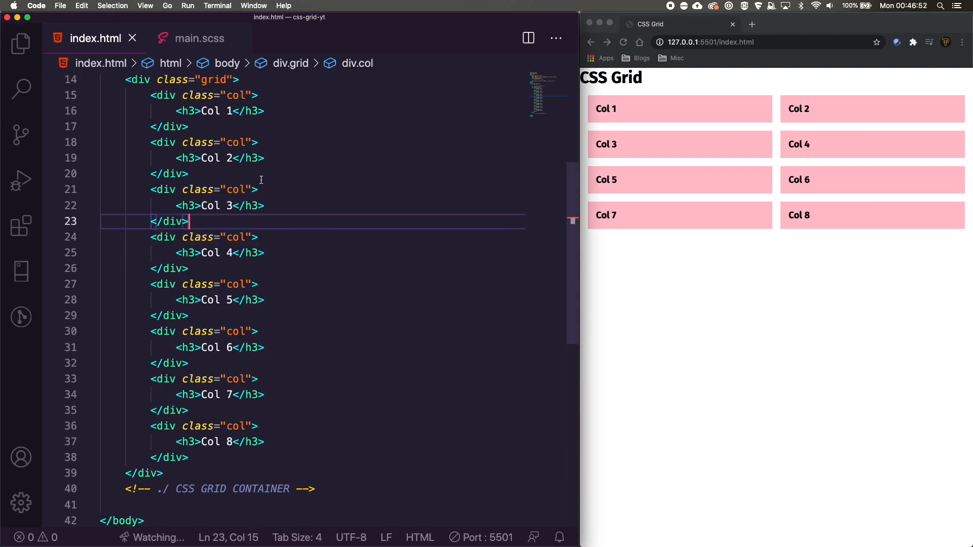
type("img src=\"//placehold.\" alt=\"\">")
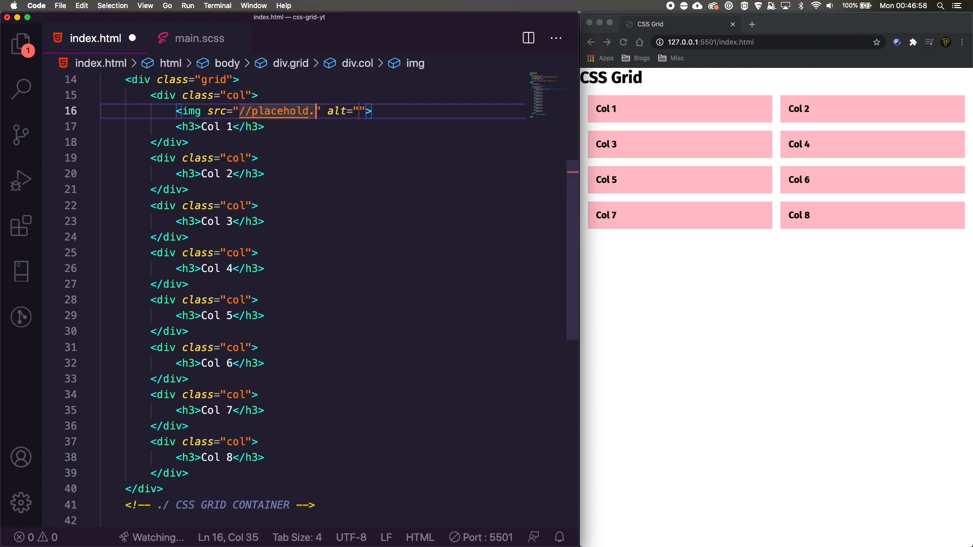
type("it/300")
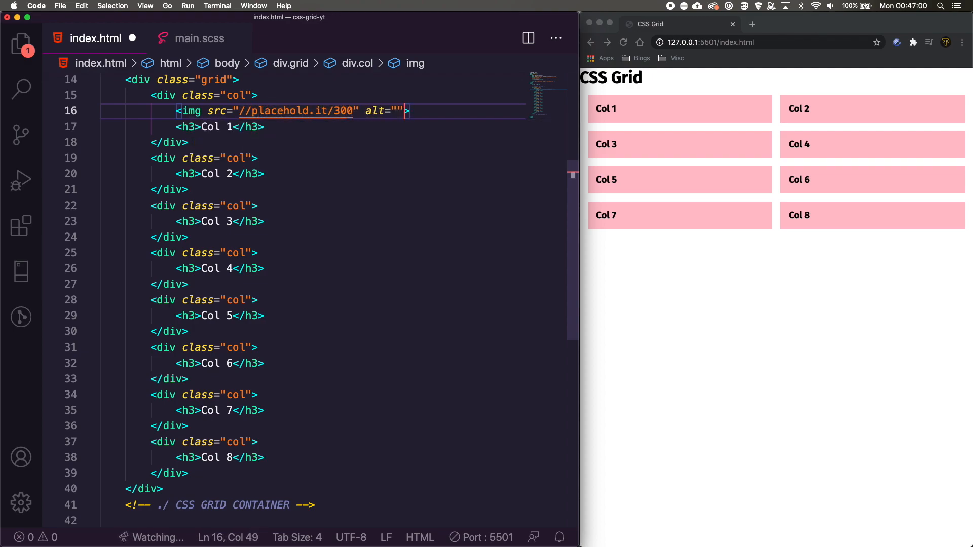
type("/>")
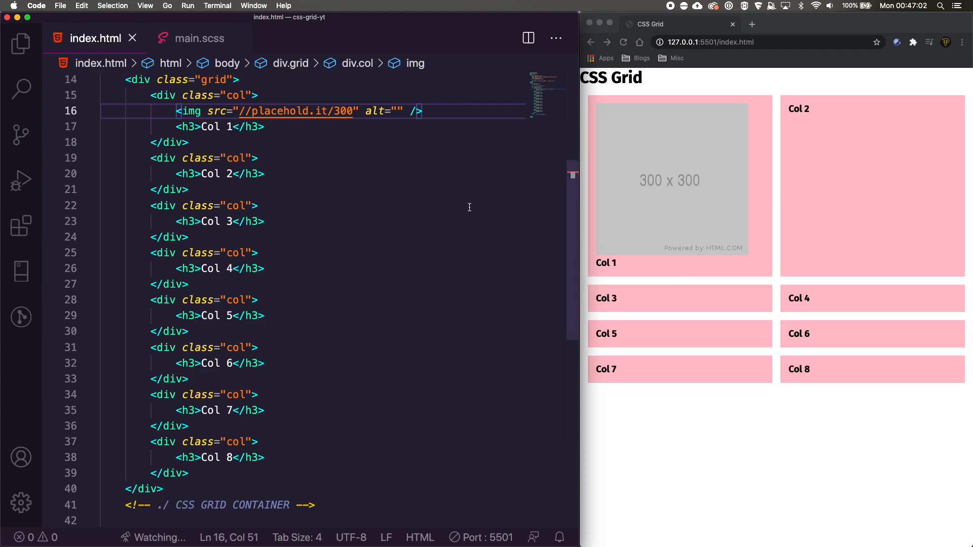
left_click(200, 37)
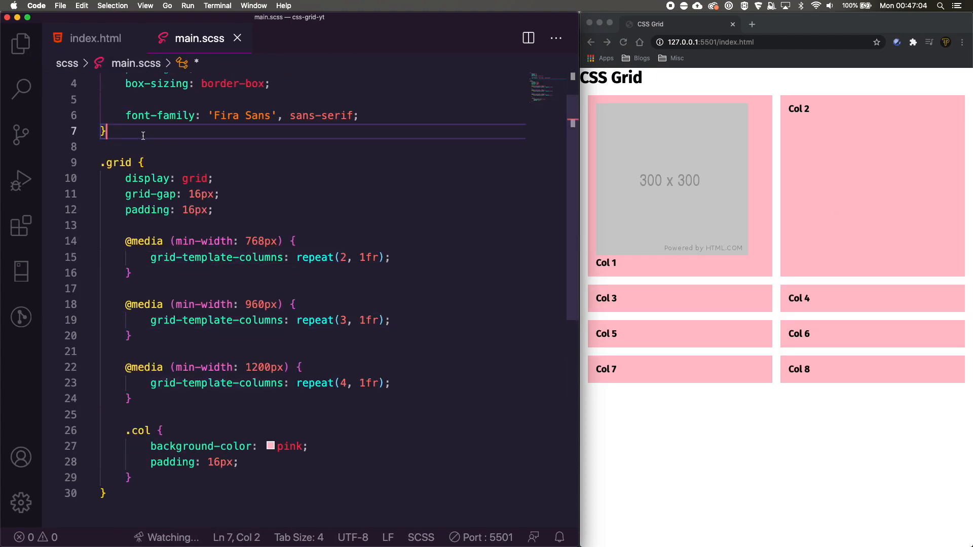
Start an img rule in the stylesheet, then add a lorem paragraph to a card in index.html.
type("i")
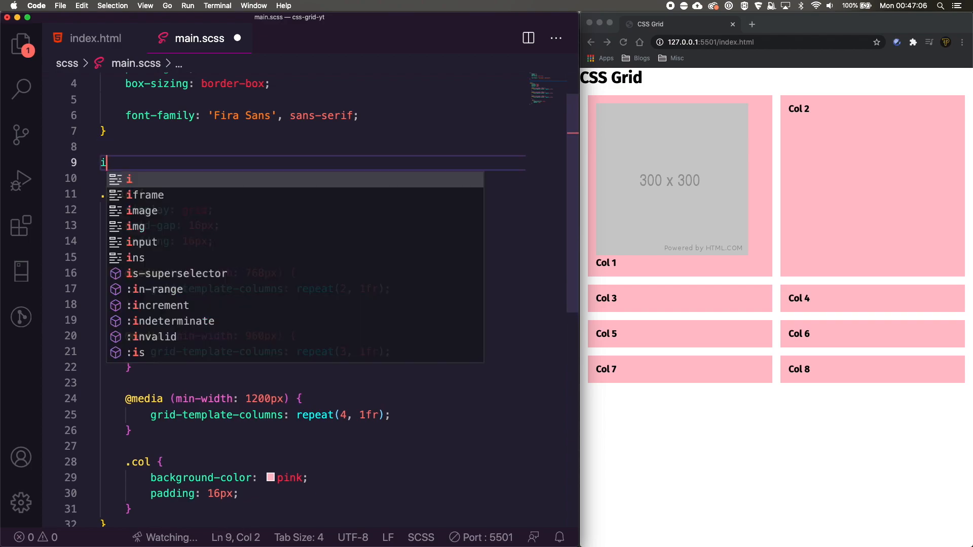
type("mg {")
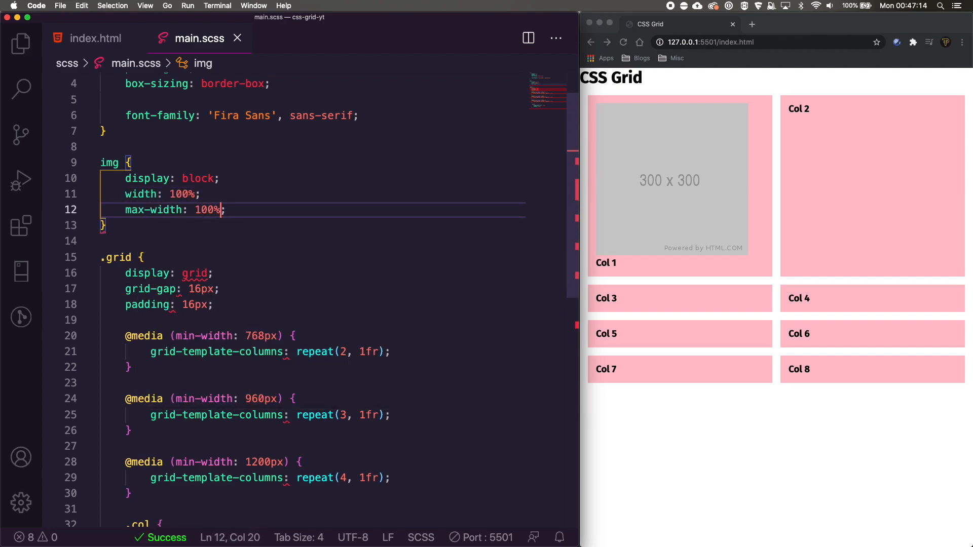
left_click(679, 186)
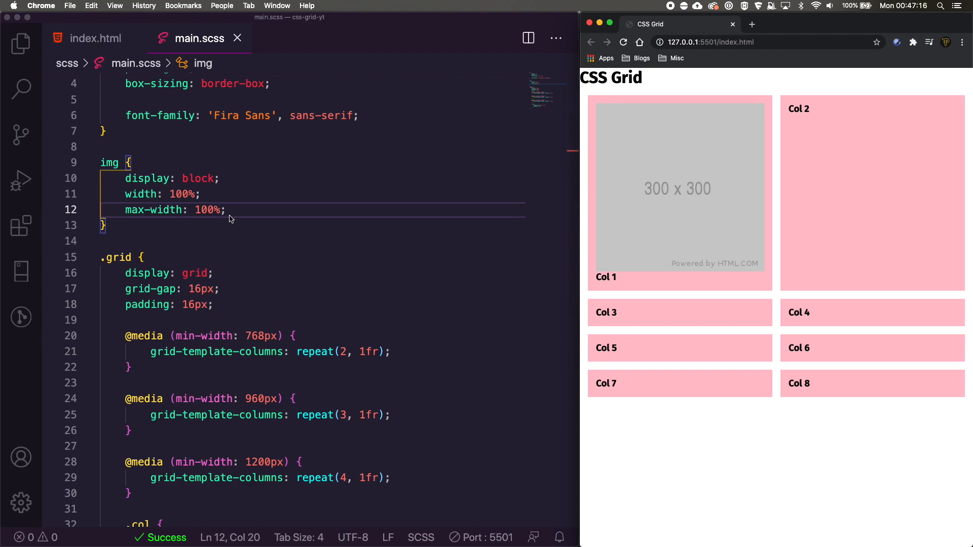
left_click(96, 38)
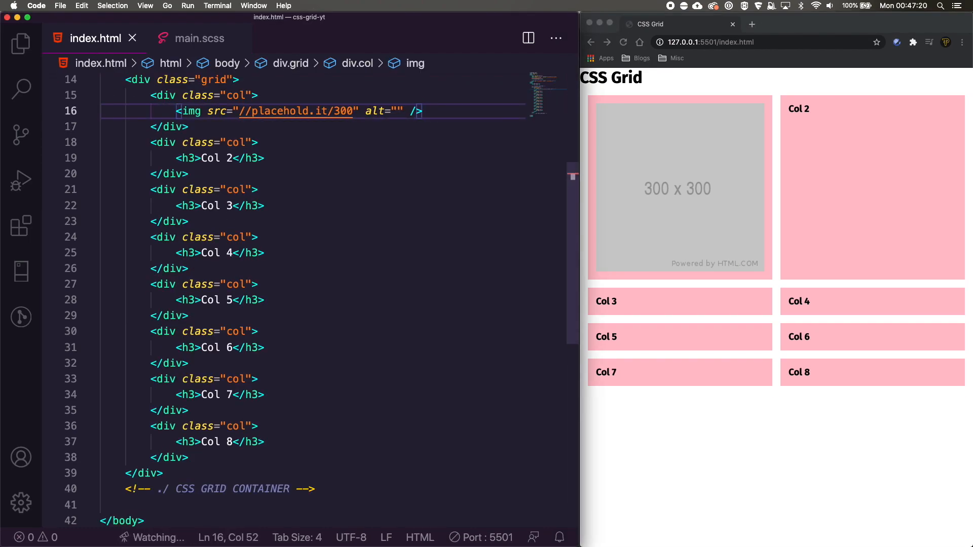
left_click(338, 111)
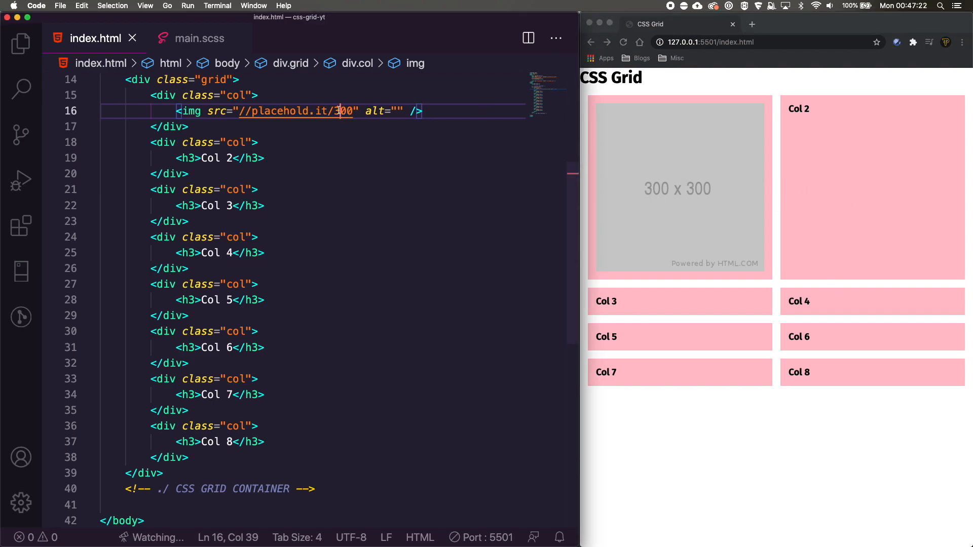
type("p>lorem</p>")
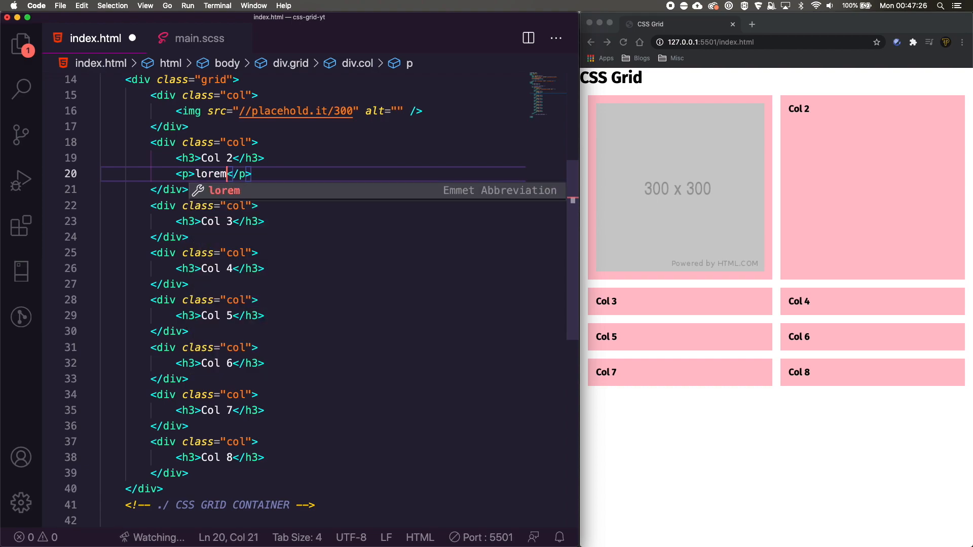
key("Tab")
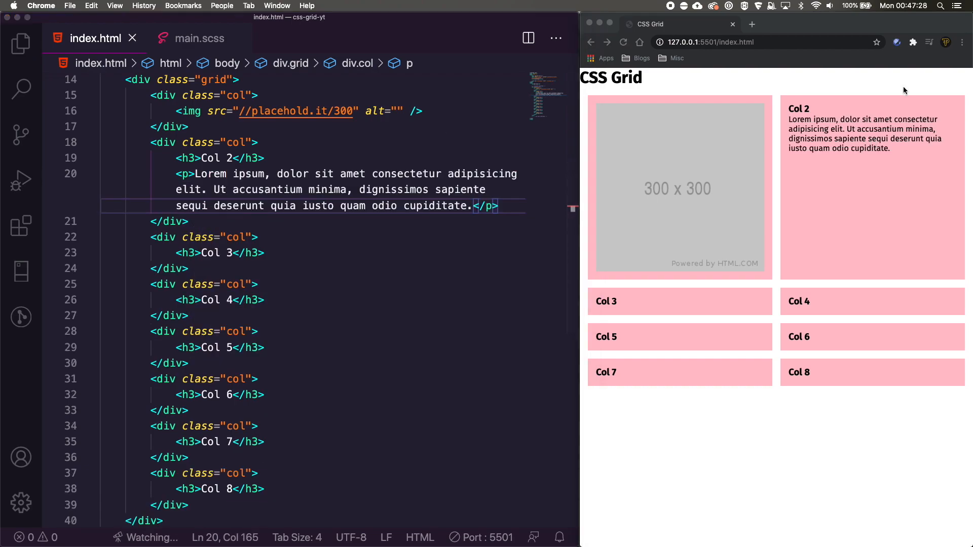
type("br>")
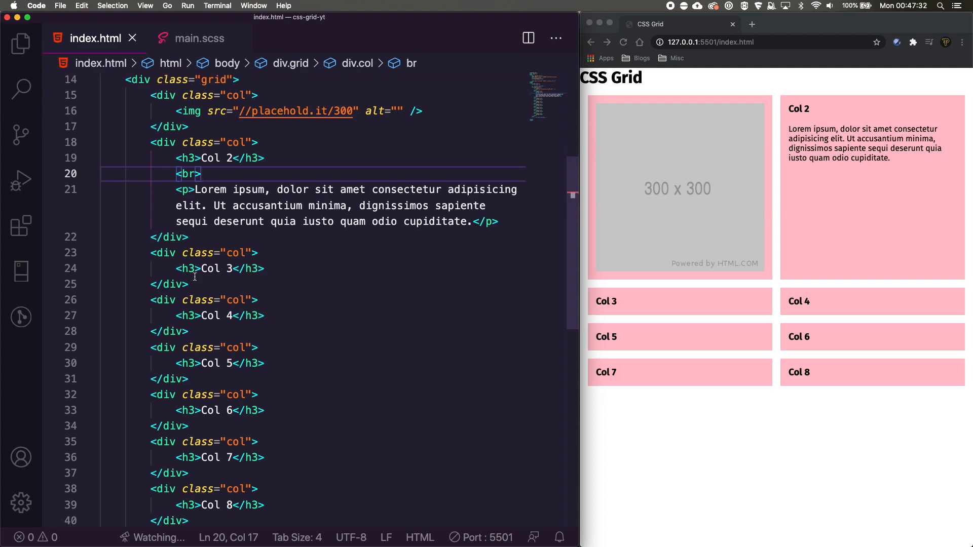
Give Col 3 a //placehold.it/300x150 image and a lorem paragraph.
key("enter")
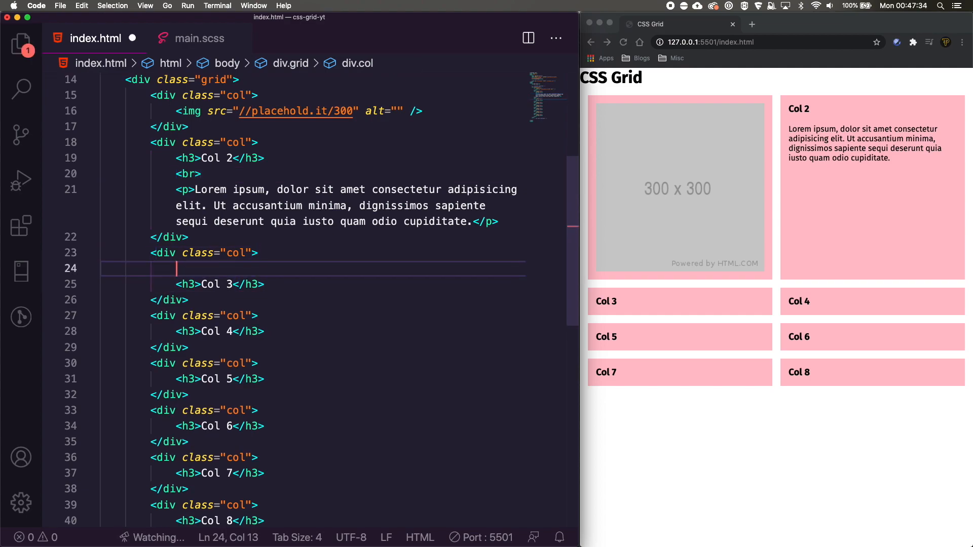
type("<img src=\"//\" alt=\"\">")
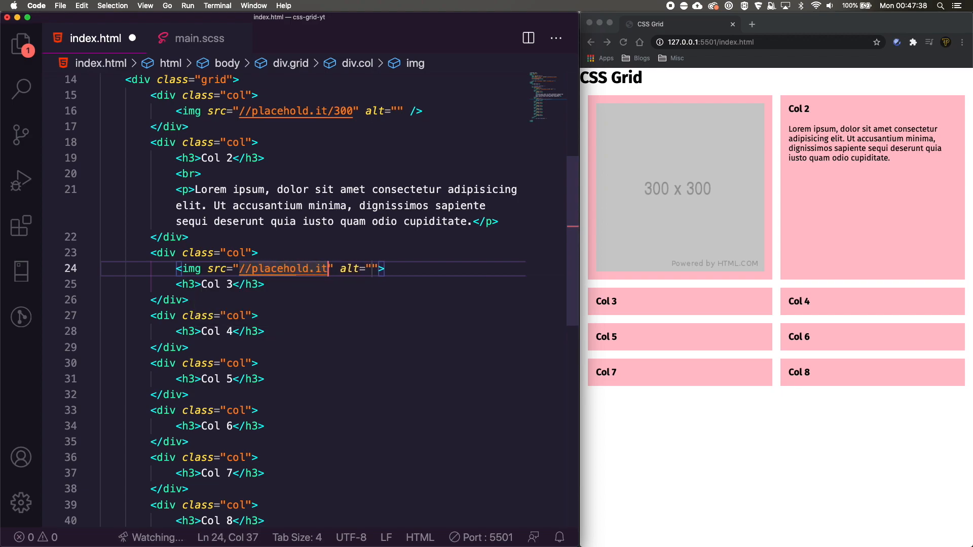
type("/300x1")
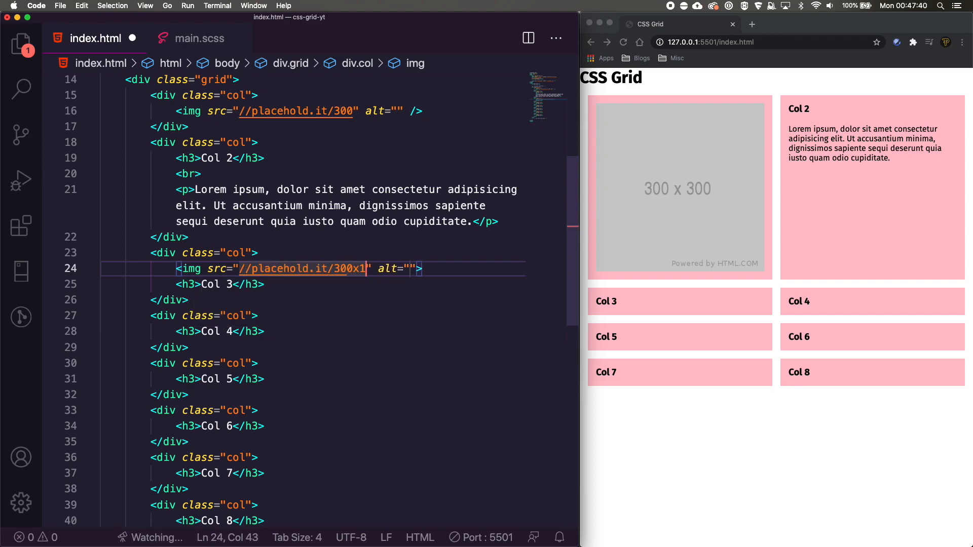
type("50")
type("<p>lorem</p>")
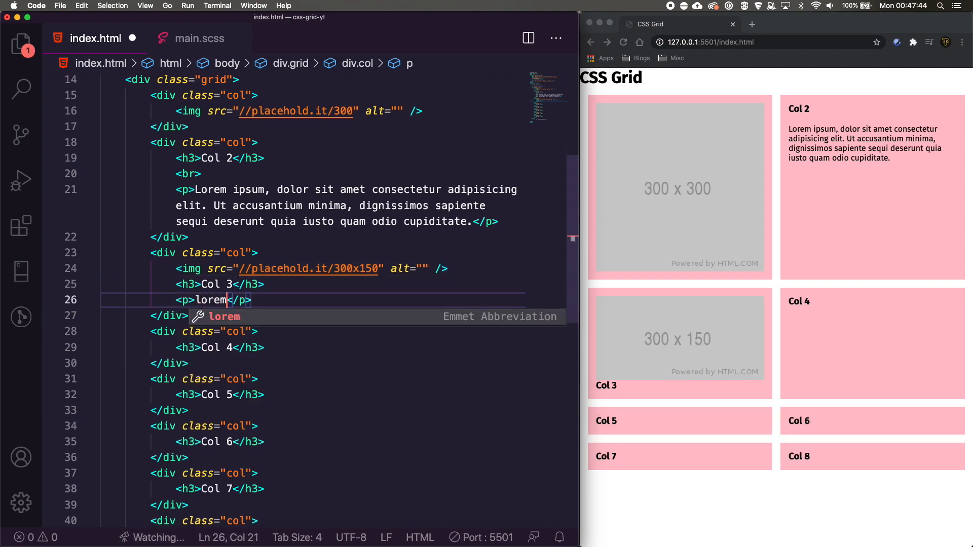
key("tab")
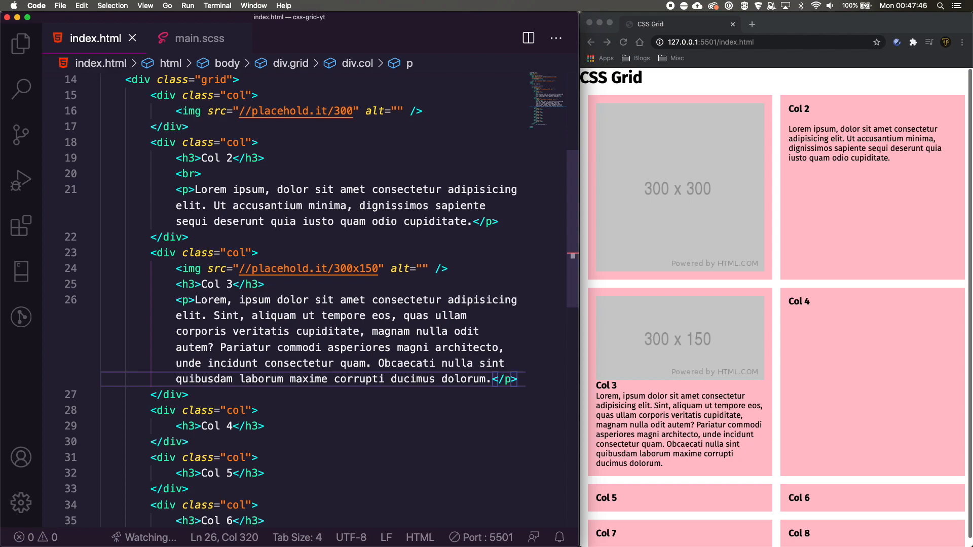
type("br>")
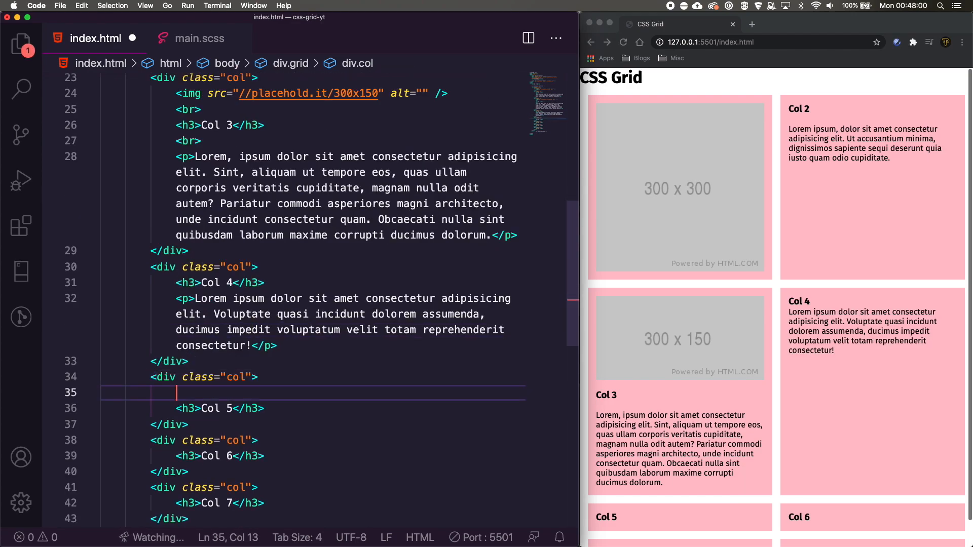
Add another placehold.it image and lorem paragraph to a further card.
type("<img src=\"//p\" alt=\"\">")
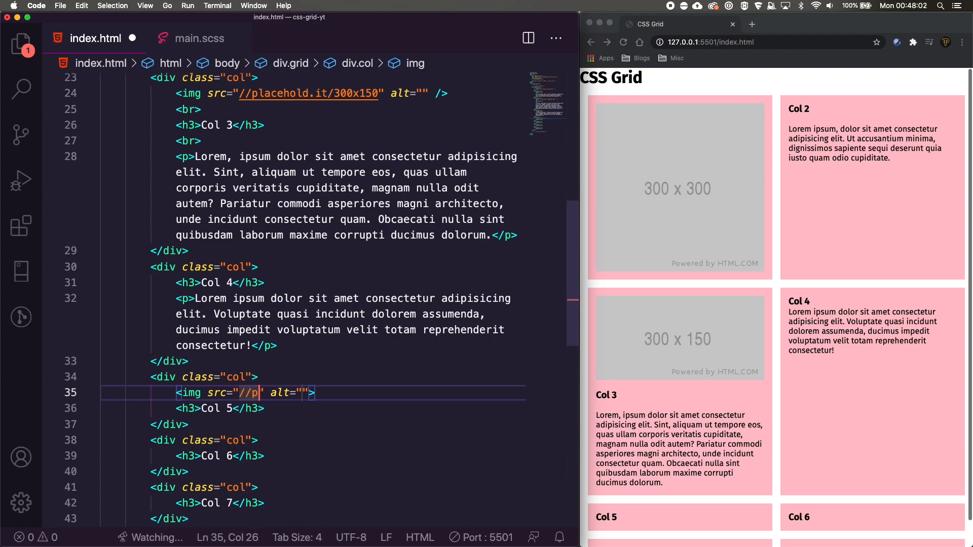
type("lacehol.")
type("<p>Lorem ipsum dolor sit amet consectetur adipisicing elit. Nulla nam, iste eius quo rem aut cum perferendis amet vero dignissimos!</p>")
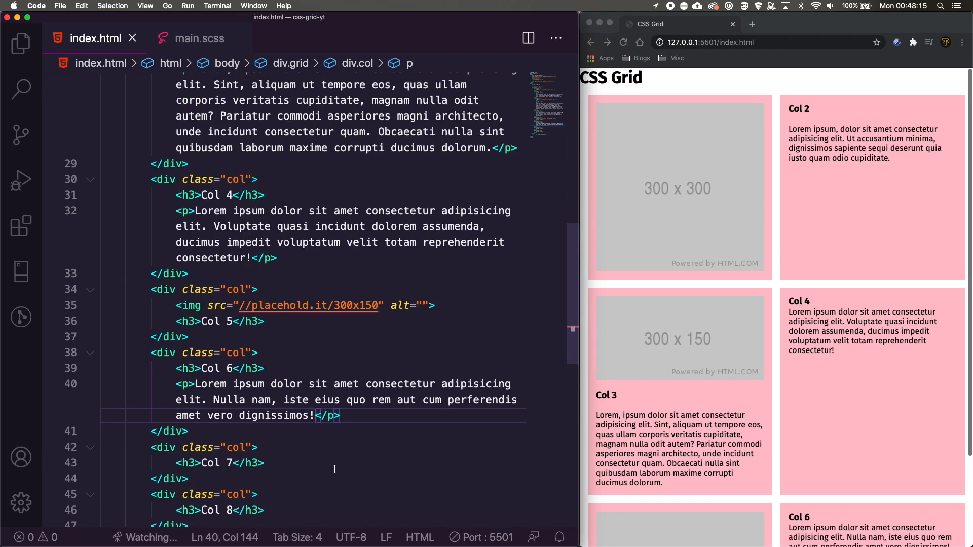
type("p")
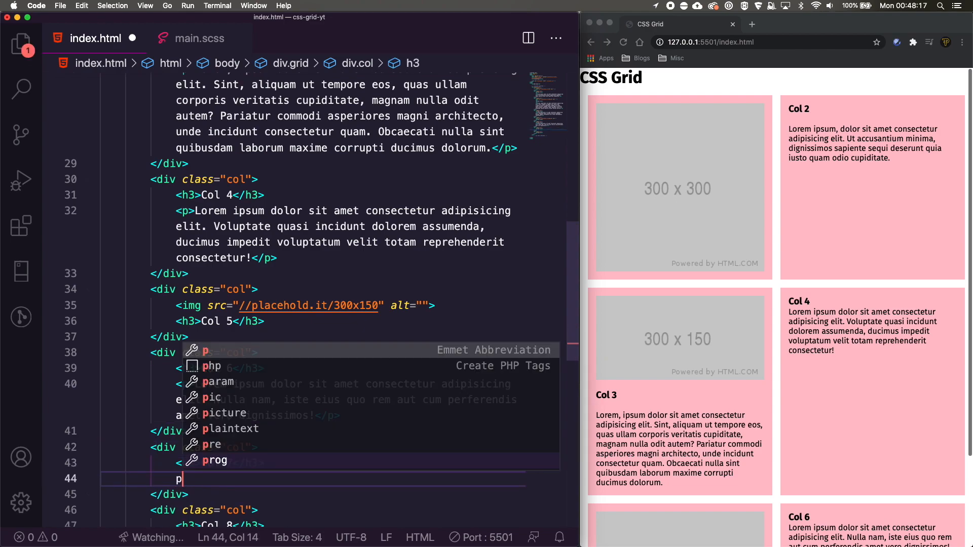
type("l")
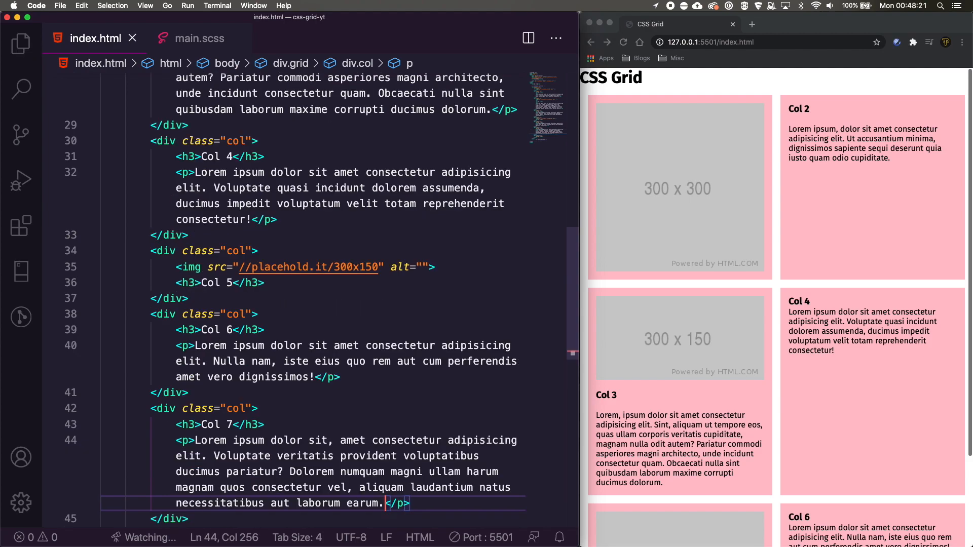
Give Col 7 a 300x200 placeholder image and a 'Lorem ipsum dolor sit amet…' paragraph.
key("enter")
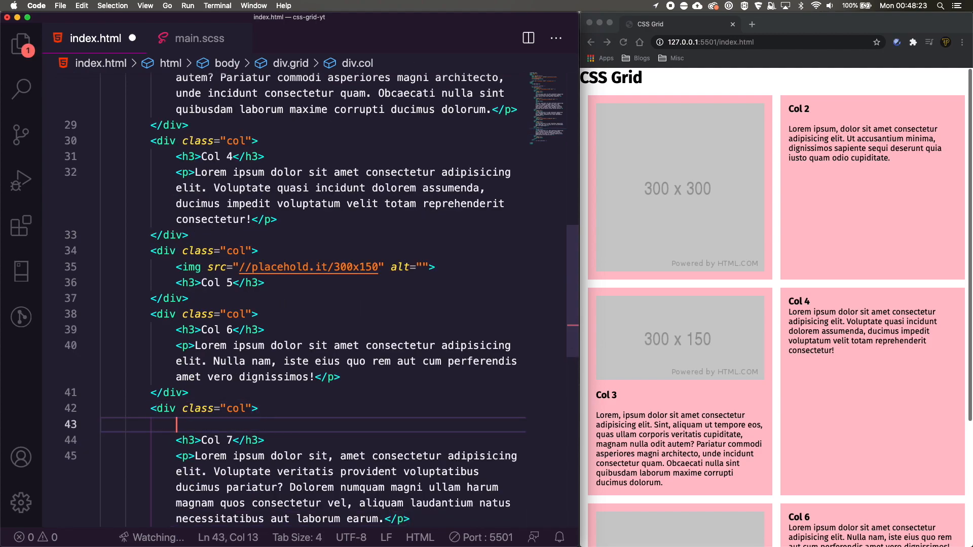
type("<img src=\"//\" alt=\"\">")
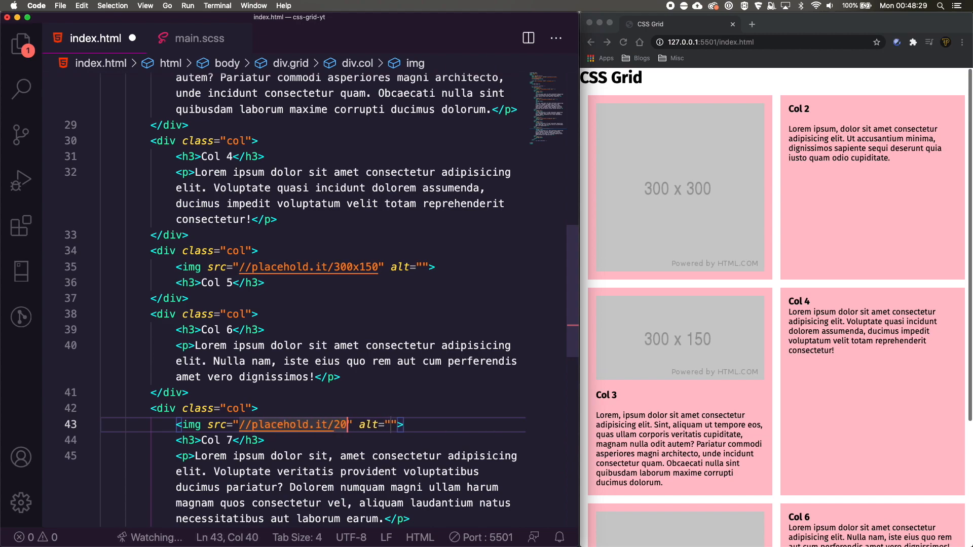
type("00x20")
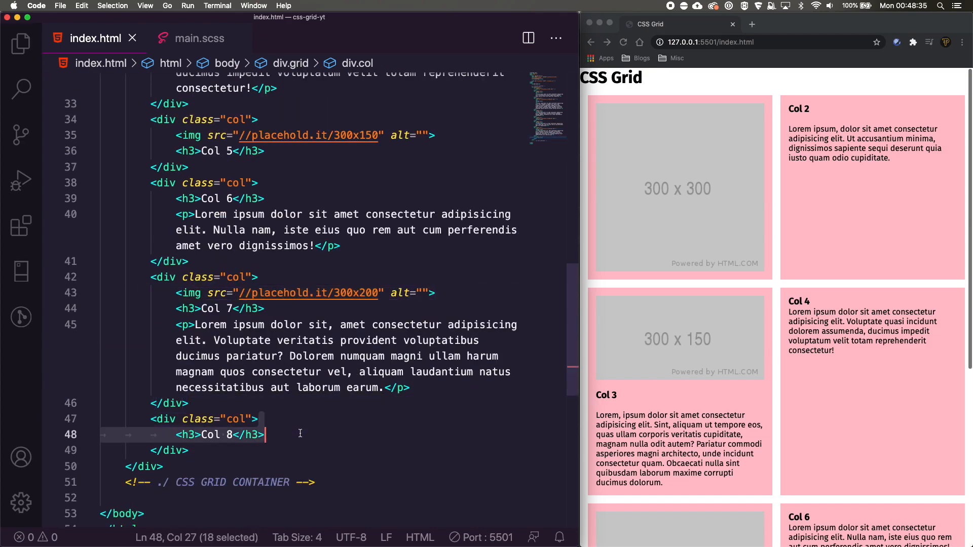
type("p></p>")
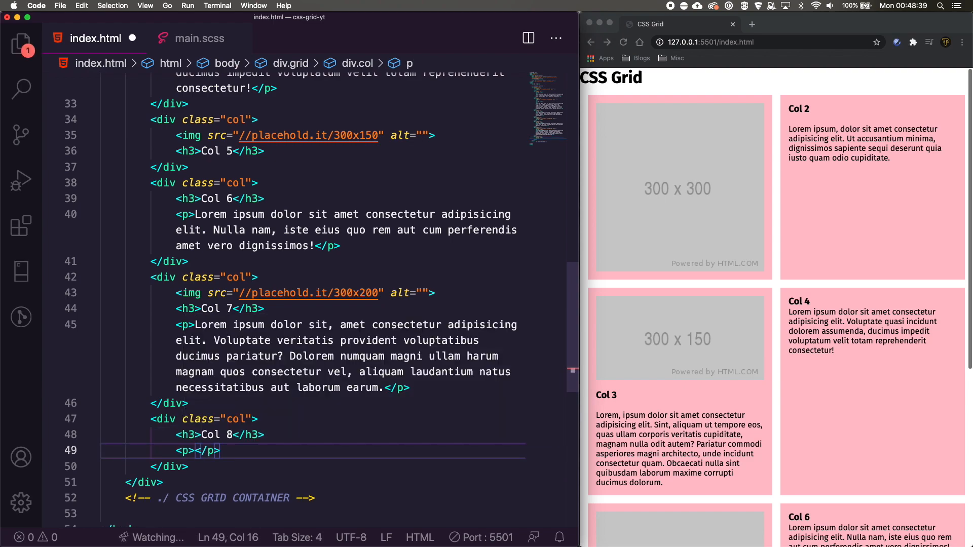
type("Lorem ipsum dolor sit amet consectetur adipisicing elit. Facere, dignissimos?")
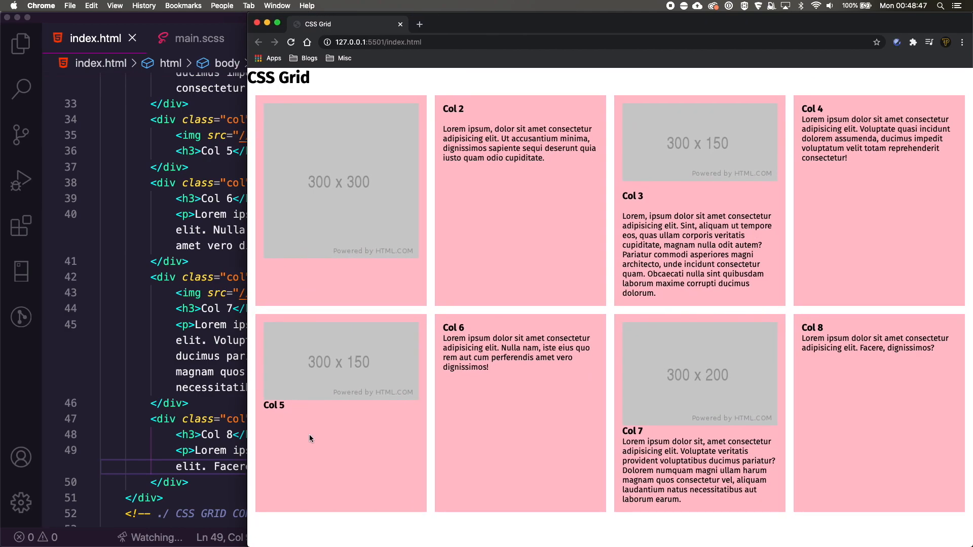
mouse_move(643, 215)
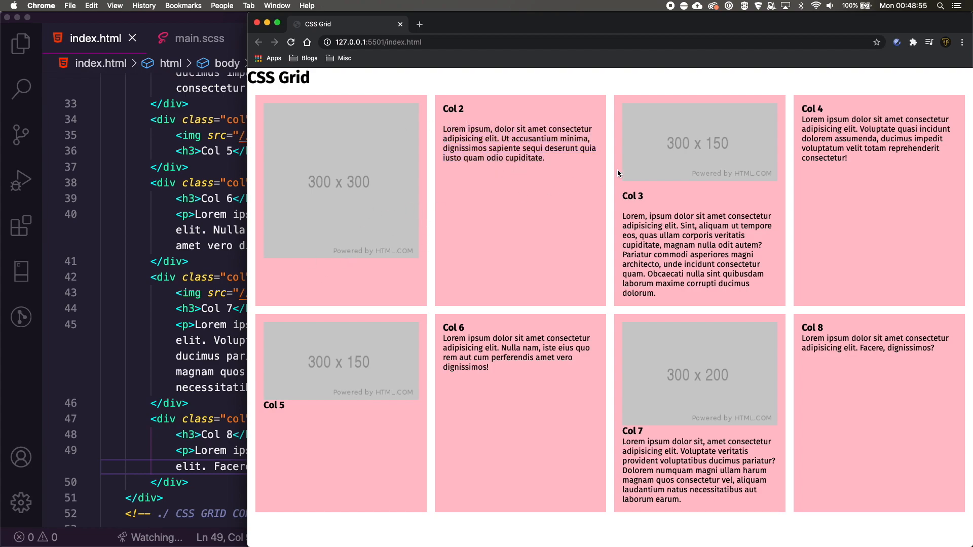
mouse_move(300, 317)
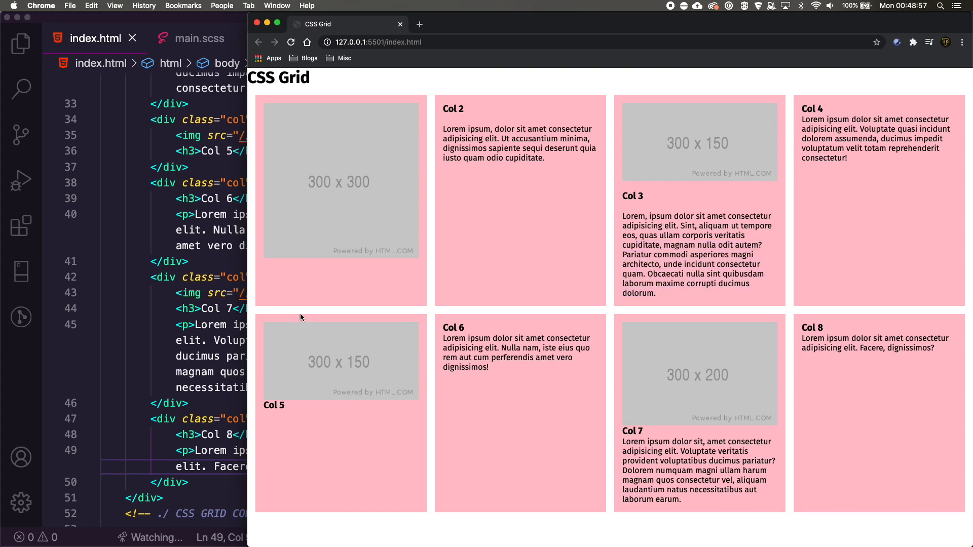
mouse_move(900, 177)
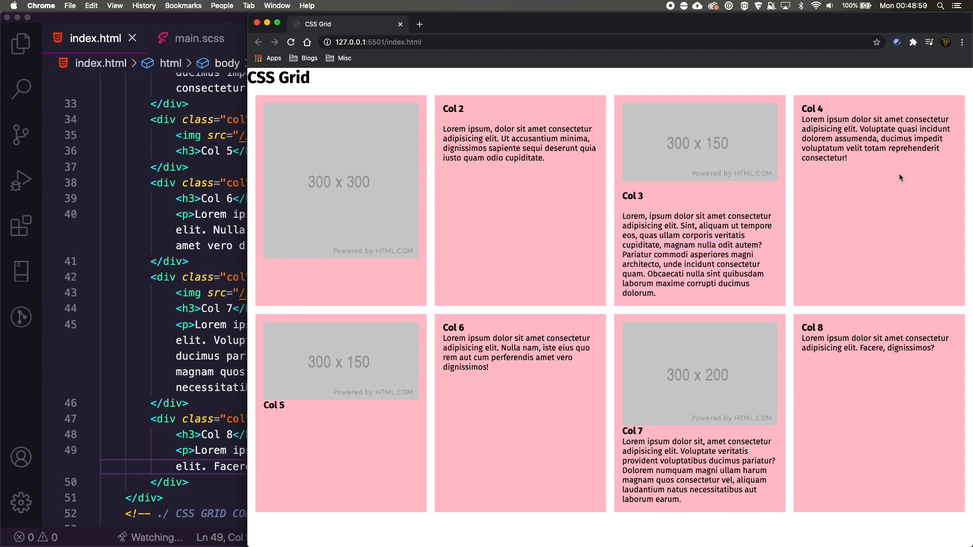
mouse_move(490, 489)
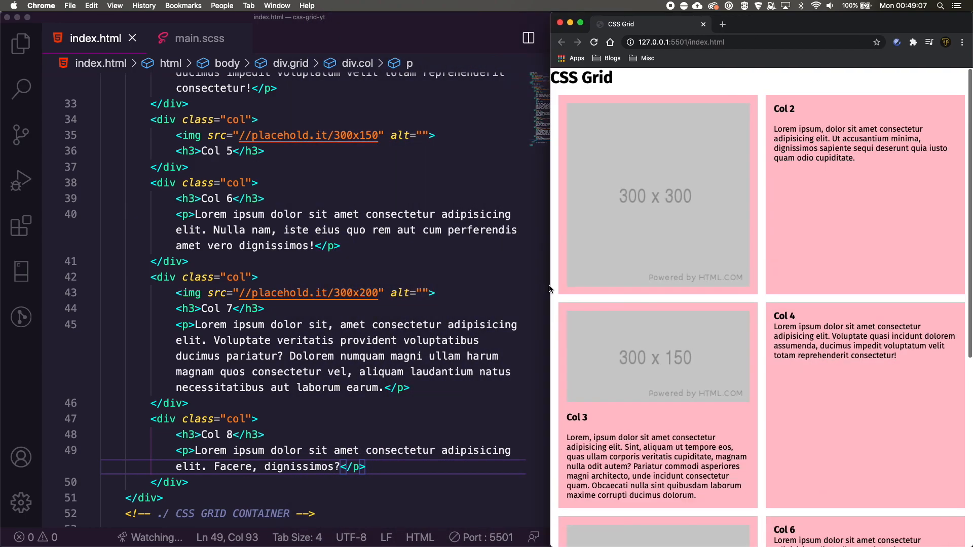
left_click(200, 37)
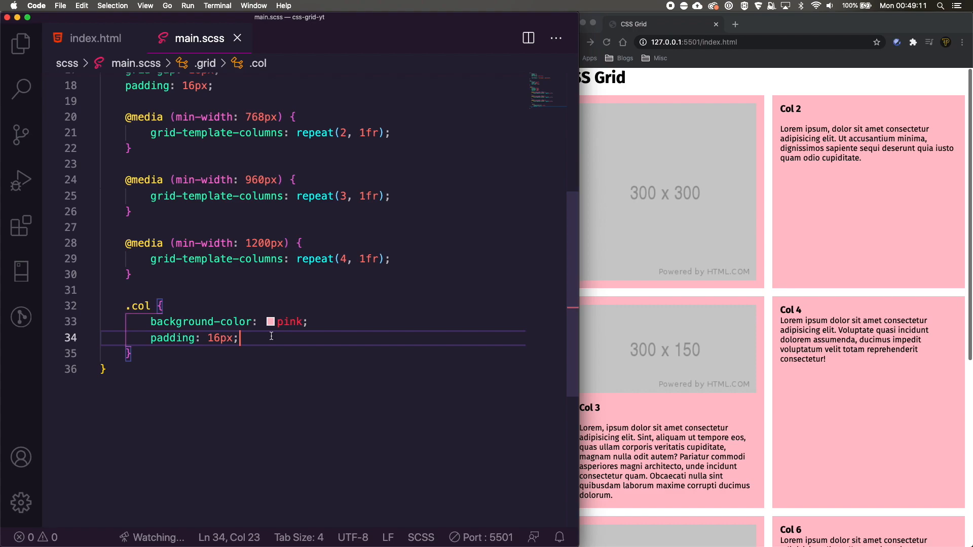
type("align-self: start;")
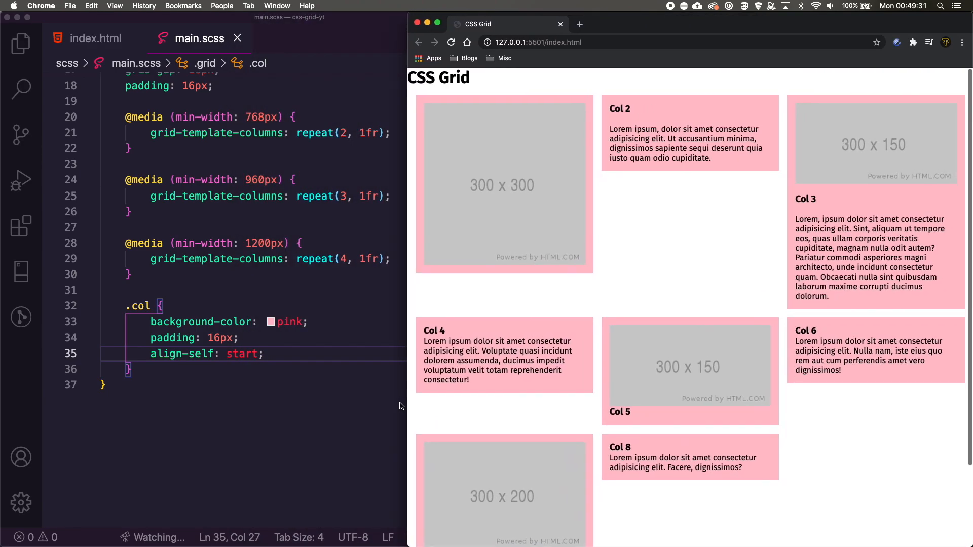
double_click(241, 354)
type("end")
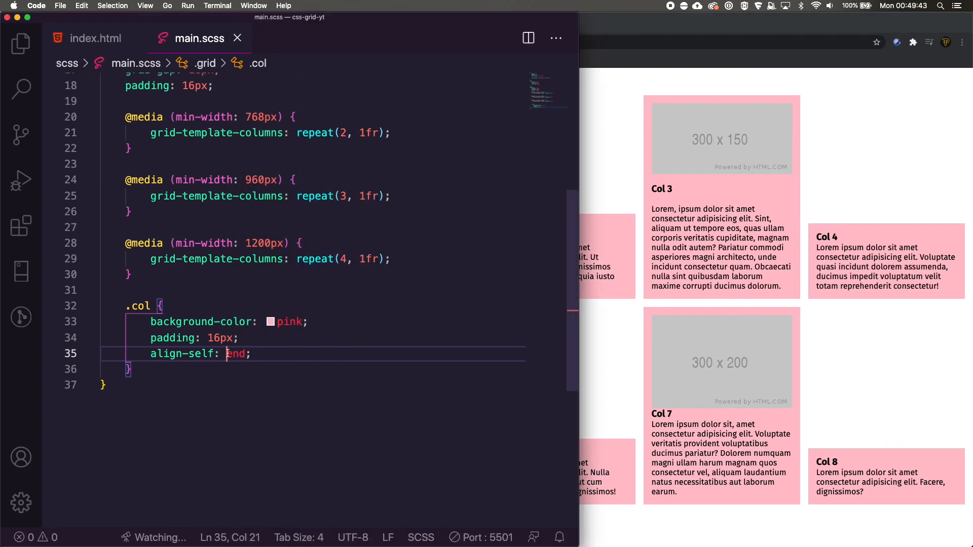
type("center")
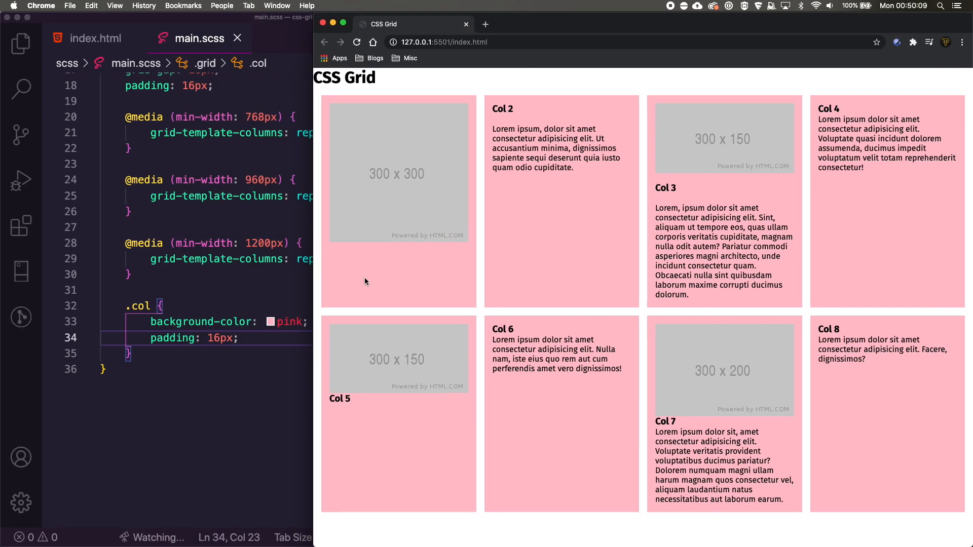
mouse_move(228, 352)
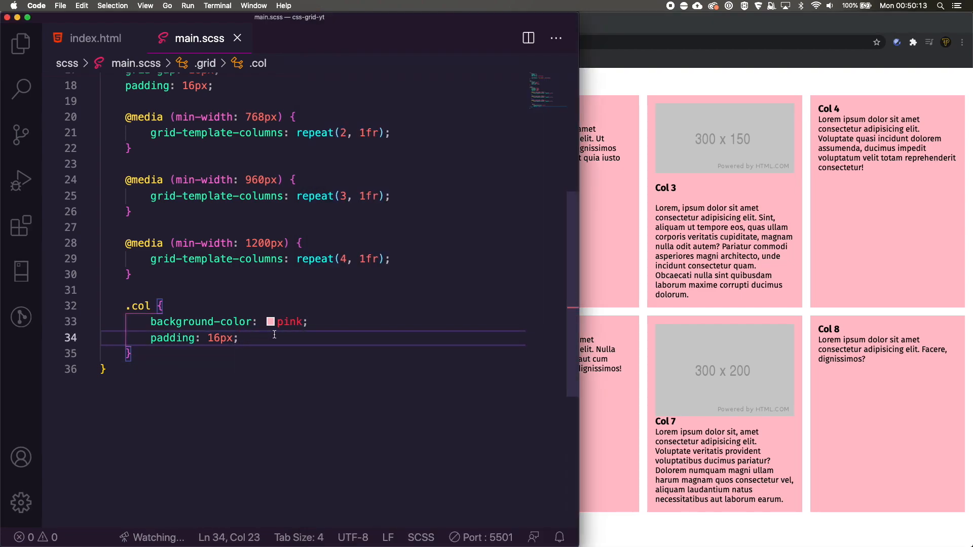
Nest &.img-block in .col with align-self: start, padding: 0 and background-color: none.
type("&.img-block {")
type("align-self: ;")
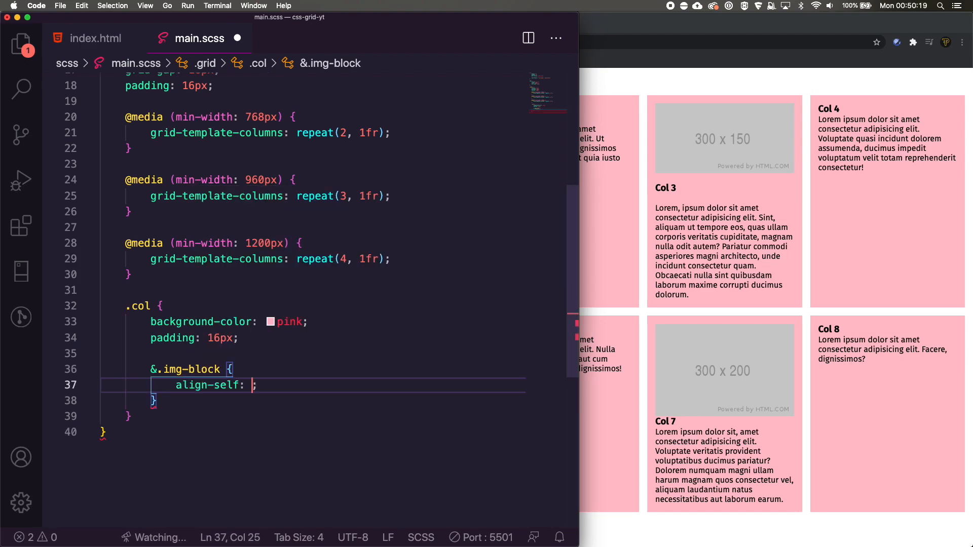
type("start")
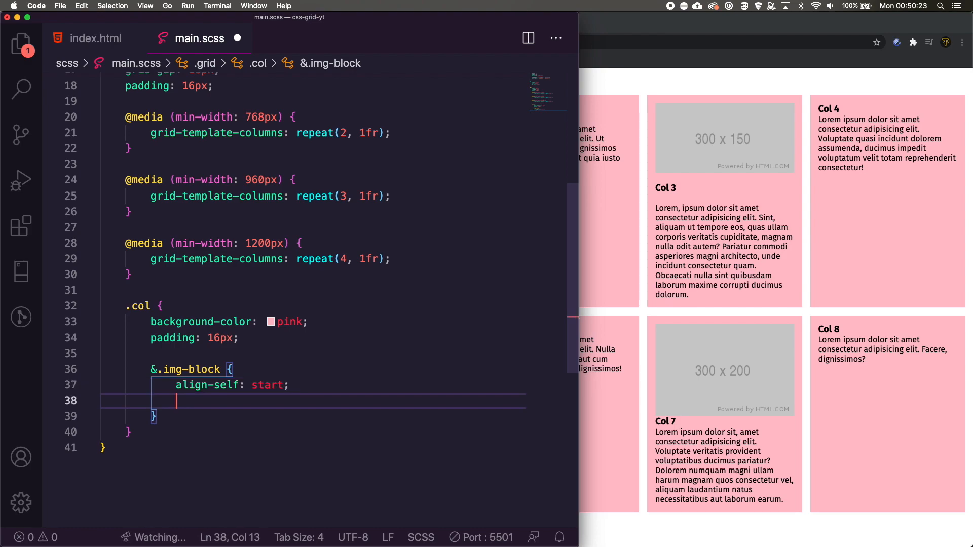
type("padding: 0")
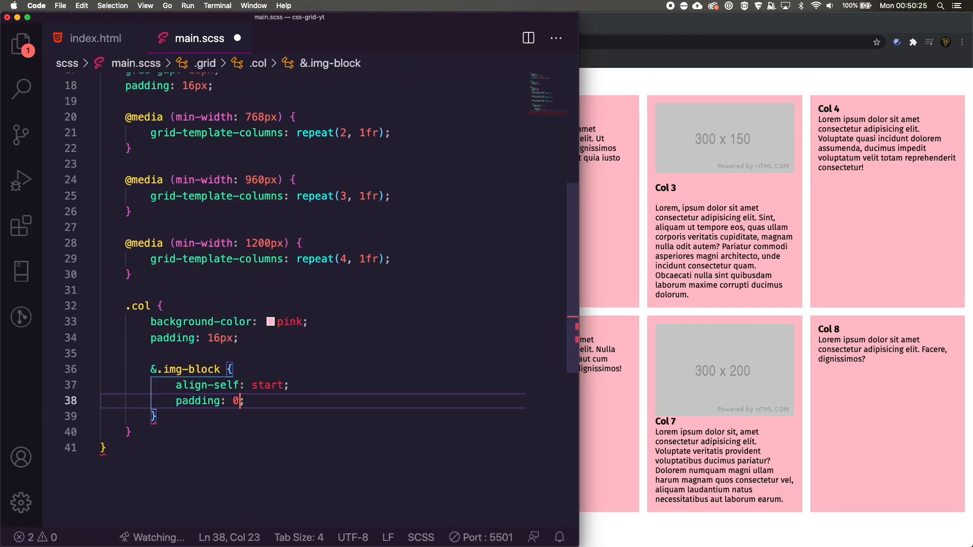
type(";")
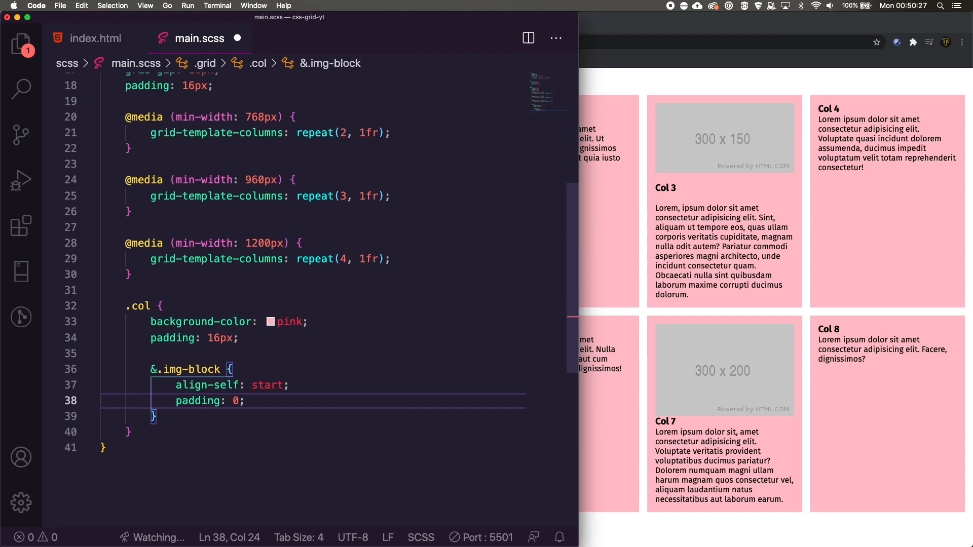
type("background-color: ;")
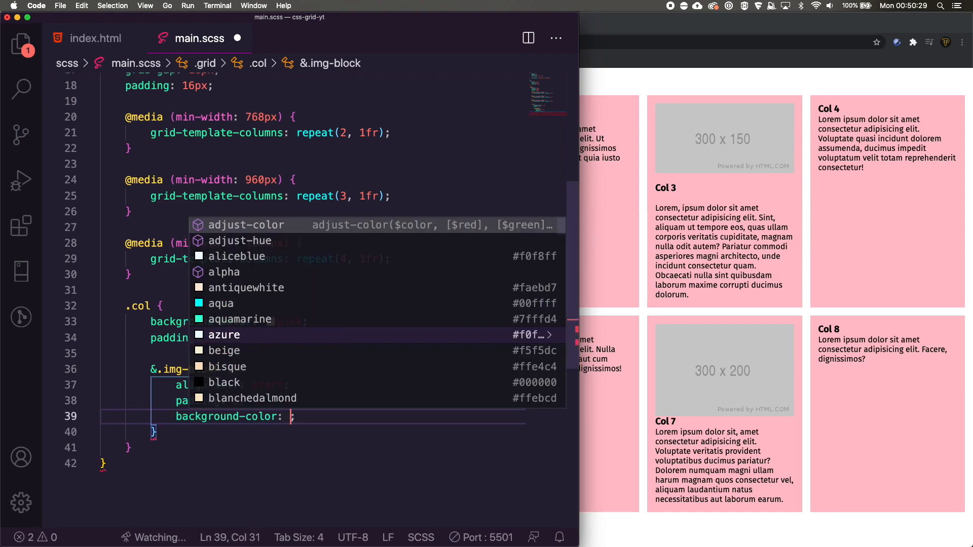
type("none")
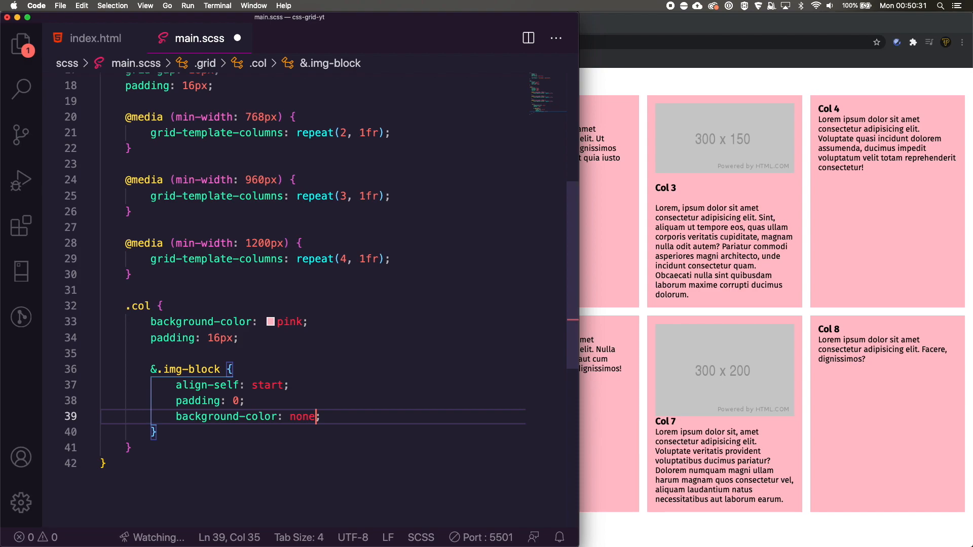
left_click(96, 37)
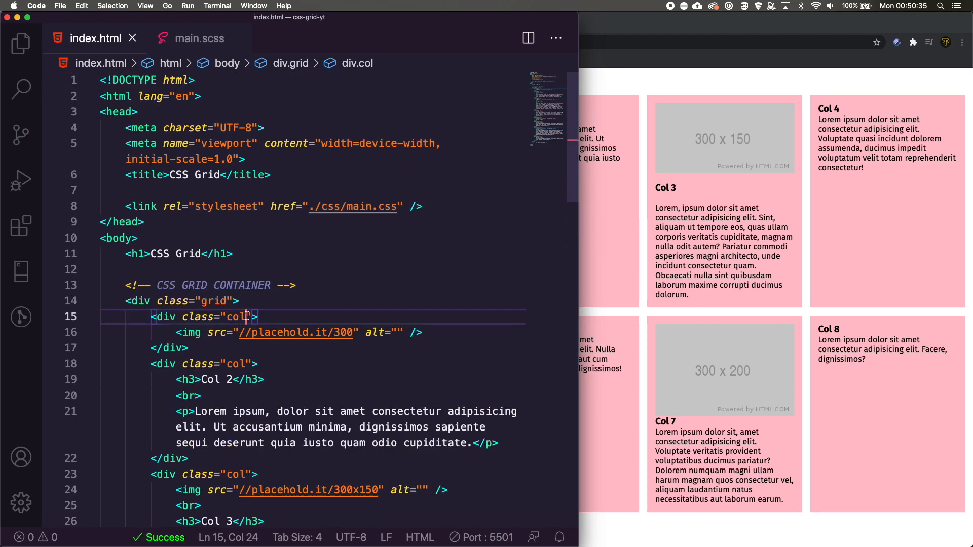
Change the first card's class to "col img-block".
type("img-b")
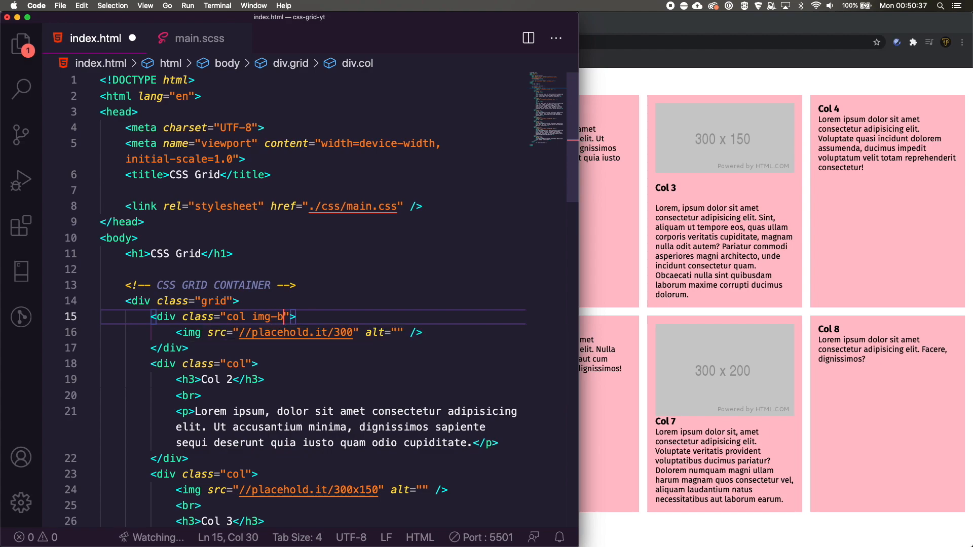
type("lock")
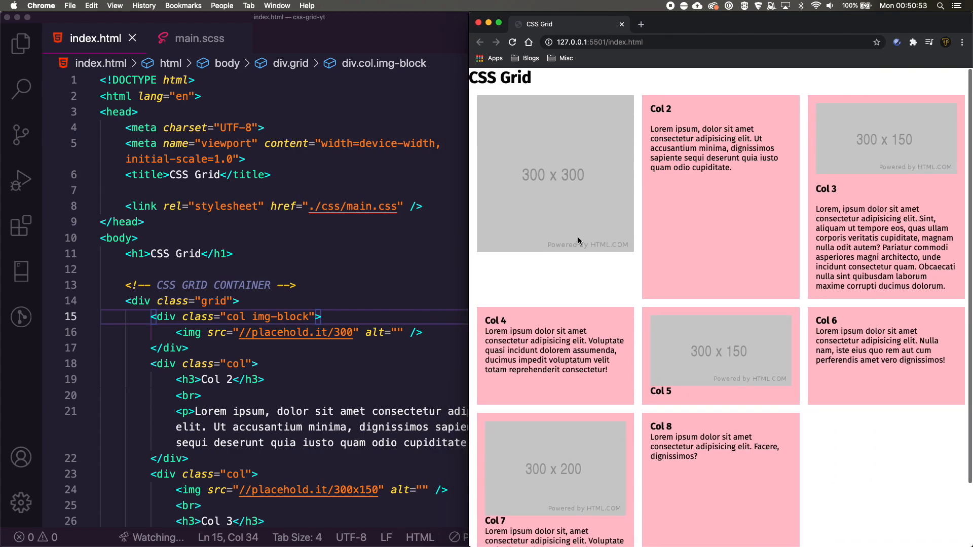
mouse_move(834, 193)
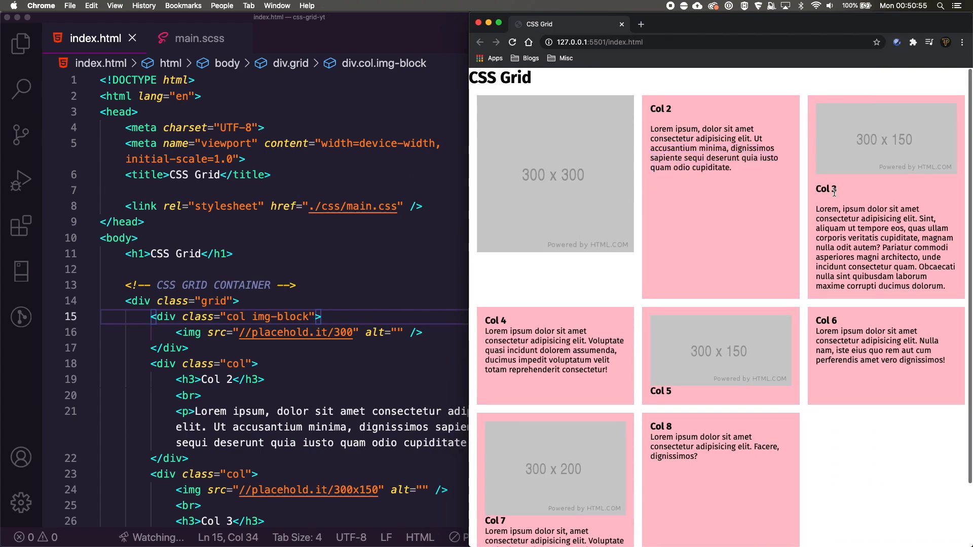
mouse_move(745, 336)
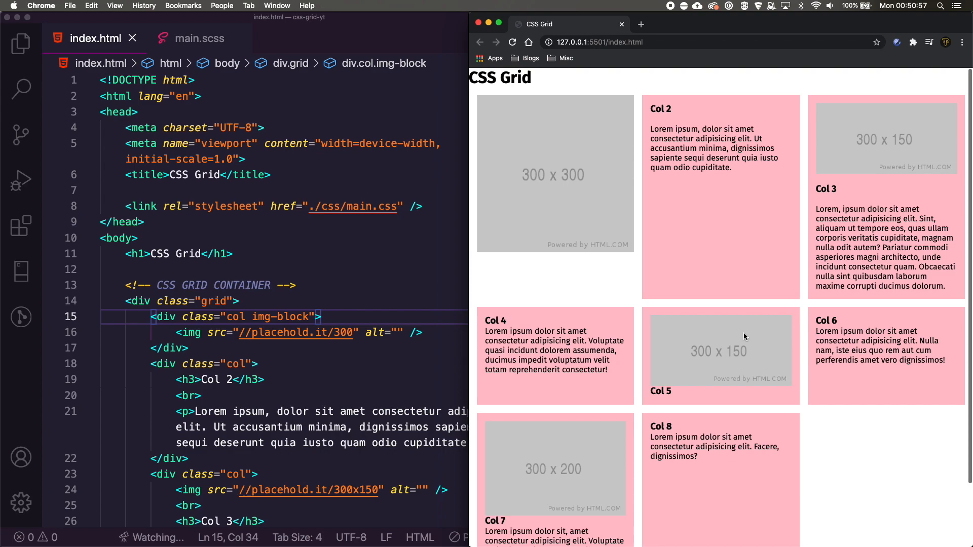
mouse_move(486, 263)
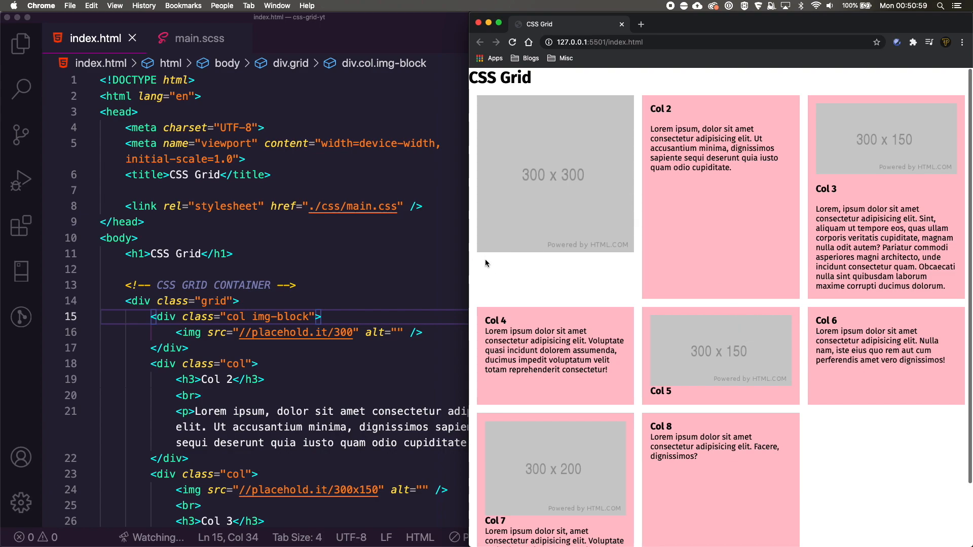
mouse_move(678, 253)
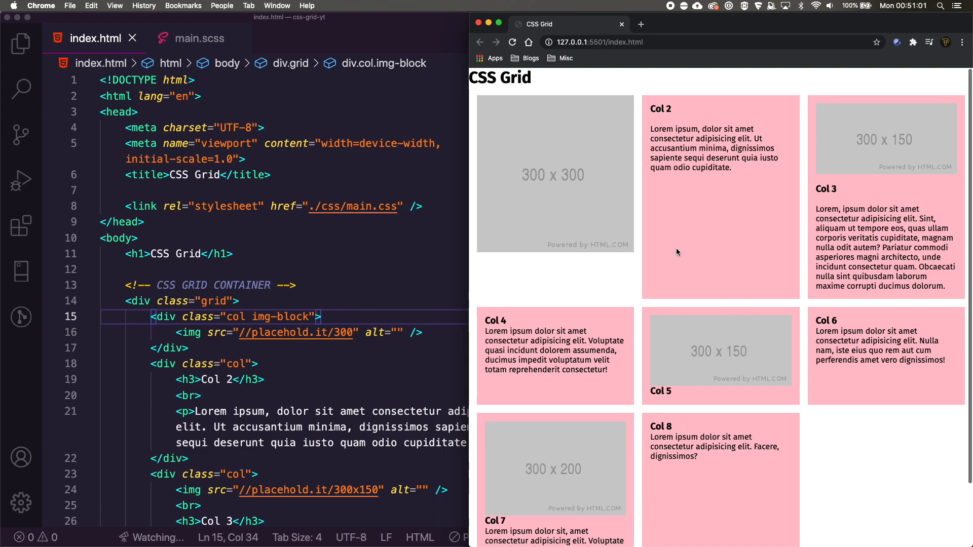
mouse_move(541, 272)
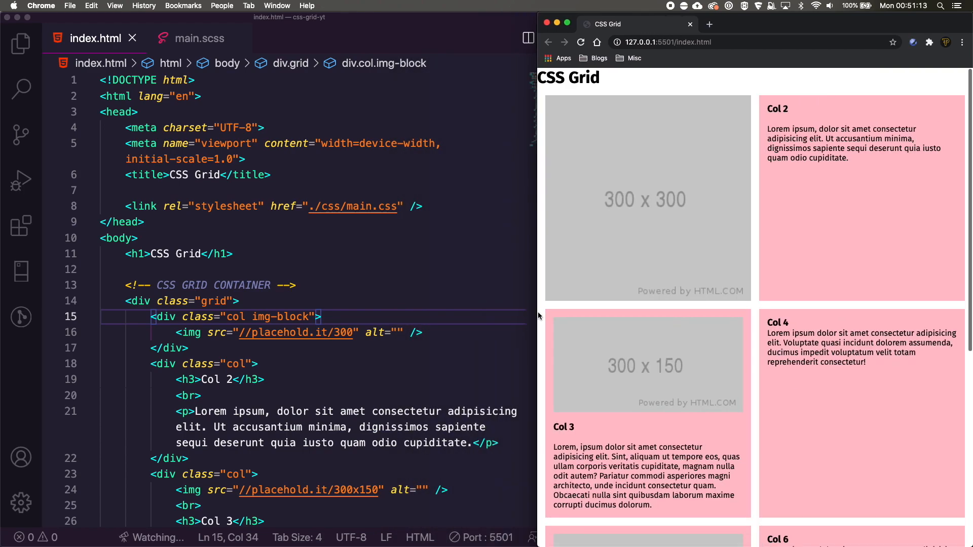
After checking the unpadded image card in Chrome, return to main.scss.
left_click(199, 37)
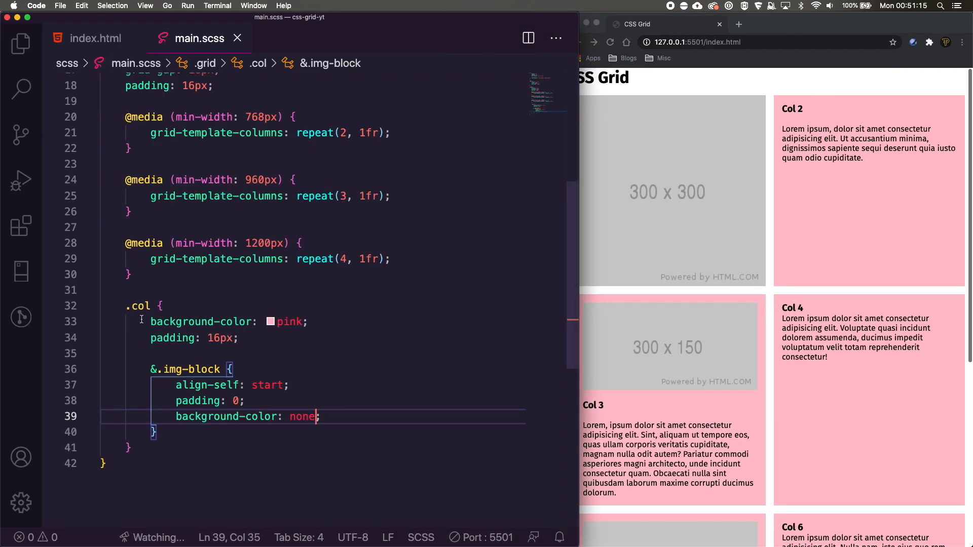